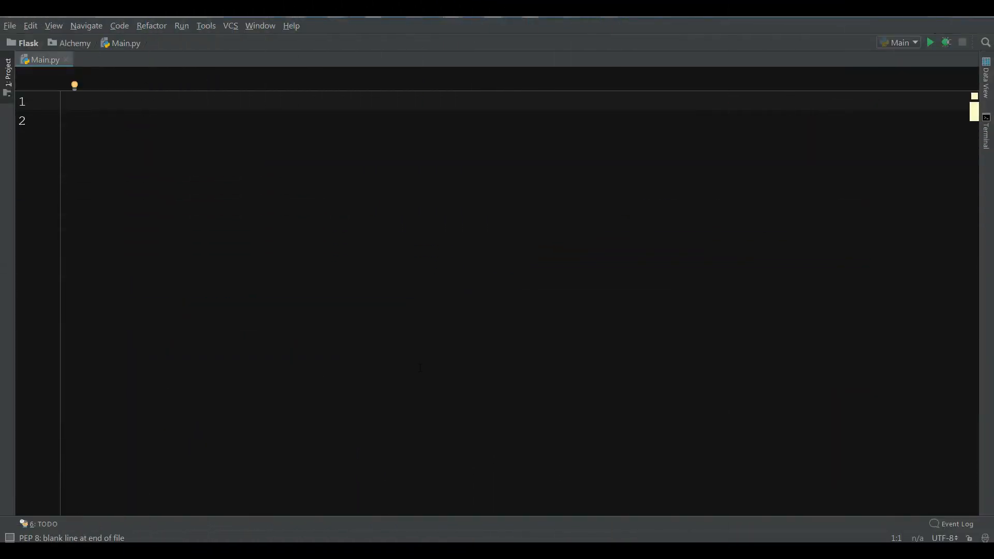
pyautogui.moveTo(420, 368)
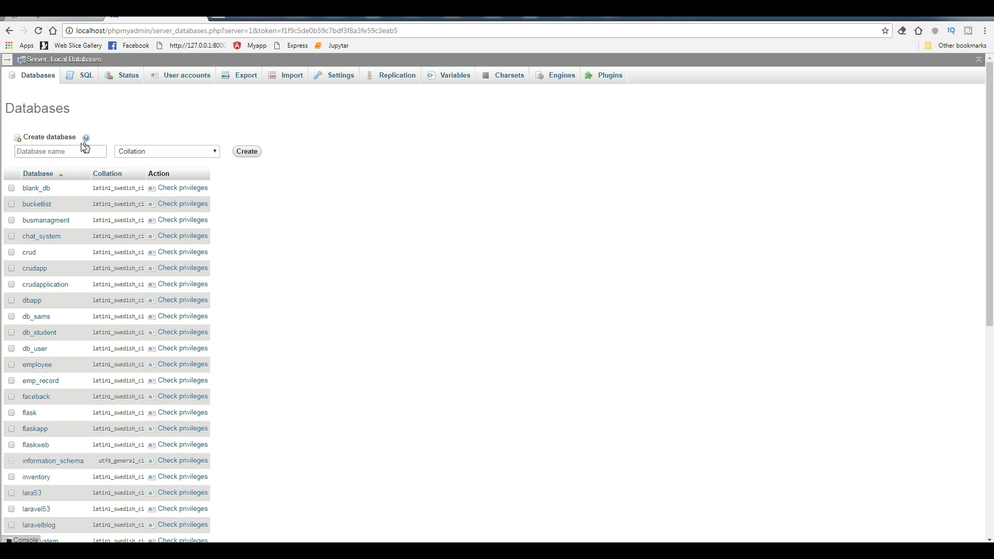
# Step: Create a new empty database named alchemy from the Databases form
pyautogui.click(60, 151)
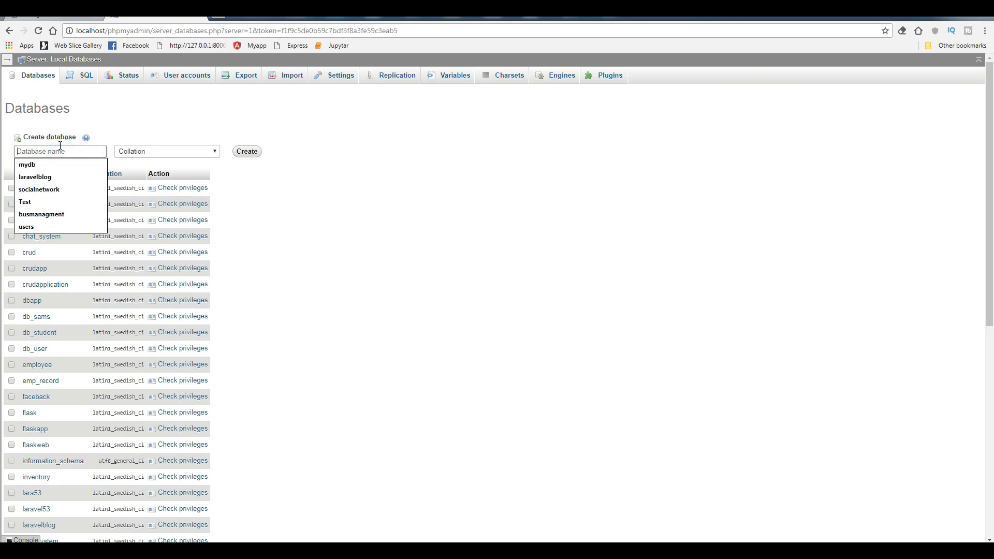
pyautogui.write('alche')
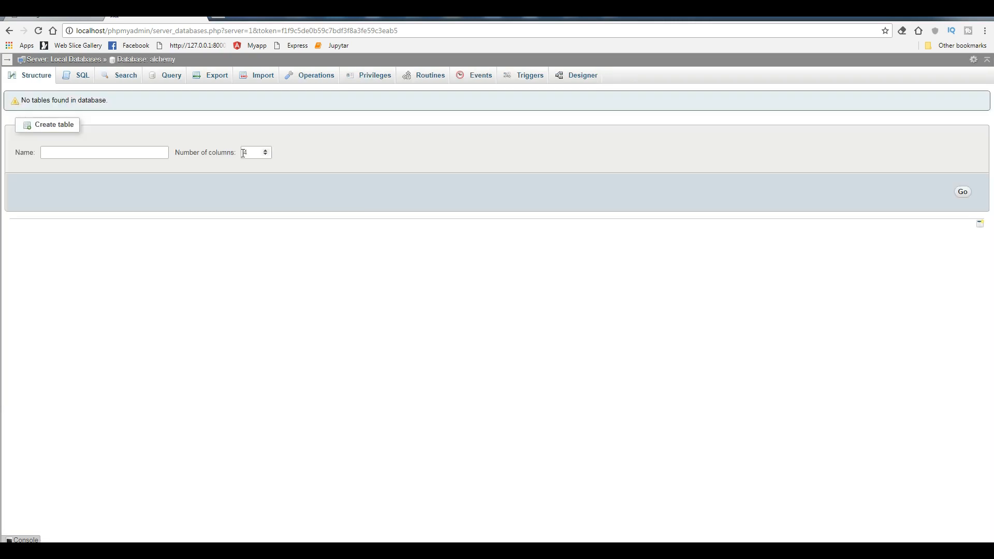
pyautogui.click(103, 152)
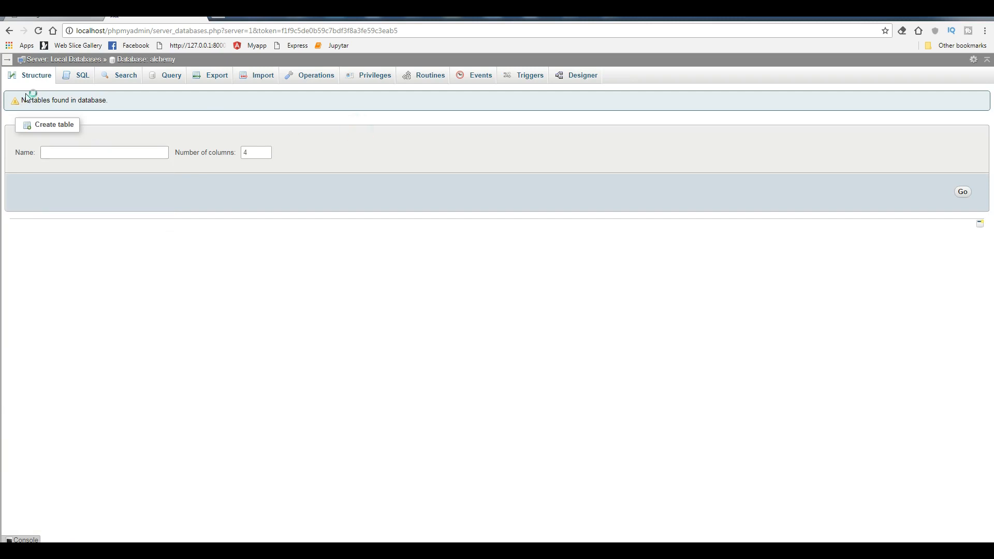
pyautogui.moveTo(363, 207)
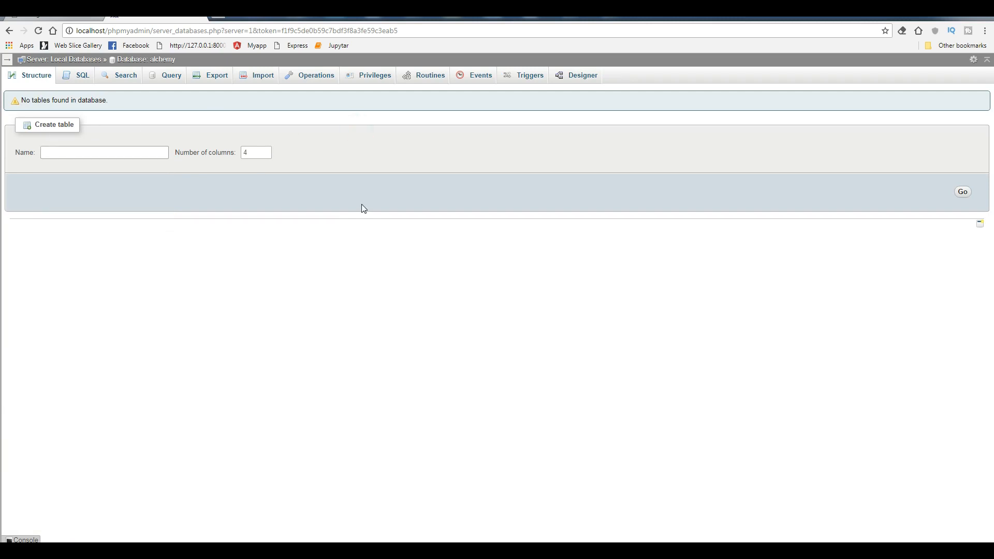
pyautogui.moveTo(368, 507)
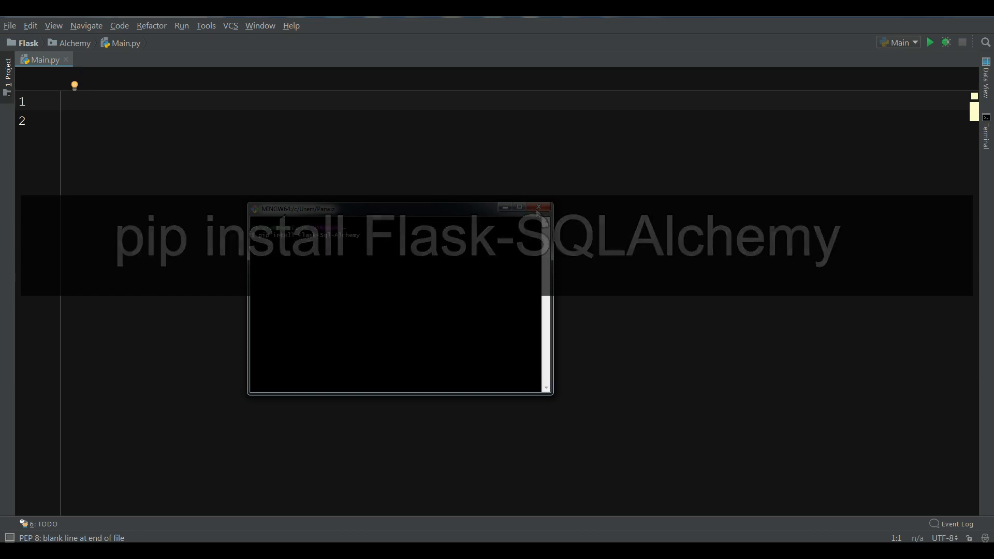
# Step: Import Flask and SQLAlchemy in Main.py and create app = Flask(__name__)
pyautogui.click(538, 206)
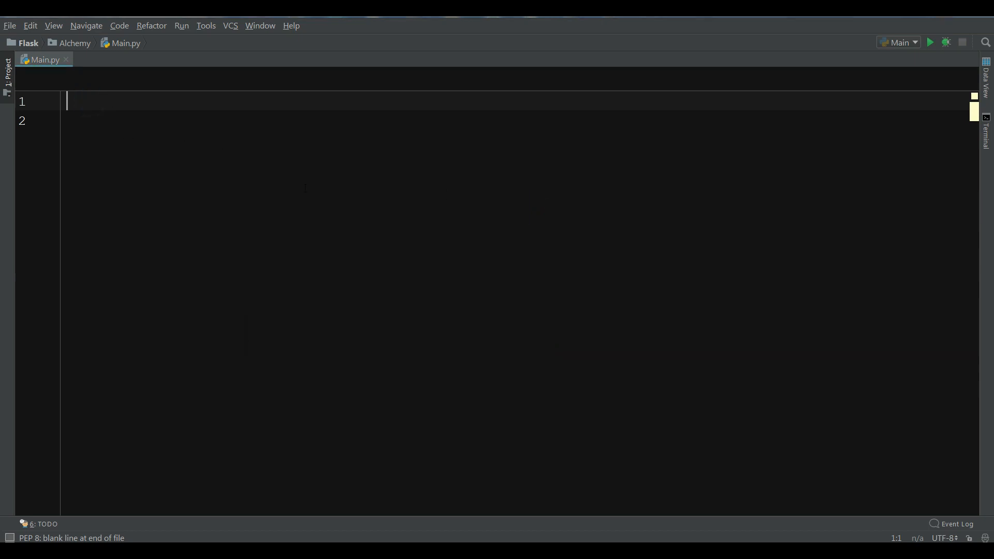
pyautogui.write('from flask import Flask')
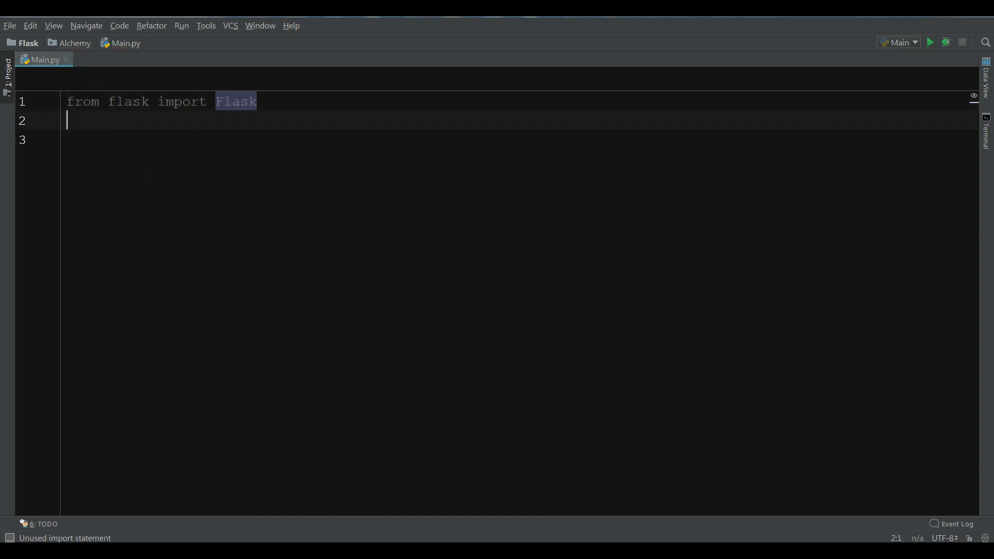
pyautogui.write('from')
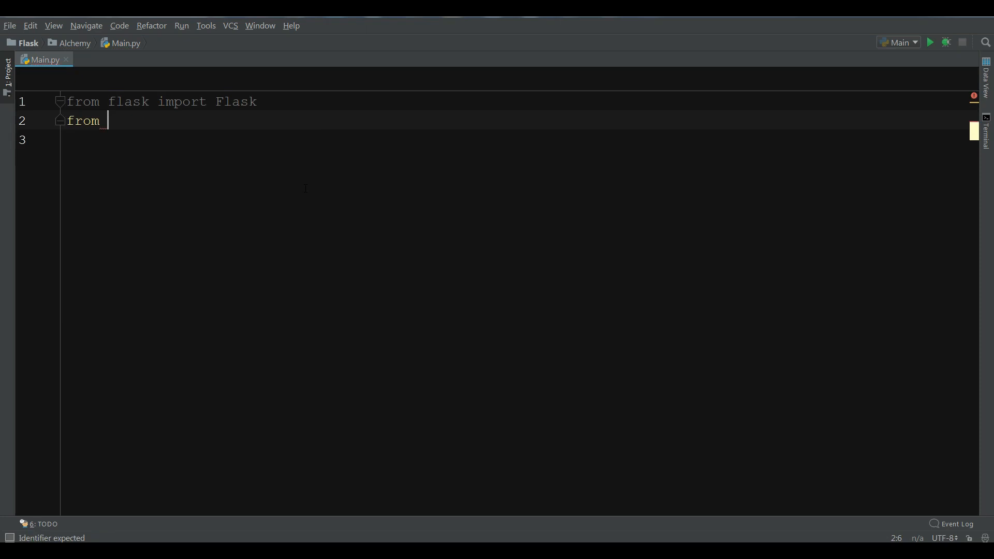
pyautogui.write('sqlalchemy import SQLAlchemy')
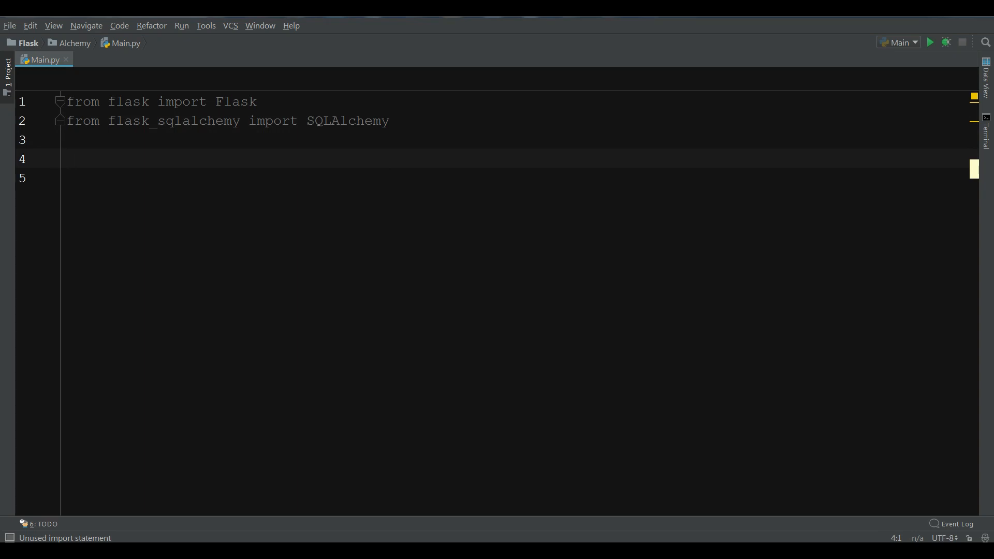
pyautogui.write('app =')
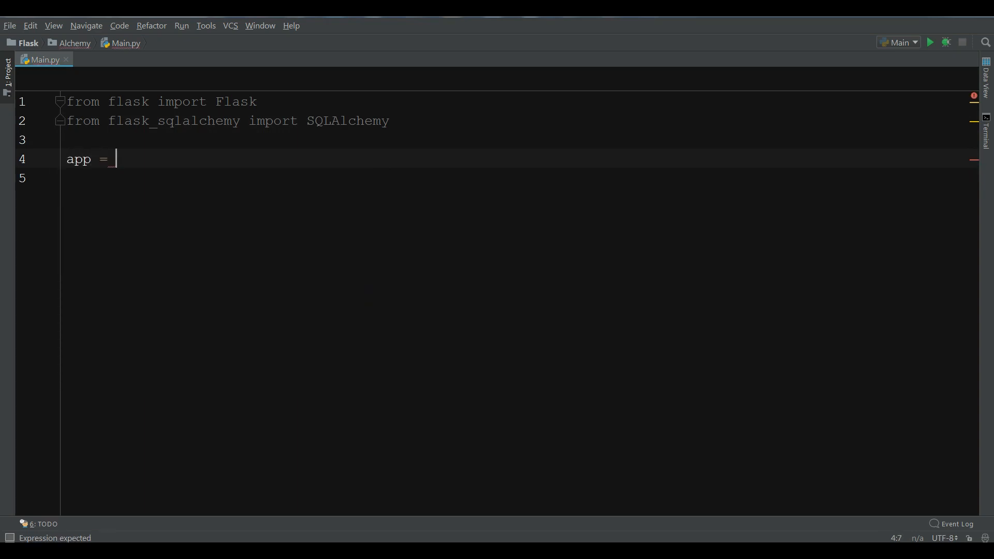
pyautogui.write('Flask')
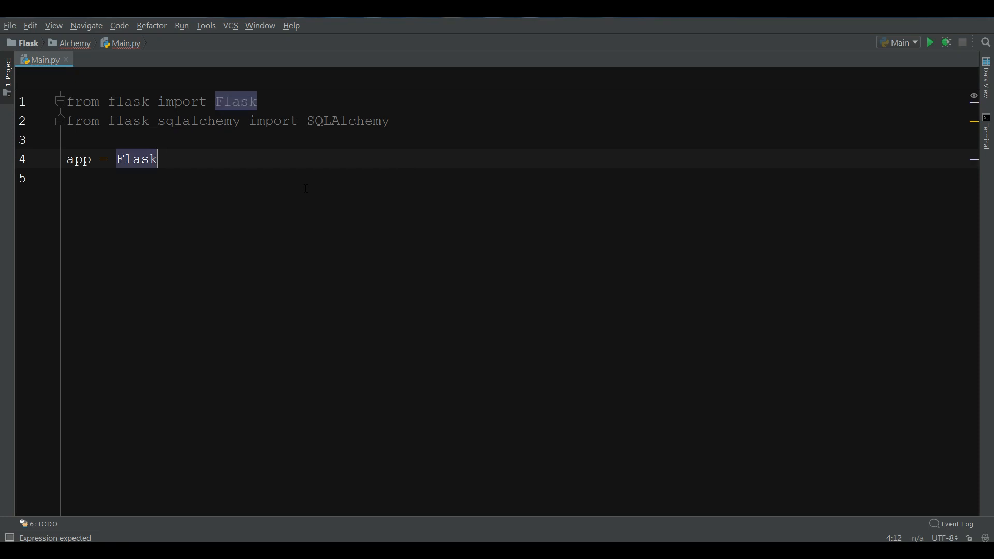
pyautogui.write('(__name__')
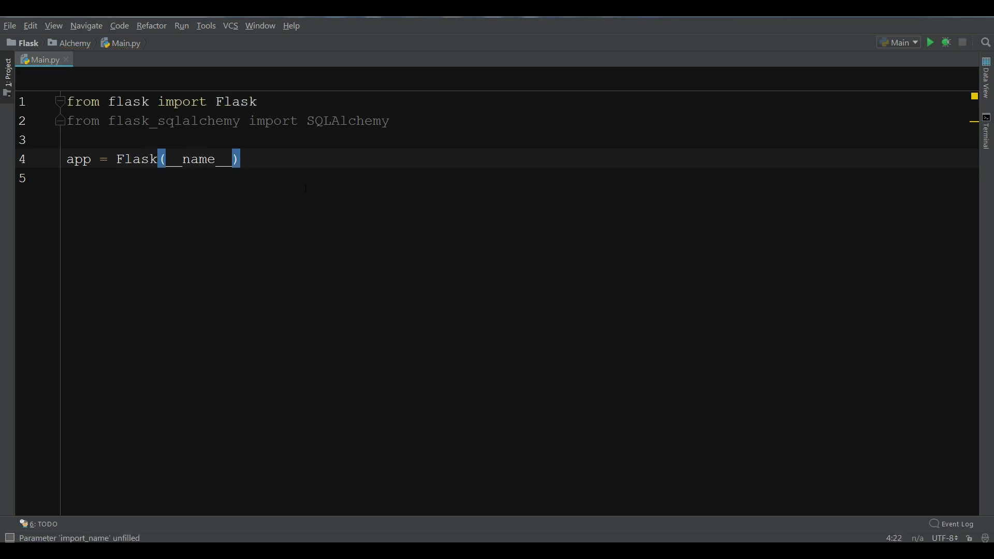
# Step: Start the config line app.config['SQLALCHEMY_DATABASE_URI'] =
pyautogui.write('app')
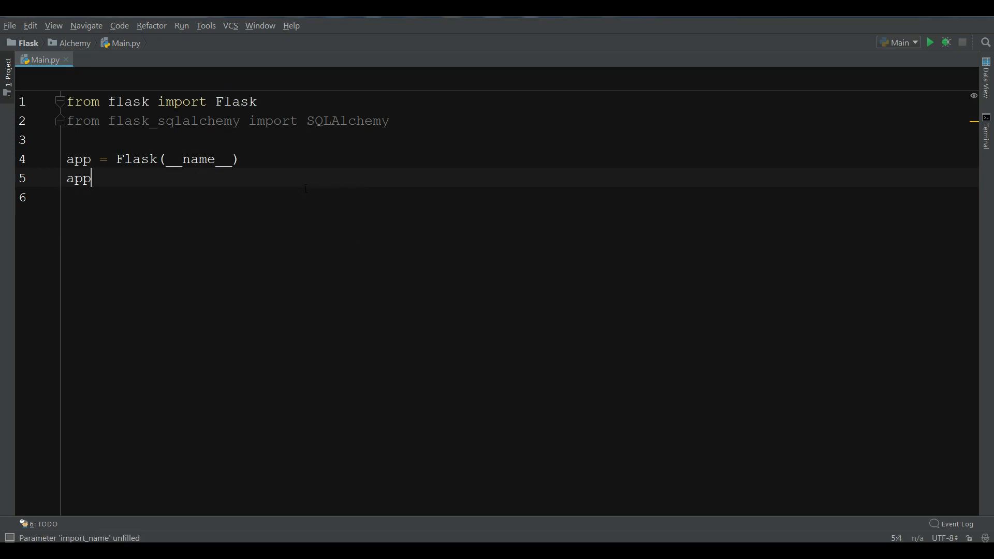
pyautogui.write('.config')
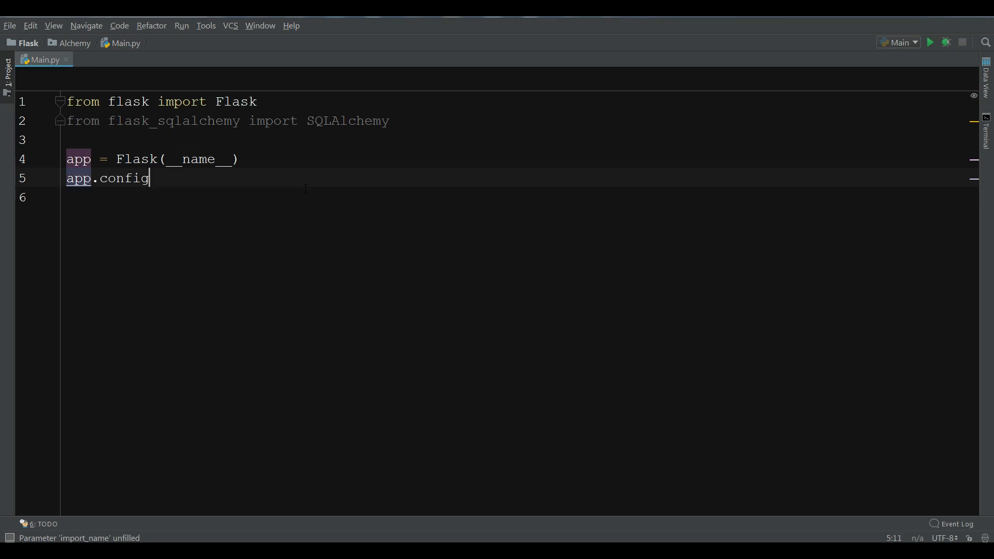
pyautogui.write('[')
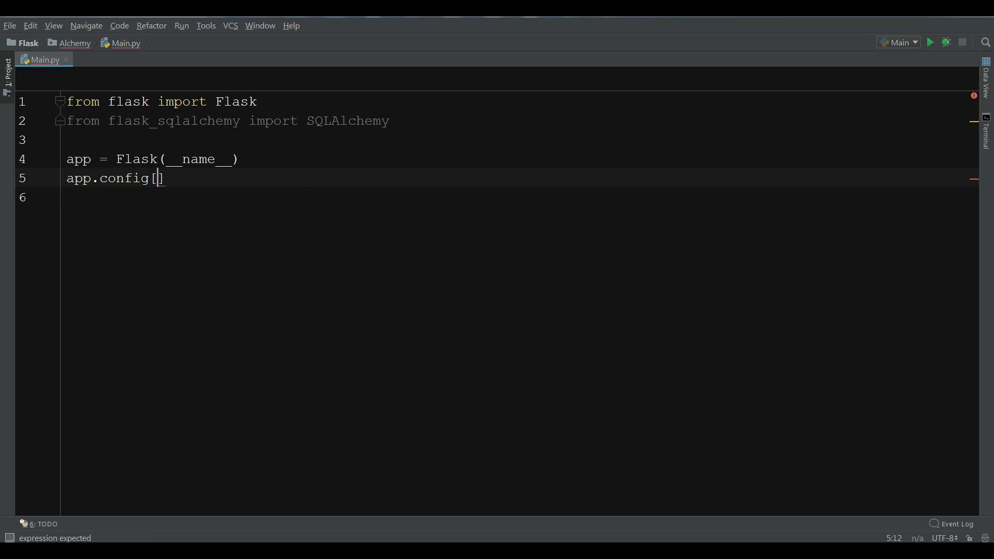
pyautogui.write(';')
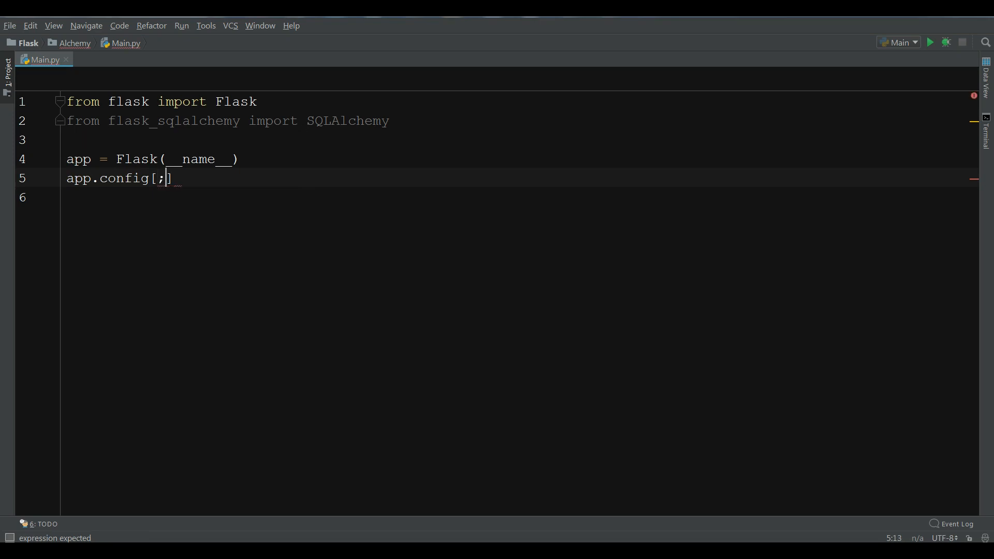
pyautogui.write("'SQL")
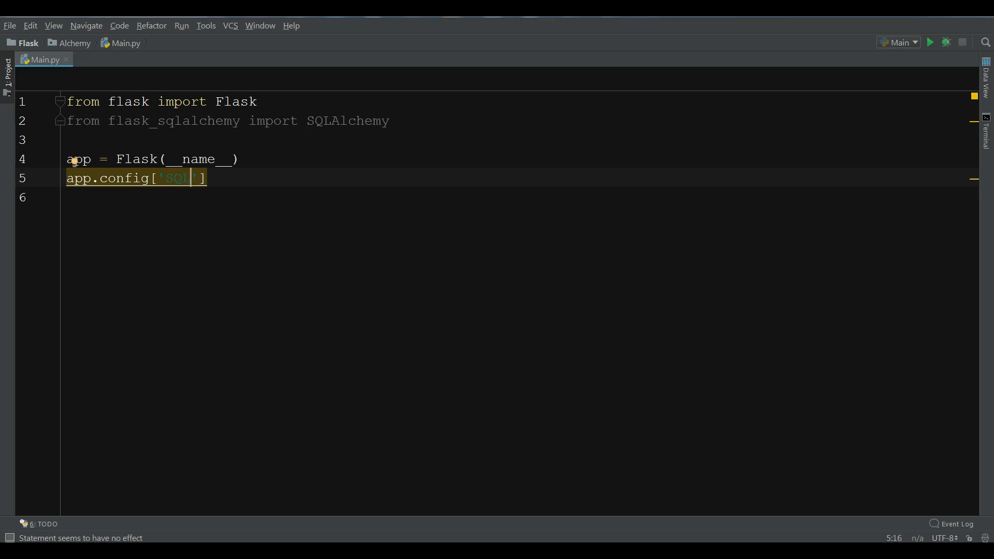
pyautogui.write('ALCHEM')
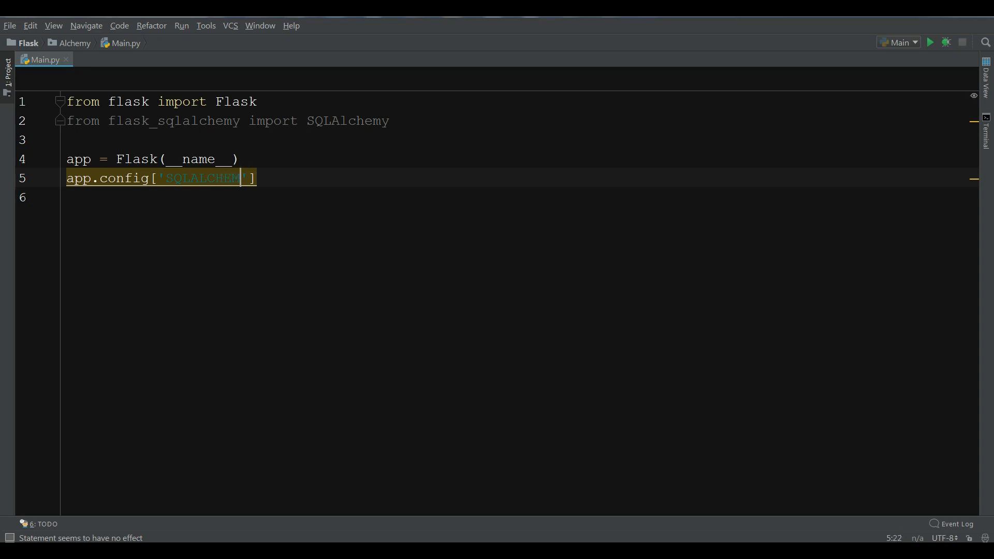
pyautogui.write('Y')
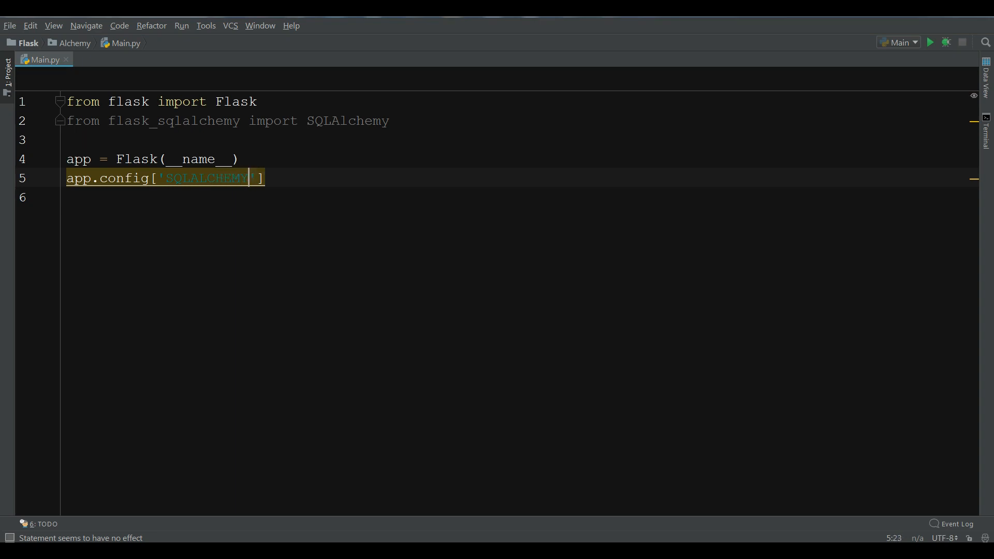
pyautogui.write('_DAT')
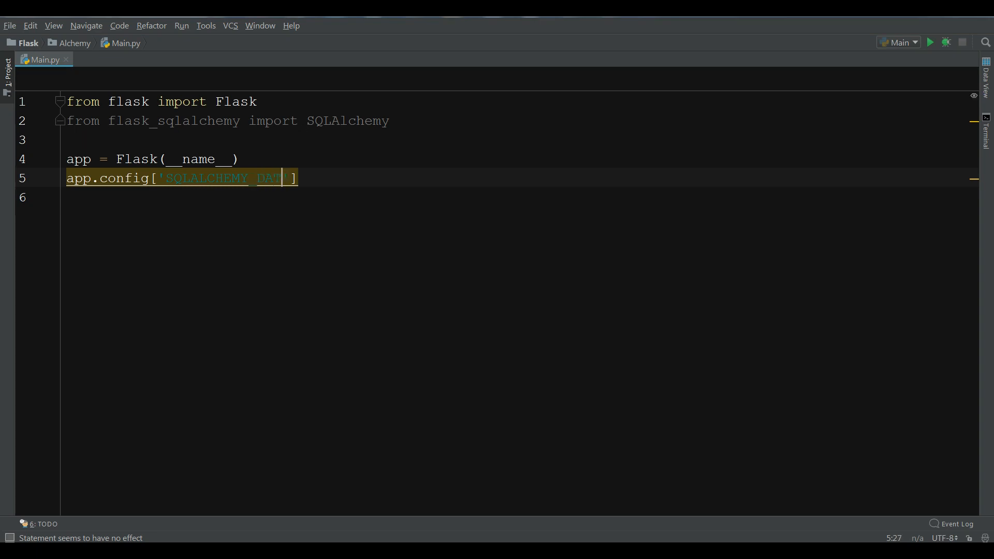
pyautogui.write('ABASE_')
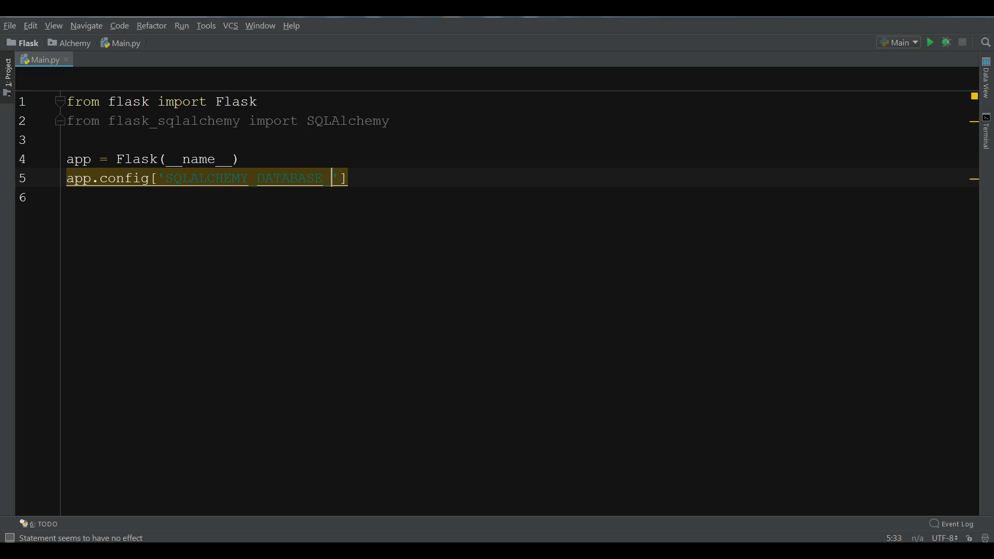
pyautogui.write('URI')
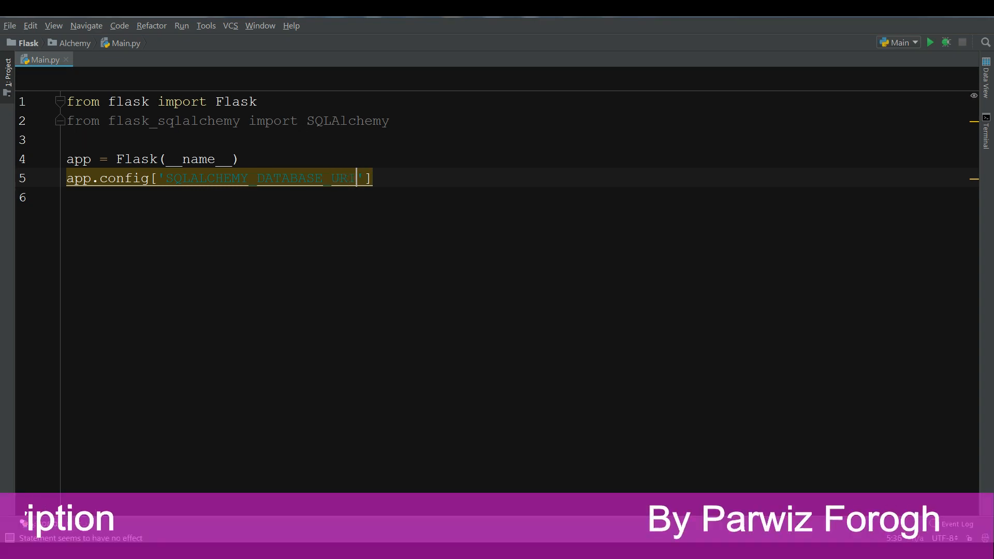
pyautogui.write('=')
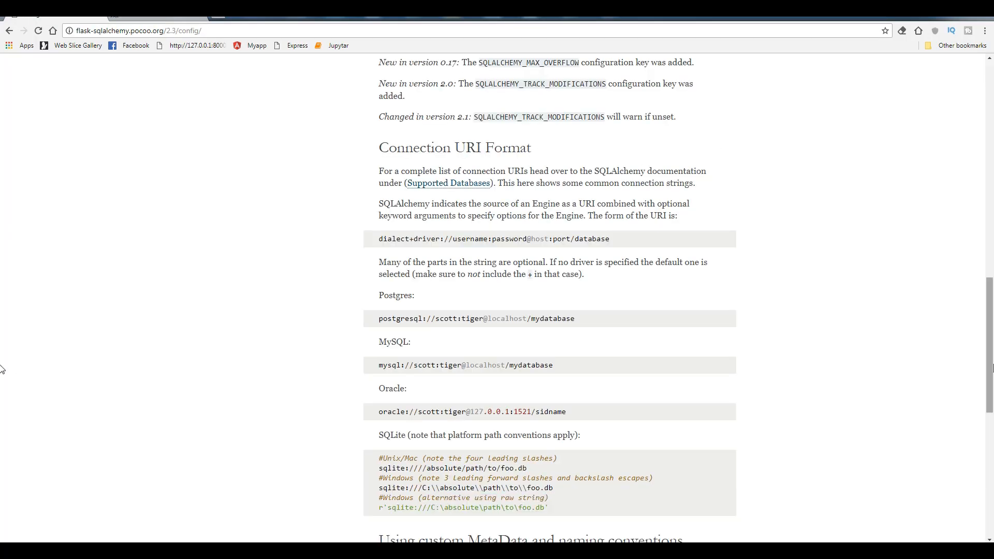
# Step: Scroll the Flask-SQLAlchemy docs to the connection URI examples for Postgres, MySQL, Oracle and SQLite
pyautogui.scroll(-3)
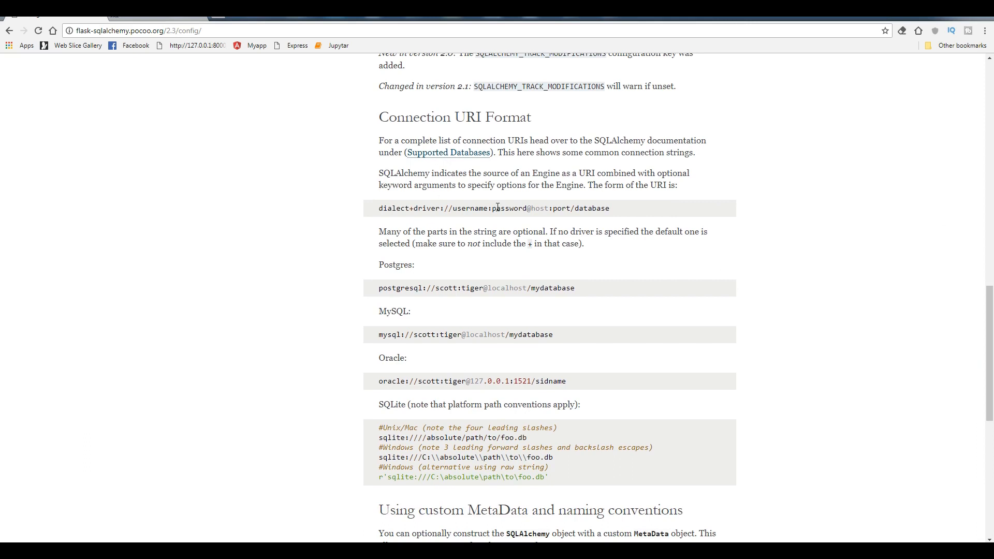
pyautogui.moveTo(2, 320)
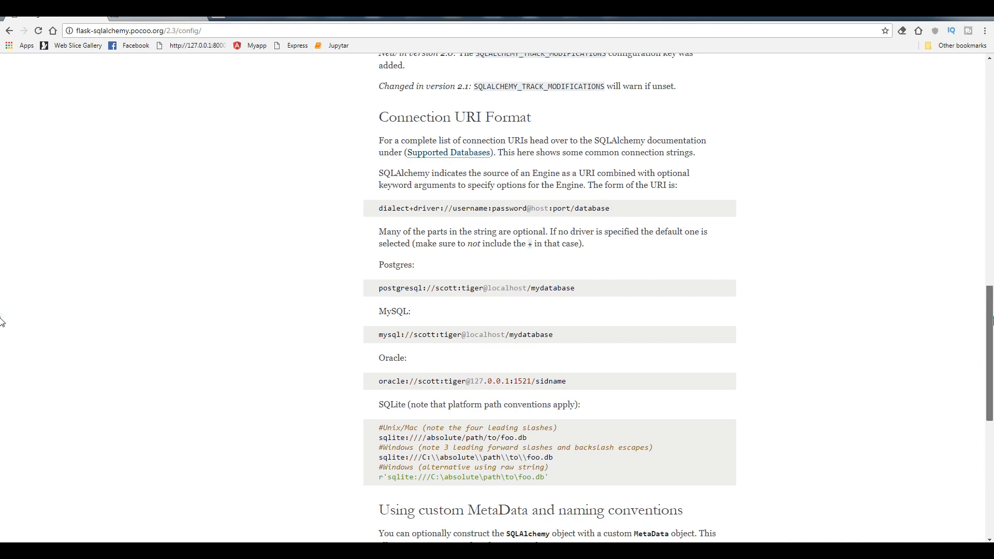
pyautogui.scroll(-3)
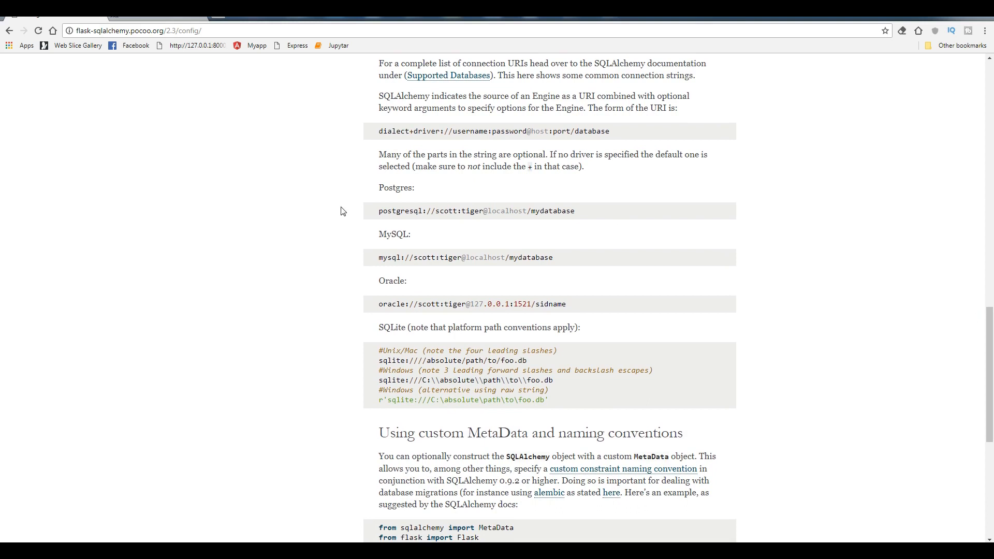
pyautogui.moveTo(444, 234)
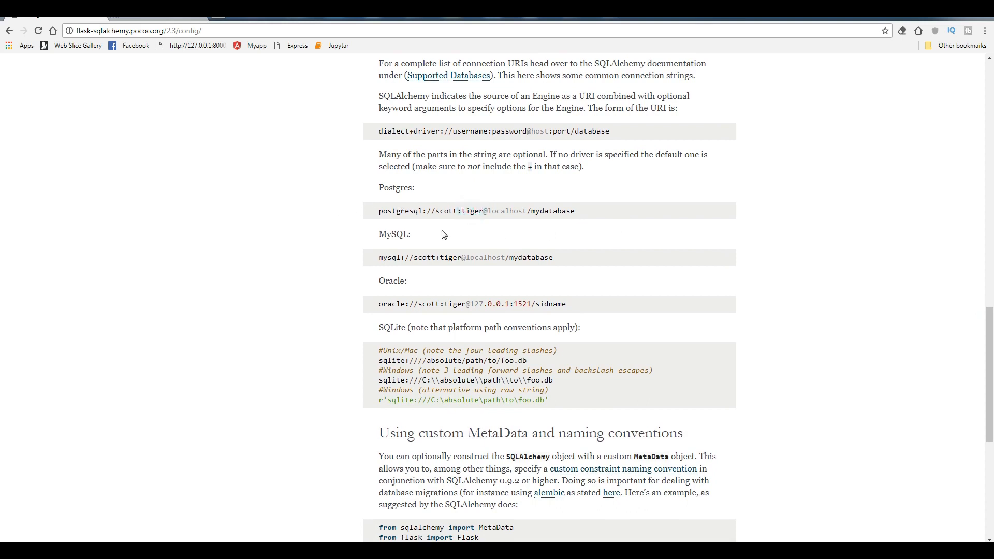
pyautogui.moveTo(414, 305)
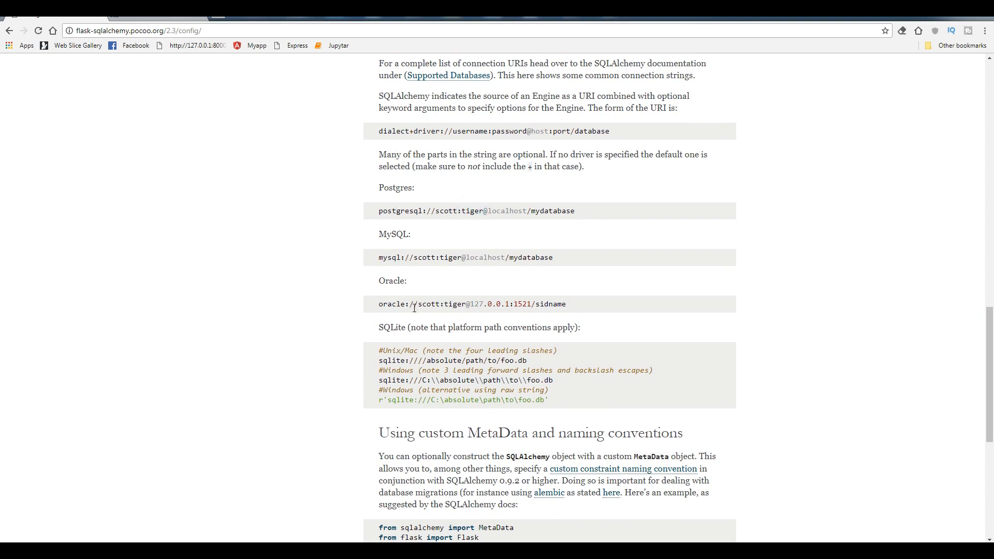
pyautogui.moveTo(412, 258)
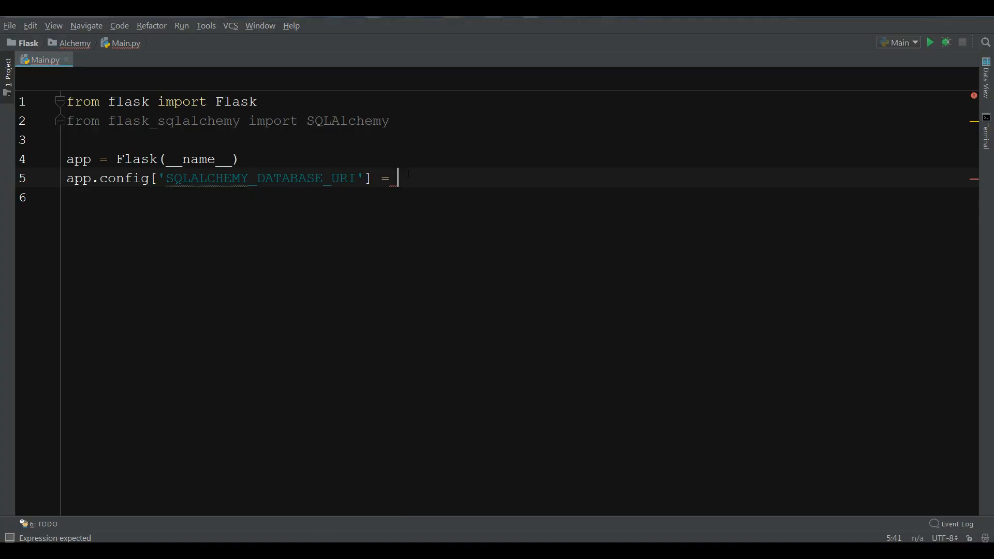
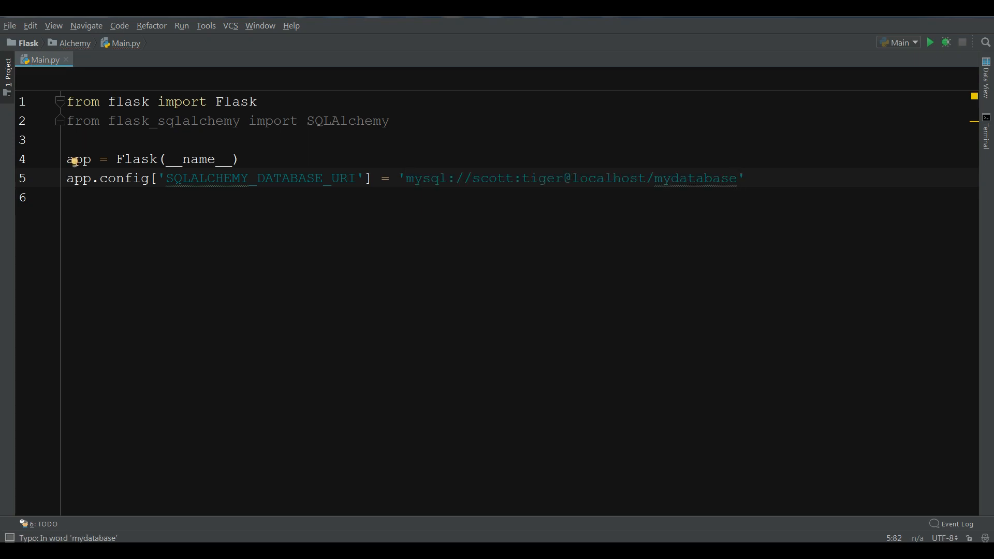
# Step: Paste the MySQL example URI and replace the username scott with root
pyautogui.doubleClick(492, 178)
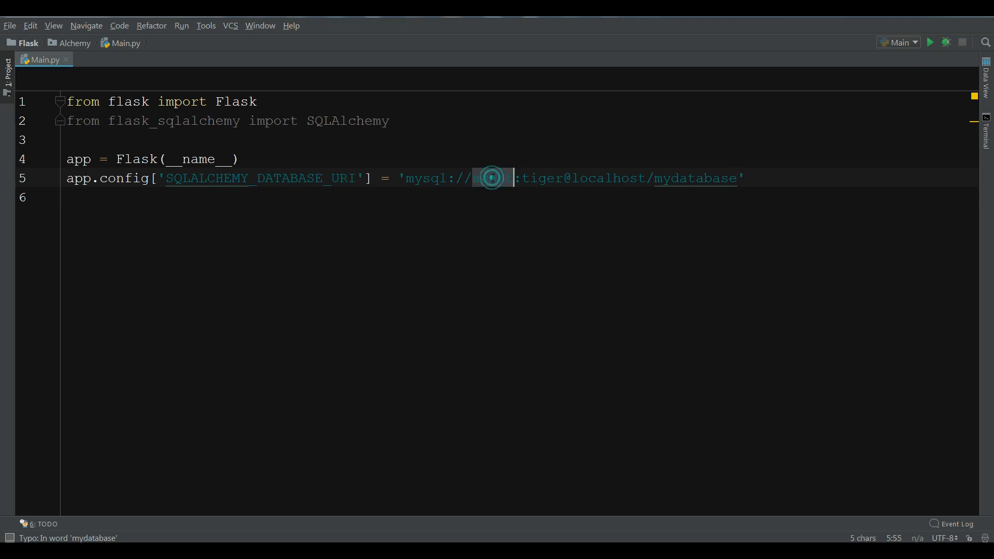
pyautogui.doubleClick(492, 178)
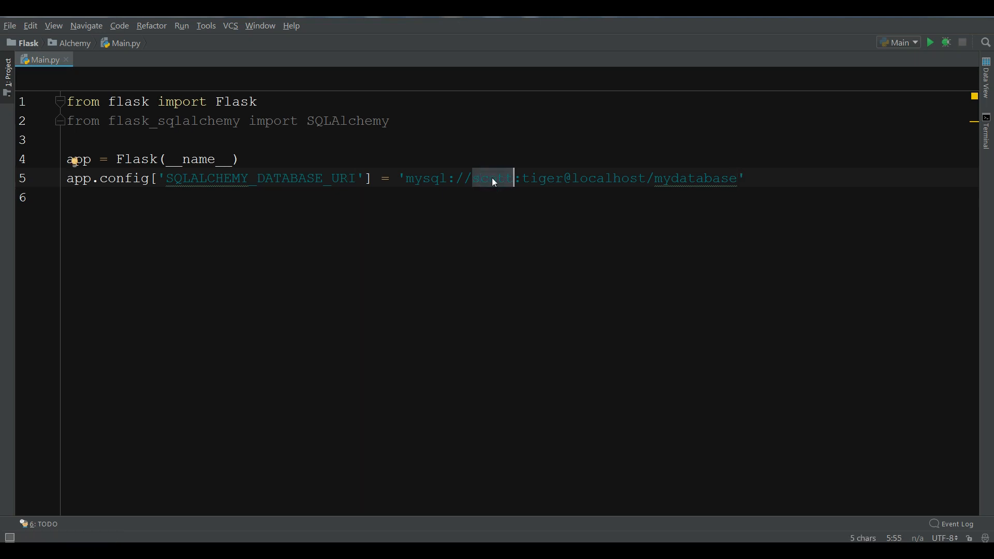
pyautogui.write('root')
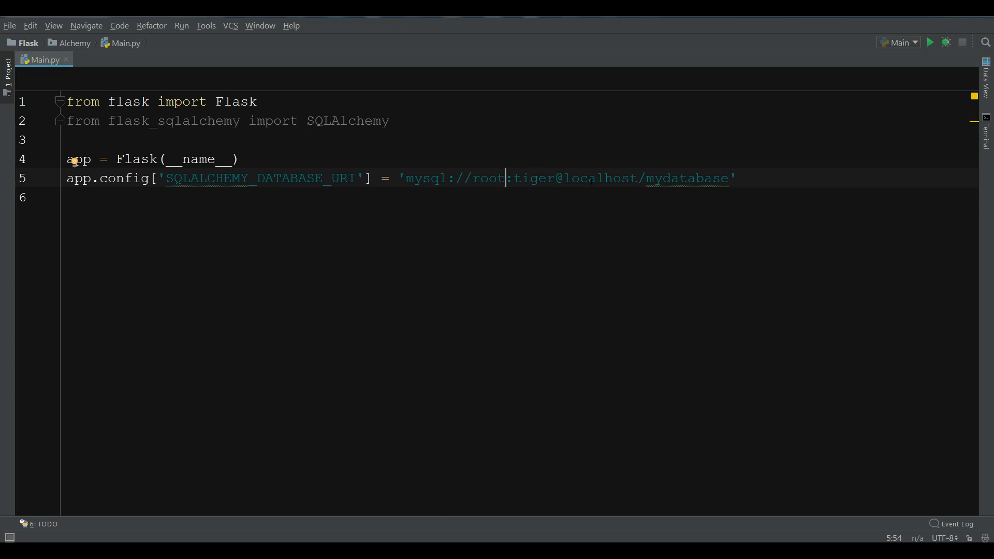
pyautogui.doubleClick(532, 179)
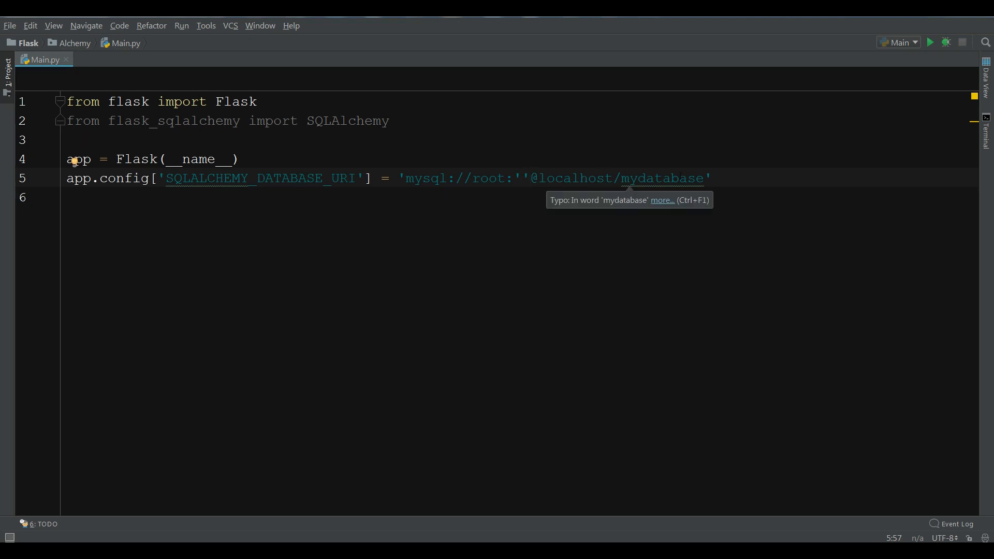
pyautogui.doubleClick(663, 178)
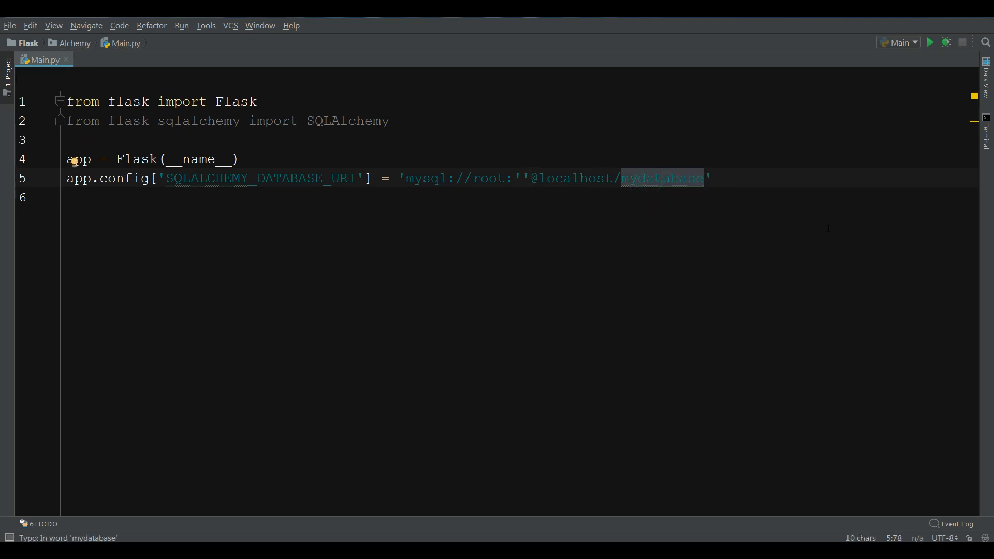
pyautogui.write('alchem')
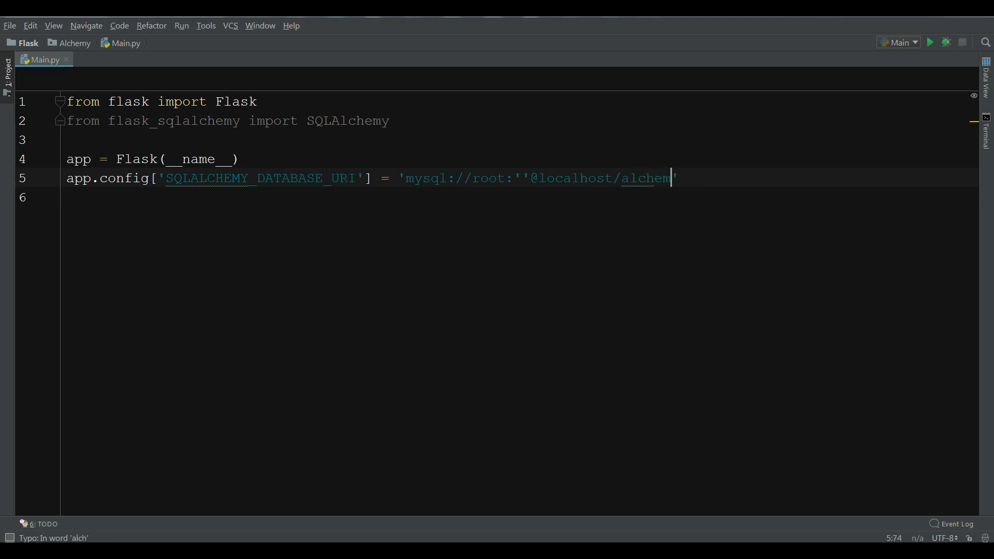
pyautogui.write('y')
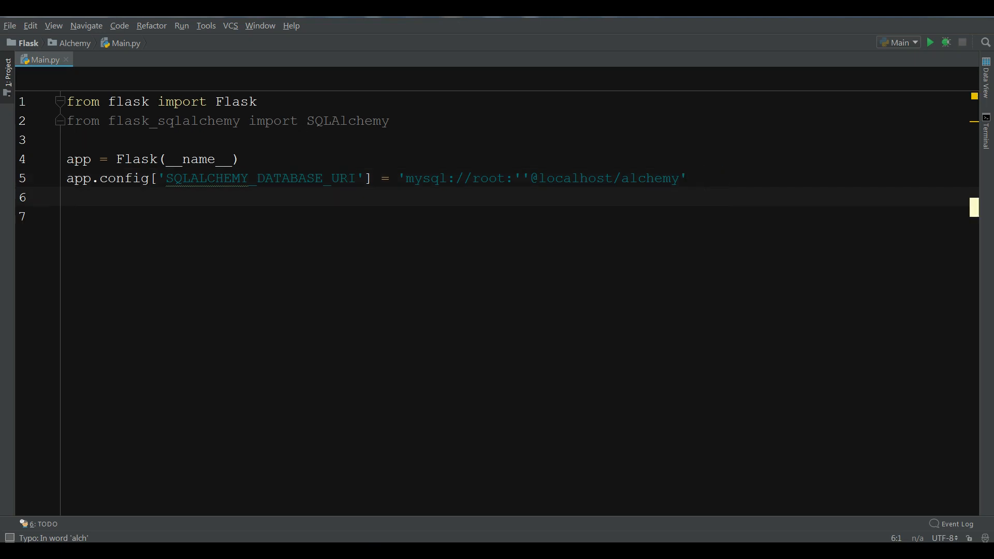
# Step: Add app.config['SQLALCHEMY_TRACK_MODIFICATIONS'] = False and begin the db = line
pyautogui.write('a')
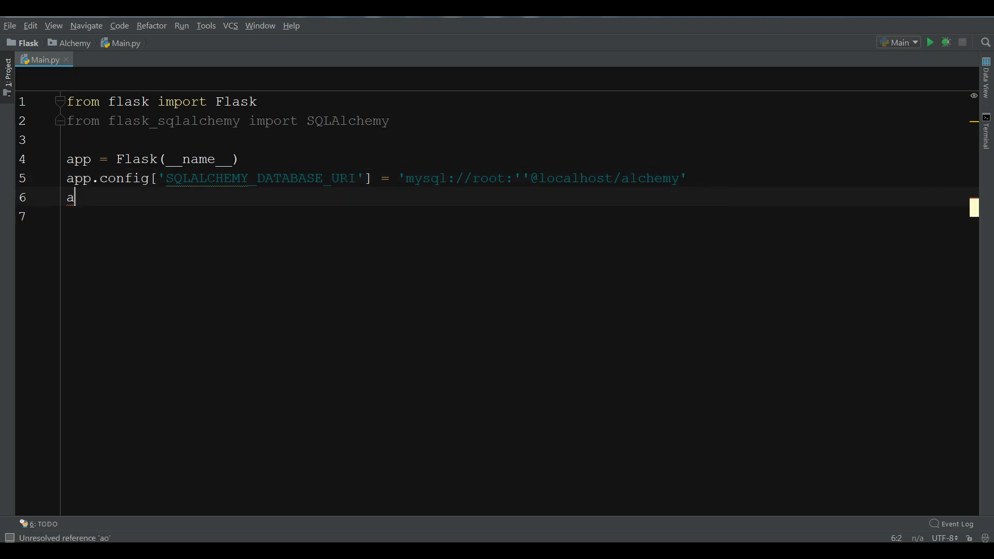
pyautogui.write('pp.config[')
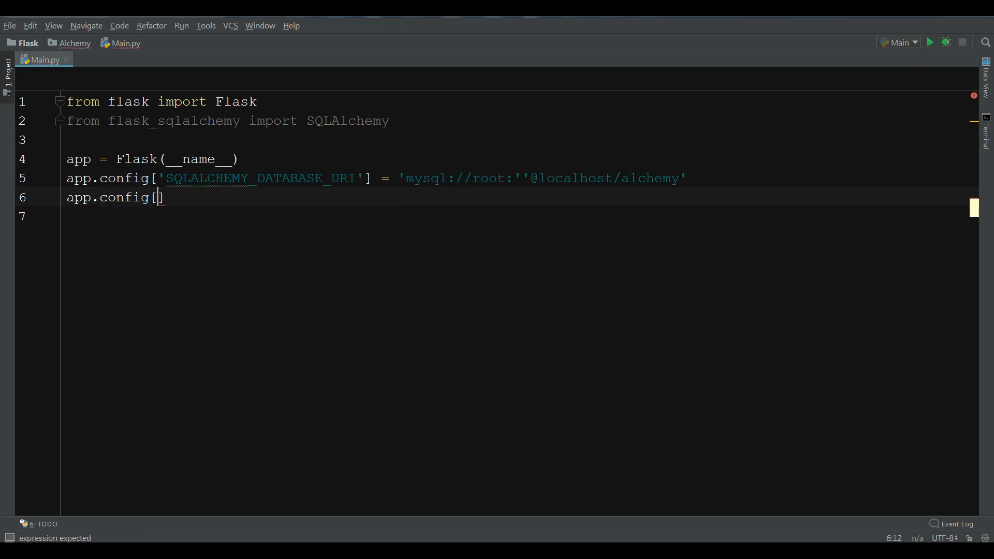
pyautogui.write("'")
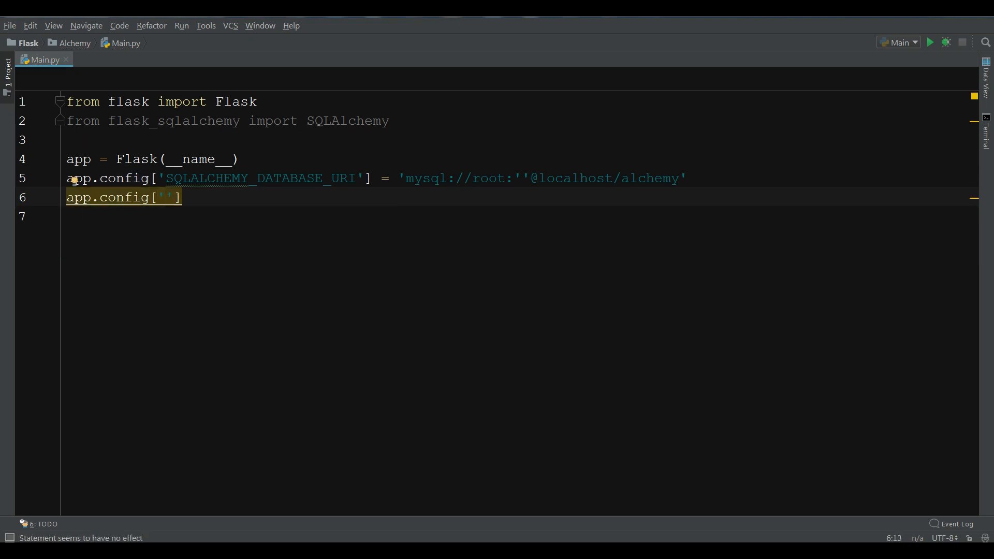
pyautogui.write('S')
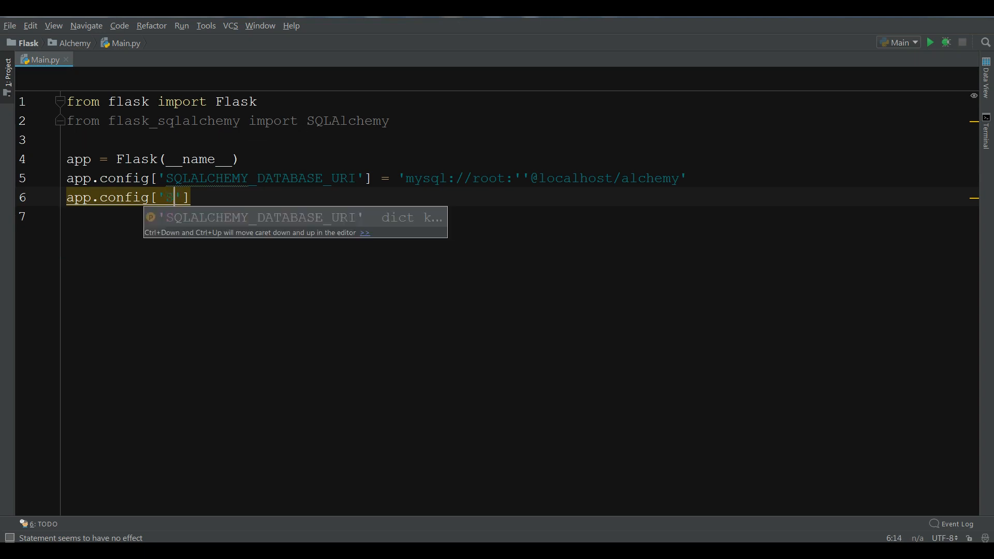
pyautogui.write('SQLALCHE')
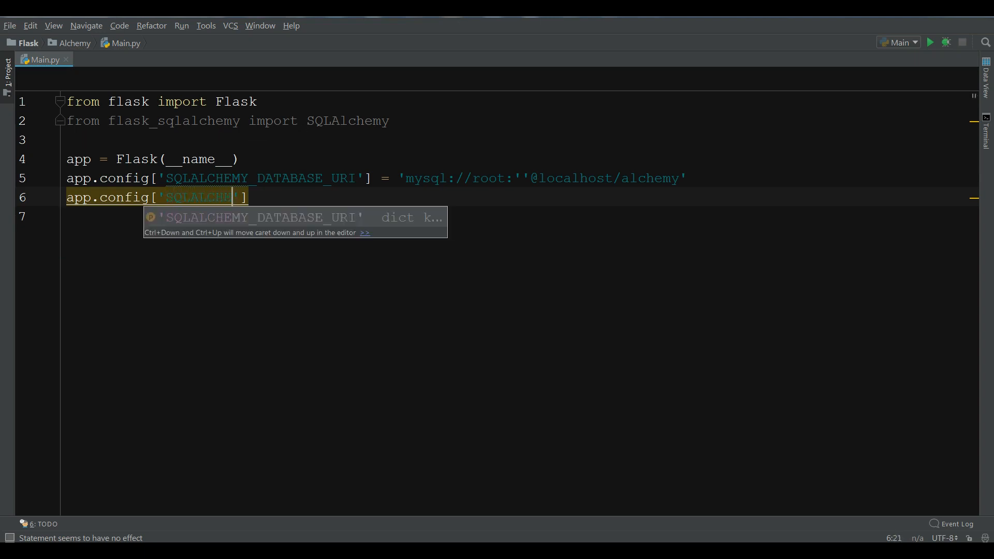
pyautogui.write('MY')
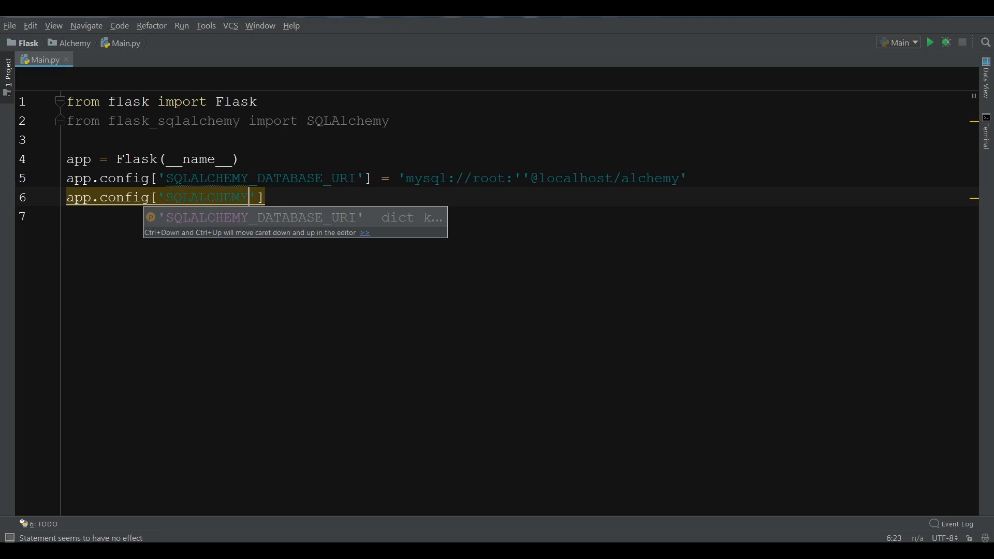
pyautogui.write('_TRACE')
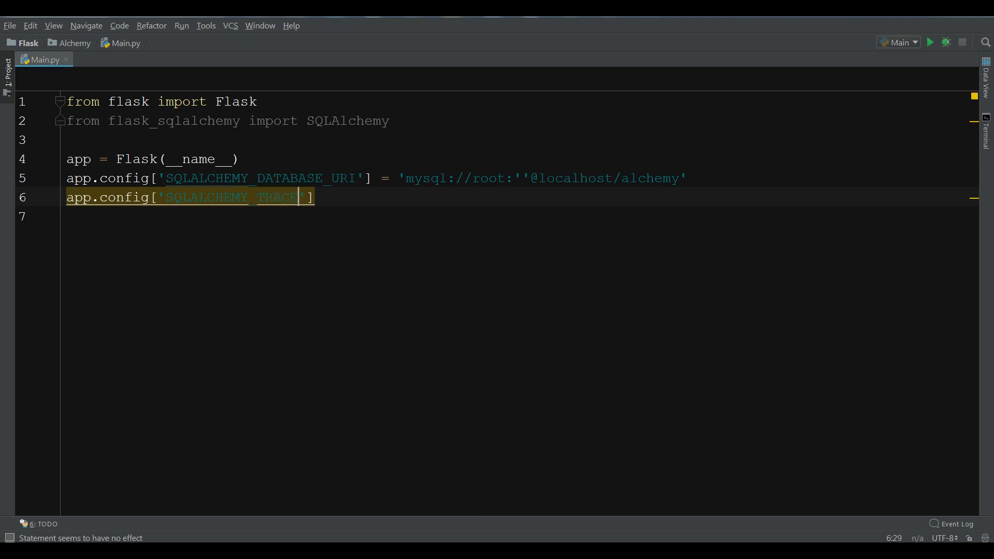
pyautogui.write('K_')
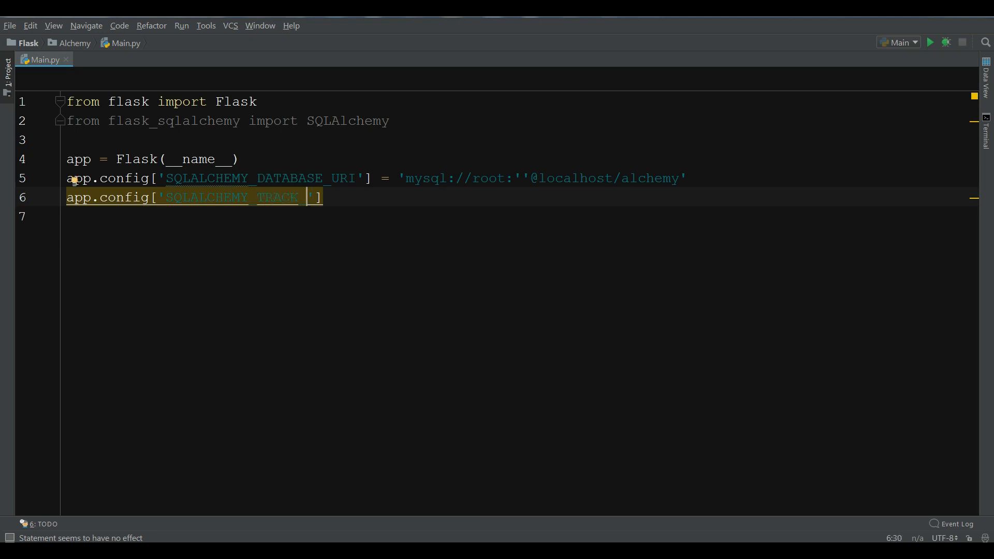
pyautogui.write('MODIFICA')
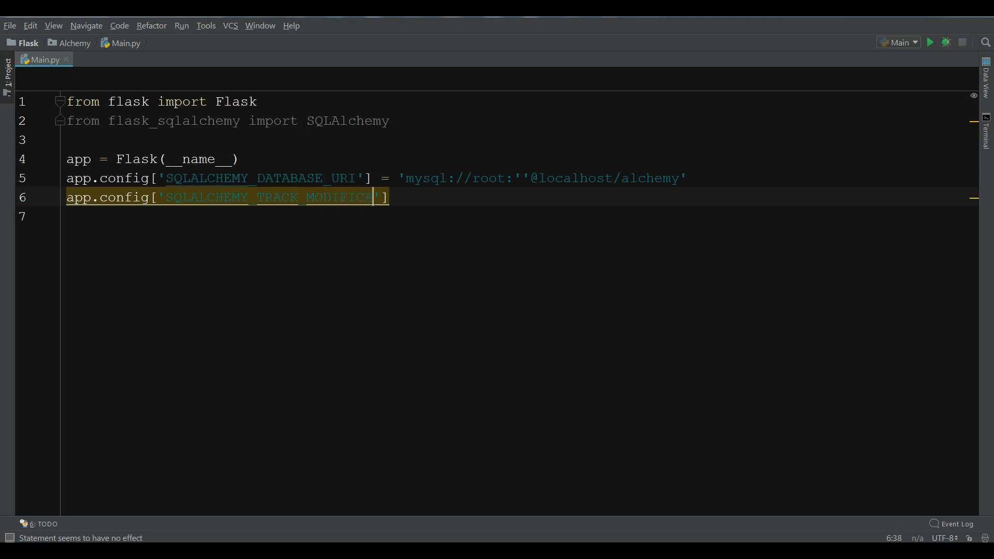
pyautogui.write('TIONS')
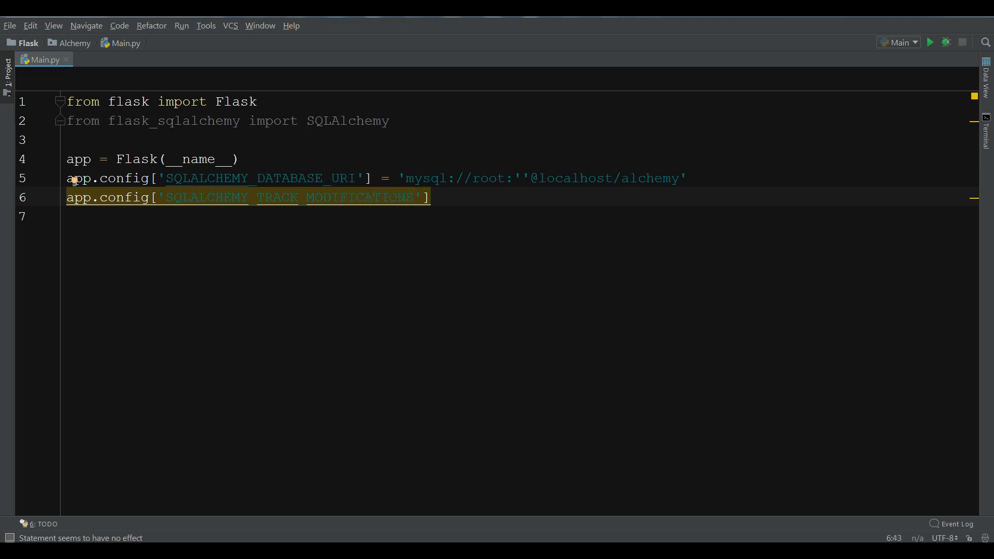
pyautogui.write('=')
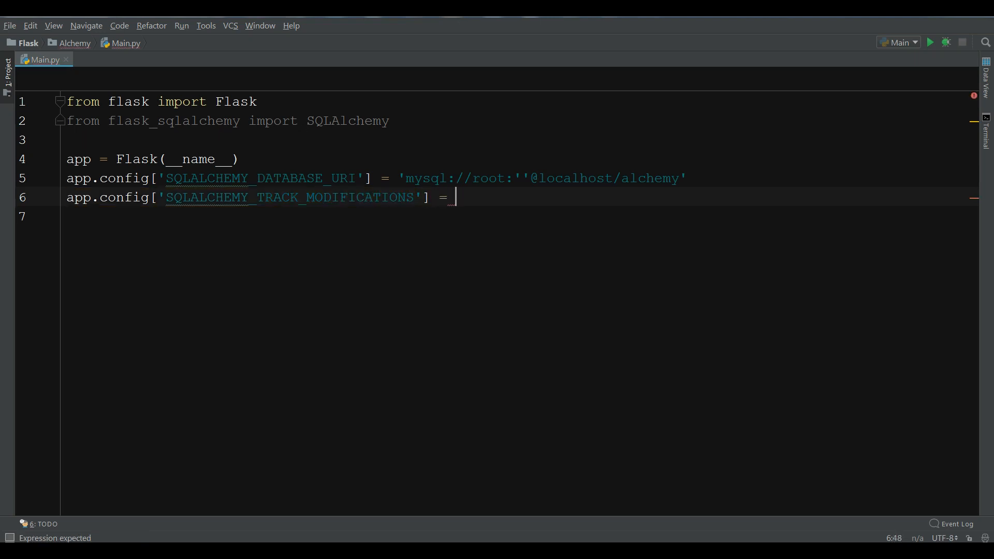
pyautogui.write('fa')
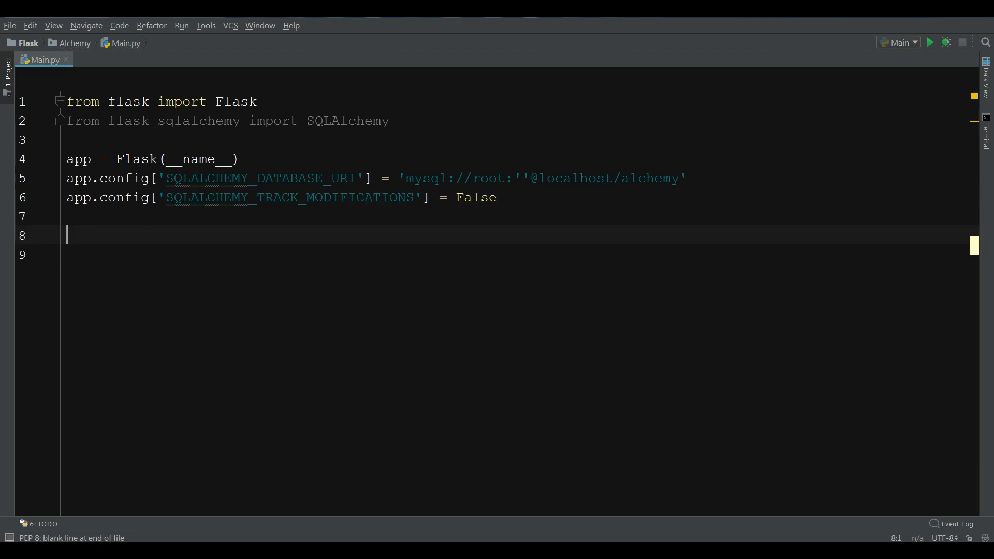
pyautogui.write('db =')
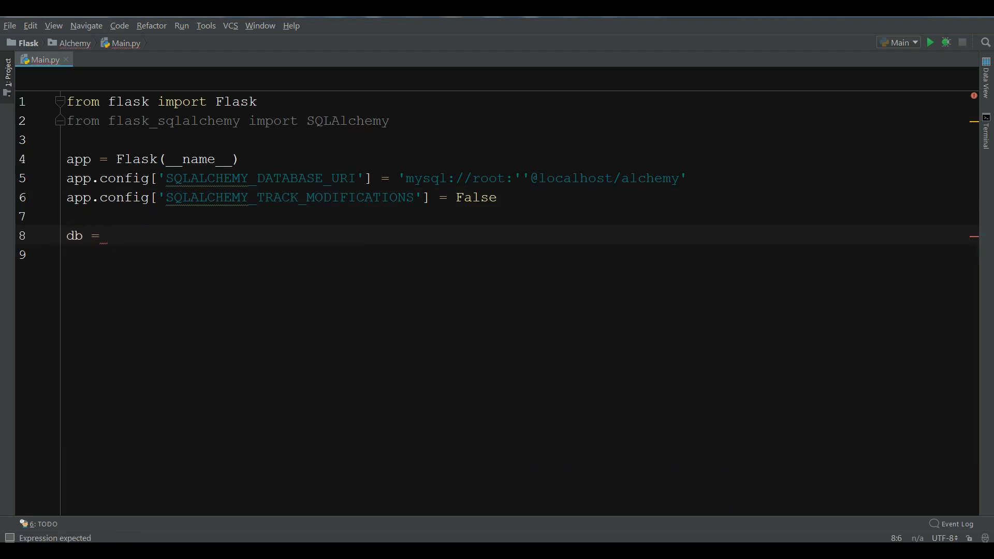
# Step: Write db = SQLAlchemy(app) and begin the User class definition
pyautogui.write('Sq')
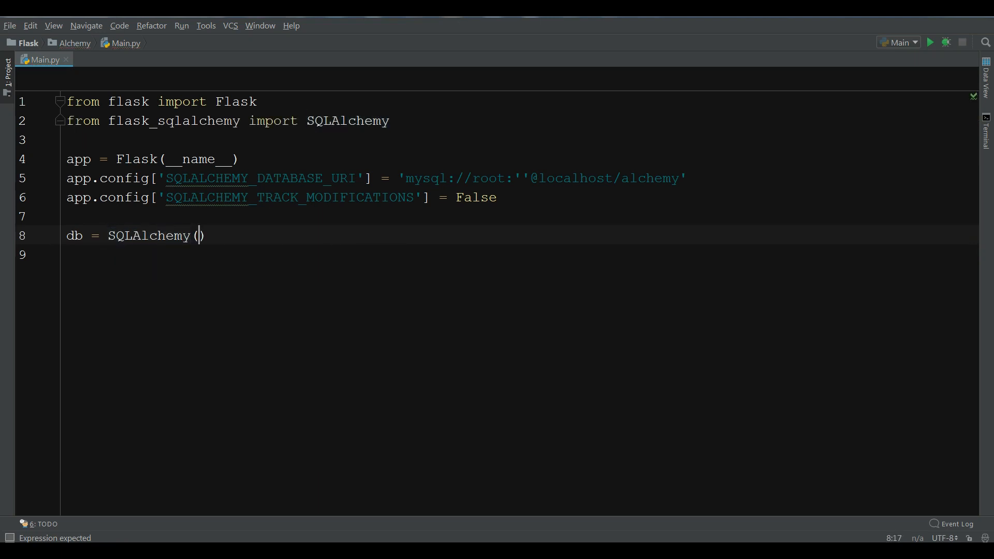
pyautogui.write('app')
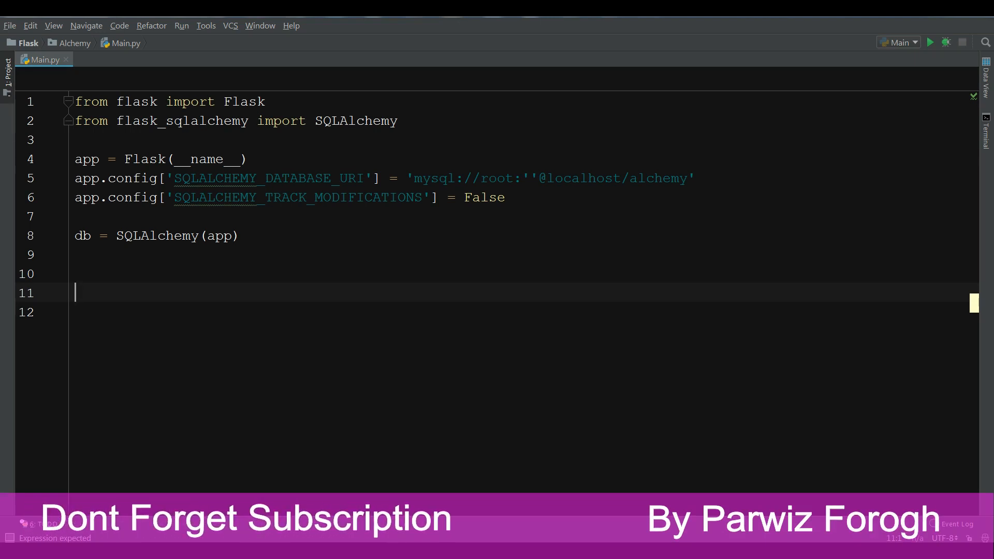
pyautogui.write('class User(')
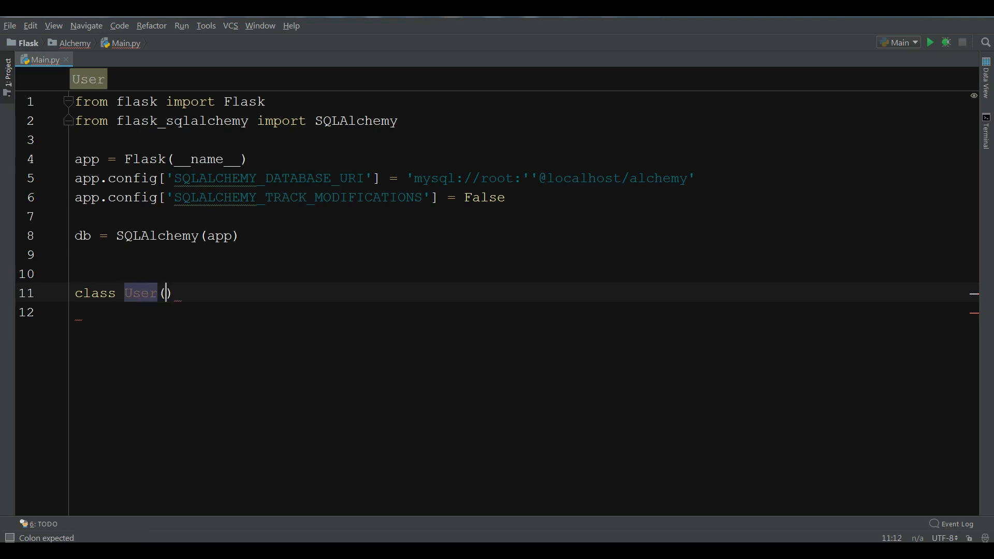
# Step: Make User subclass db.Model with id = db.Column(db.Integer, primary_key=True)
pyautogui.write('db.Model')
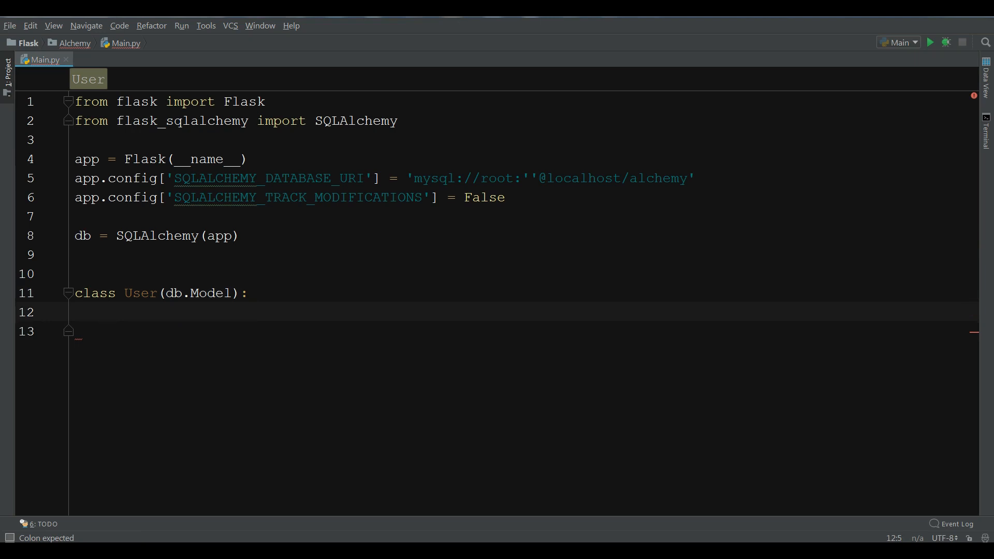
pyautogui.write('id =')
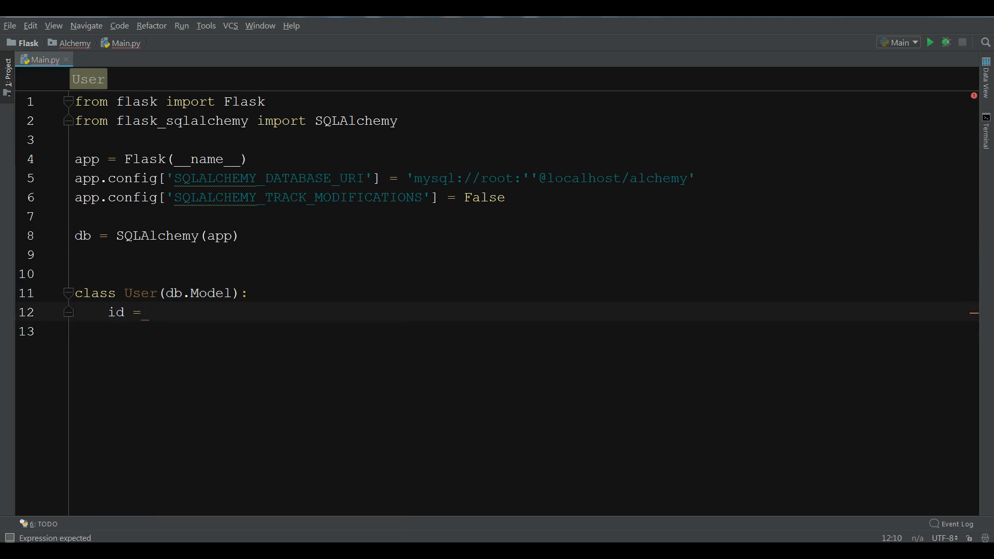
pyautogui.write('db.Co')
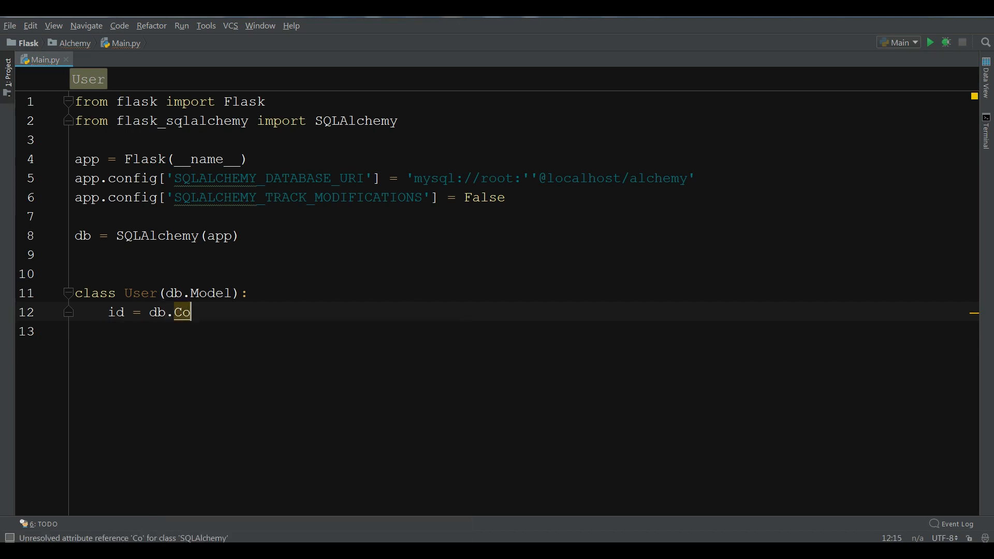
pyautogui.write('lumn')
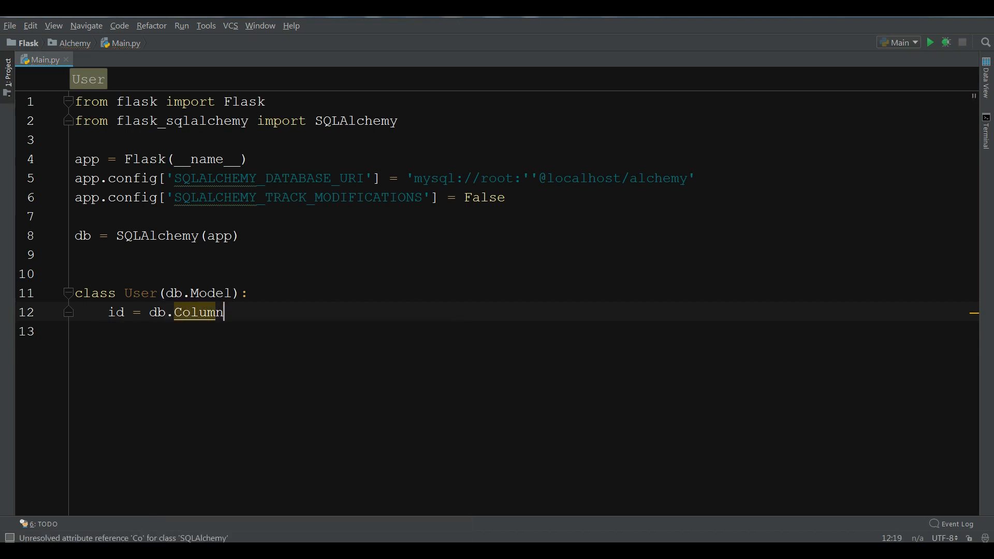
pyautogui.write('(')
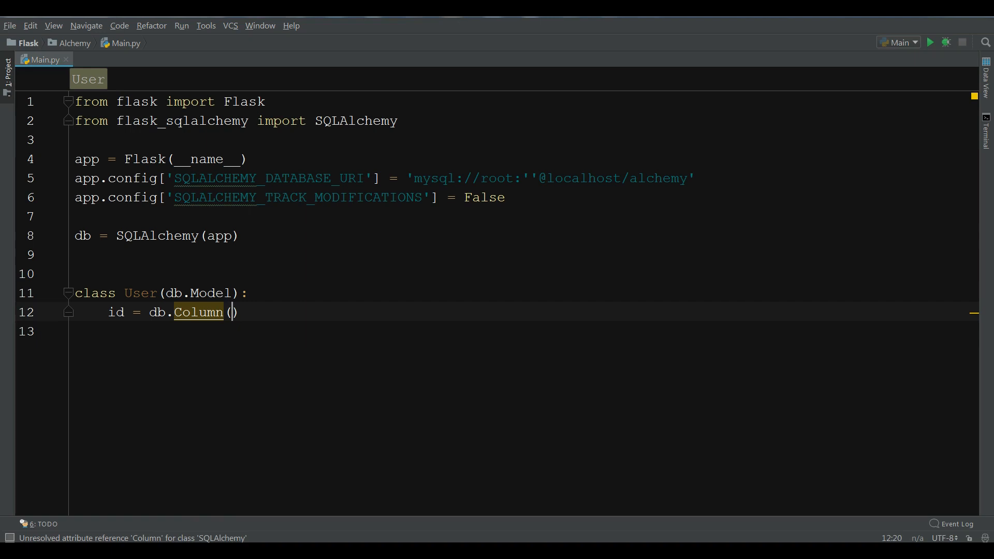
pyautogui.write('db.')
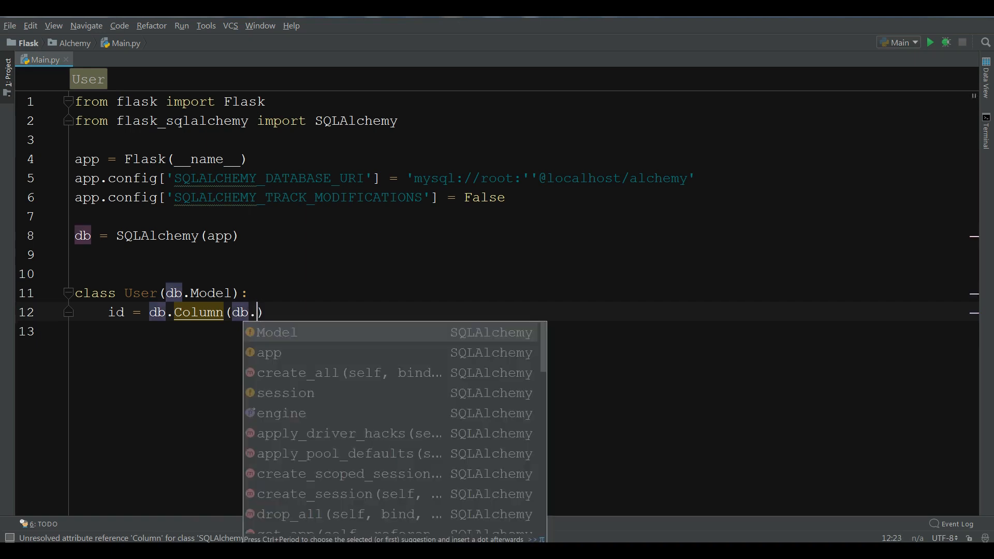
pyautogui.write('Inte')
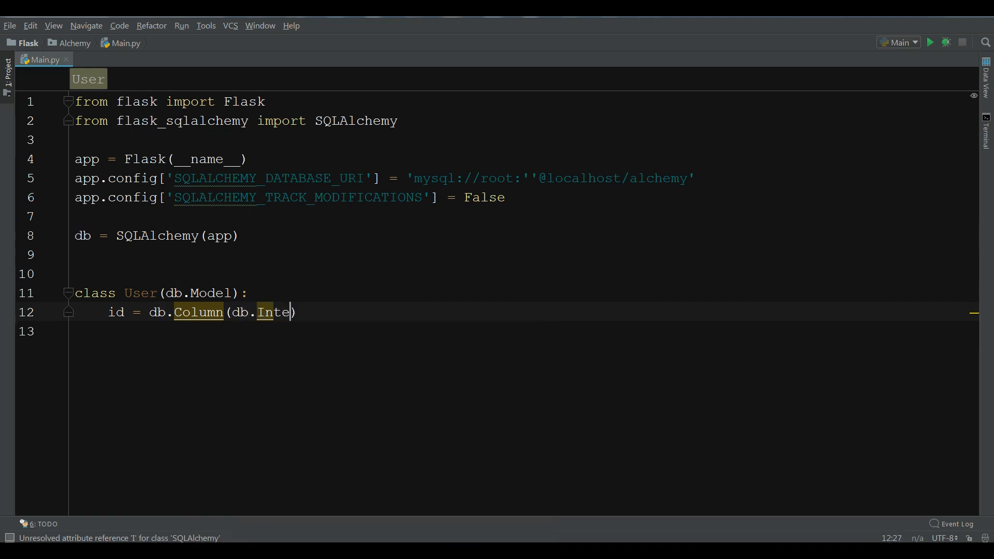
pyautogui.write('ger,')
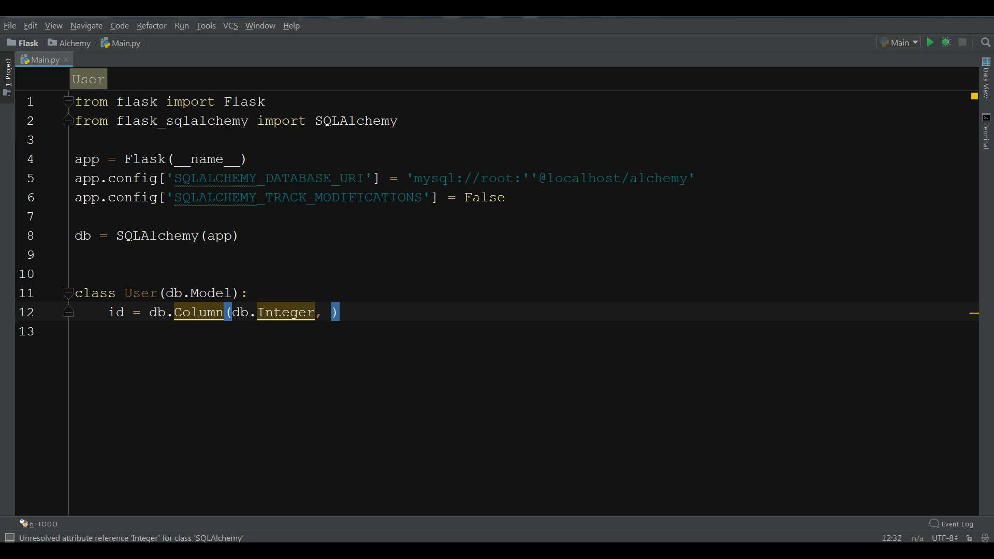
pyautogui.write('primar')
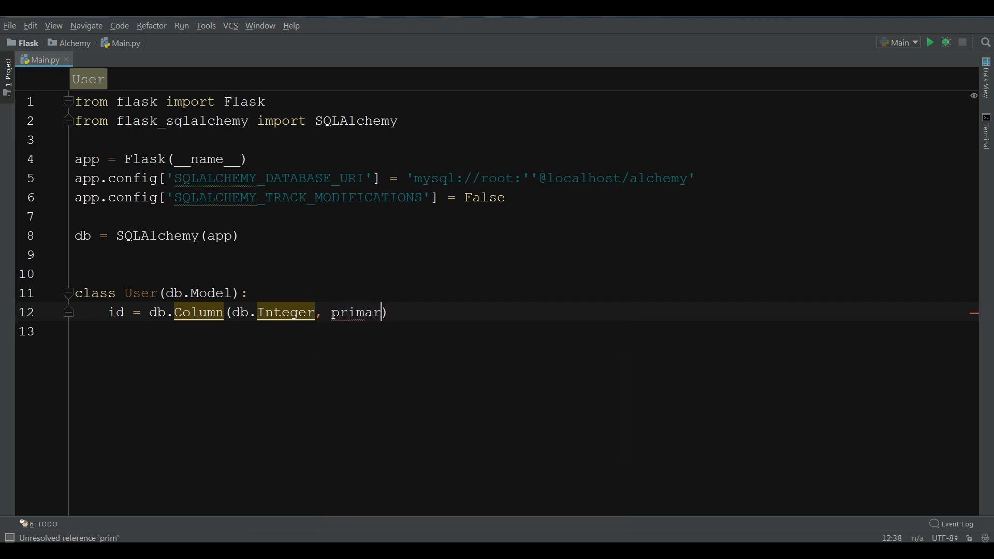
pyautogui.write('y_key')
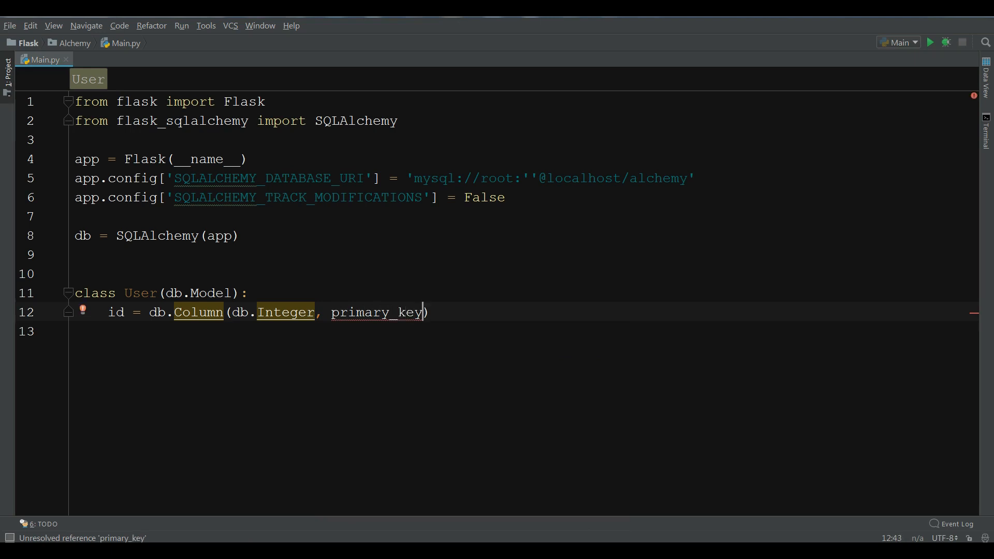
pyautogui.write('=True')
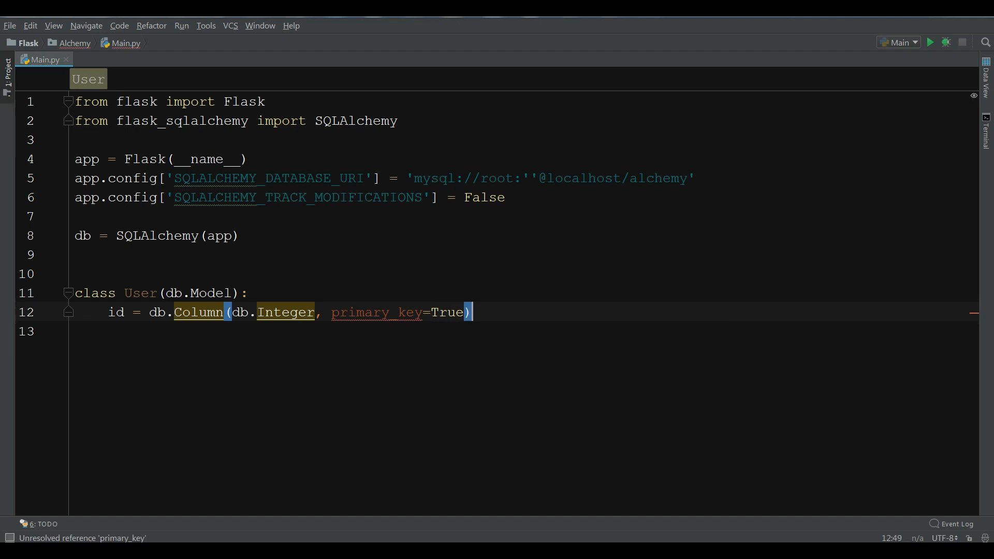
pyautogui.press('Enter')
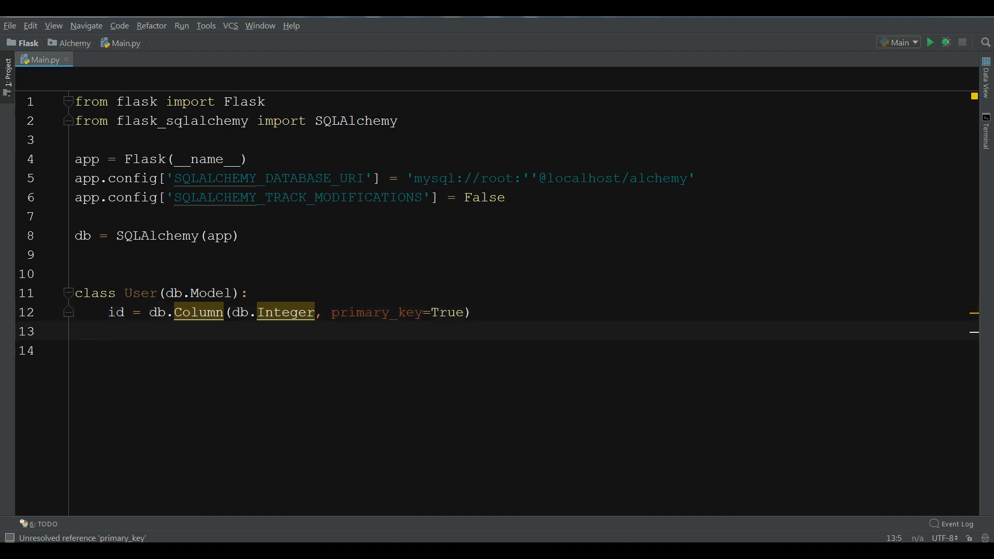
# Step: Add username = db.Column(db.String(80), unique = True) to the User model
pyautogui.write('username = db.')
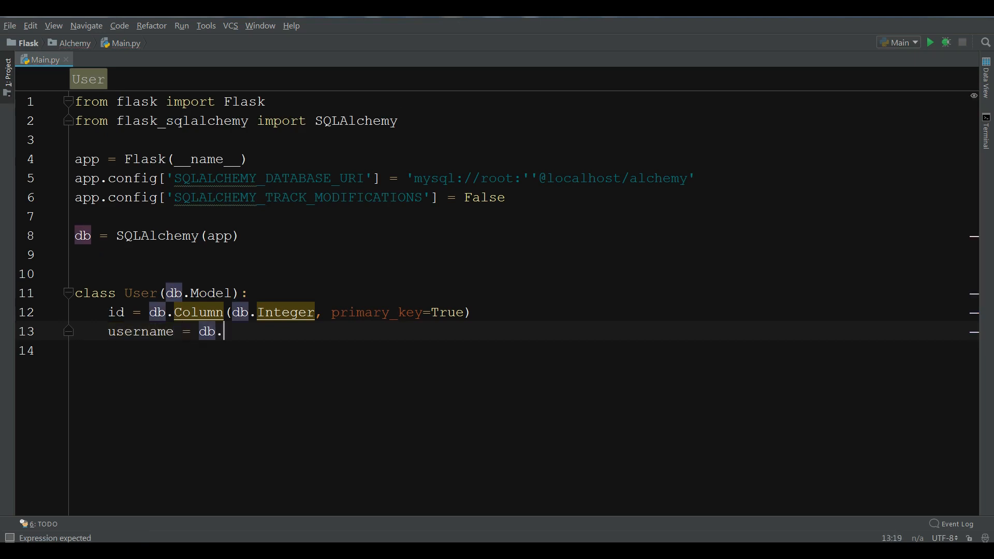
pyautogui.write('Column(')
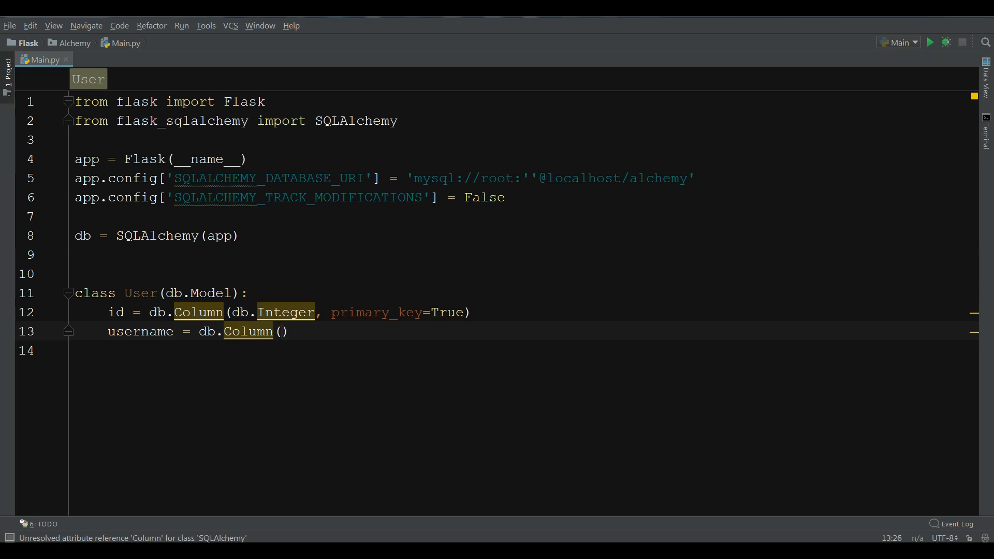
pyautogui.write('db')
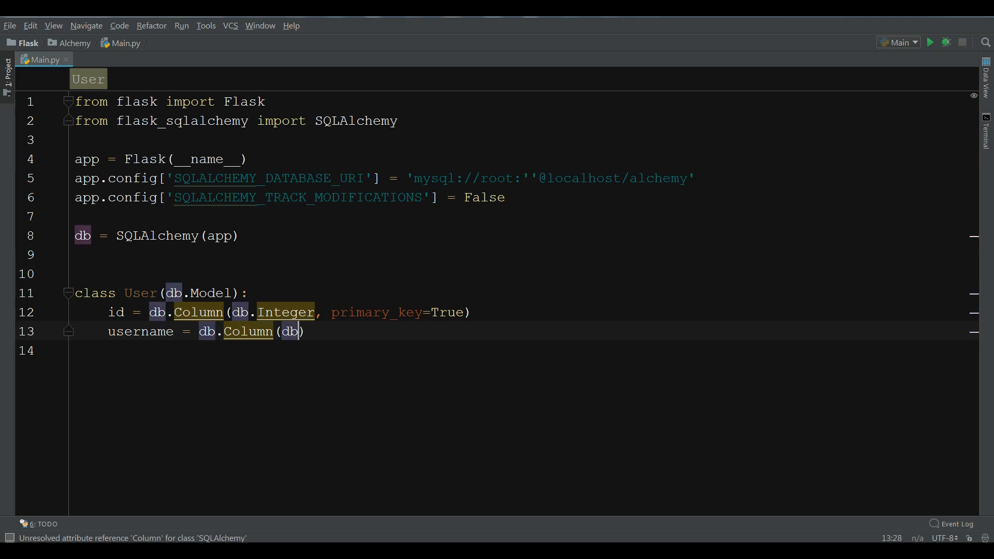
pyautogui.write('String')
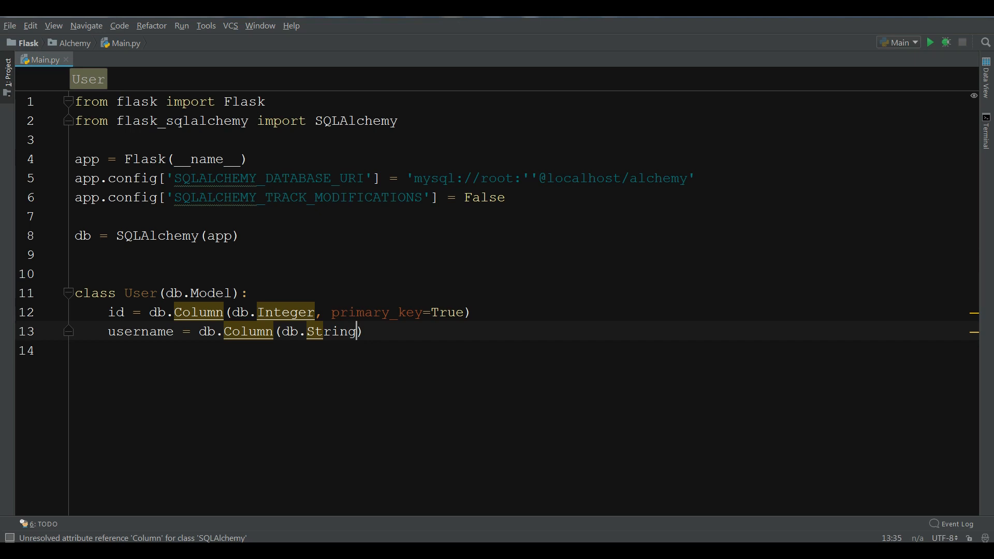
pyautogui.write('(')
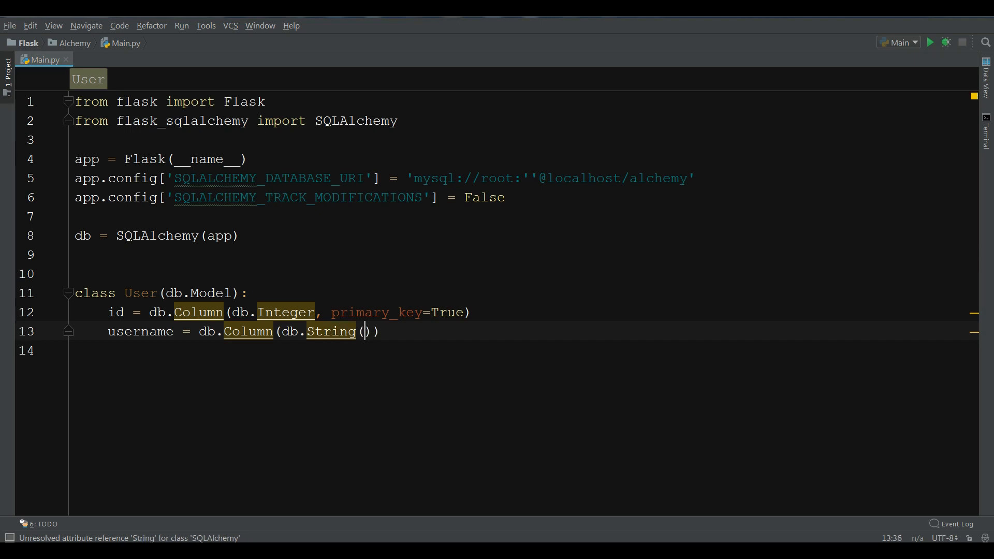
pyautogui.write('80')
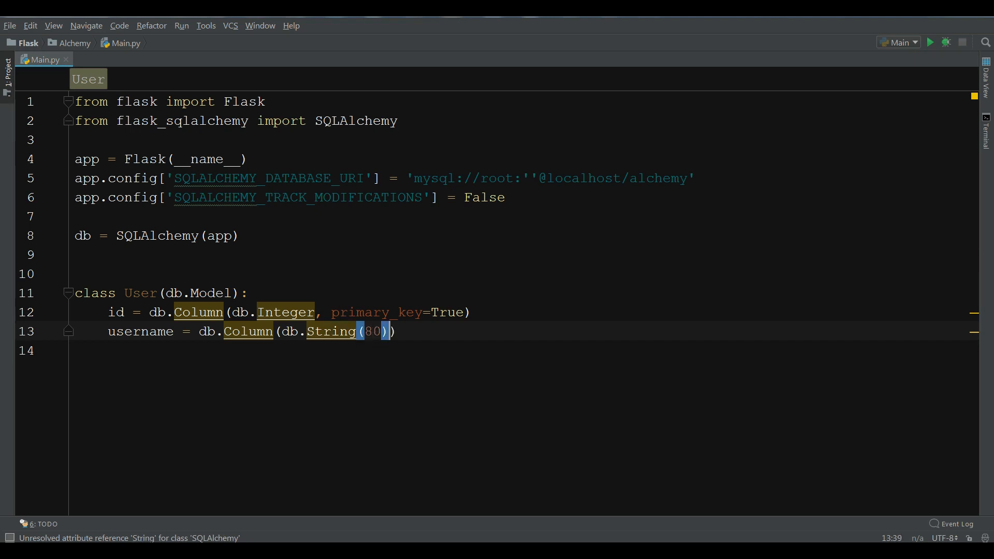
pyautogui.write('", "')
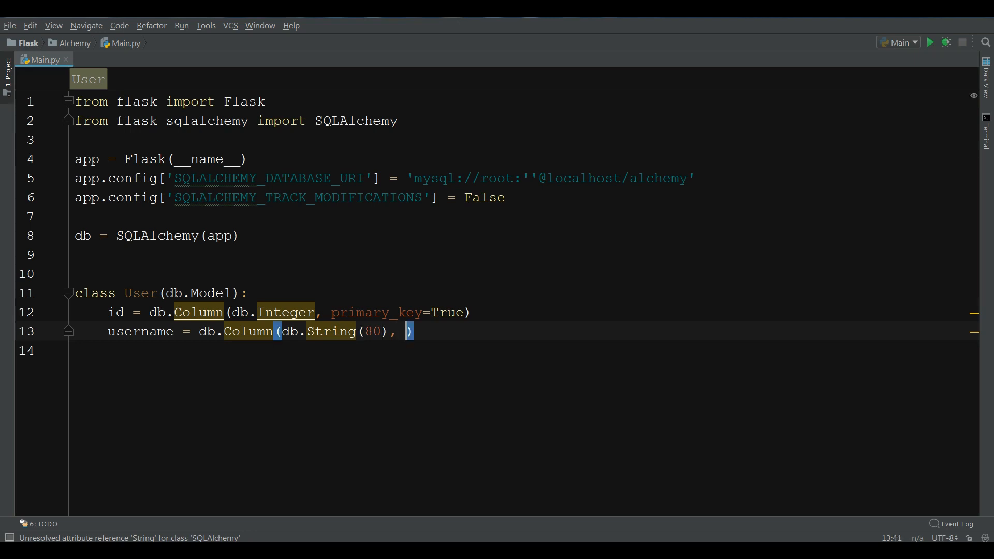
pyautogui.write('uniqu')
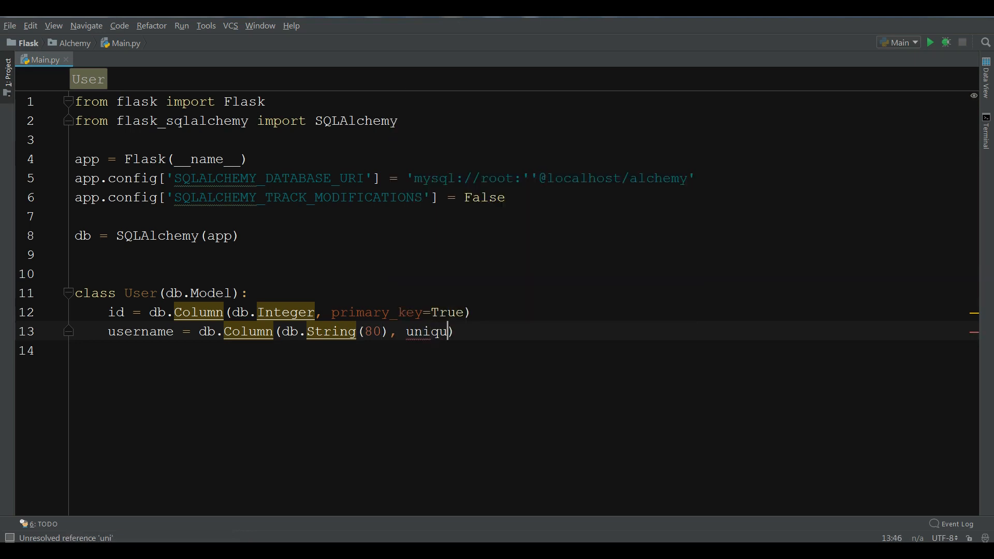
pyautogui.write('e = True')
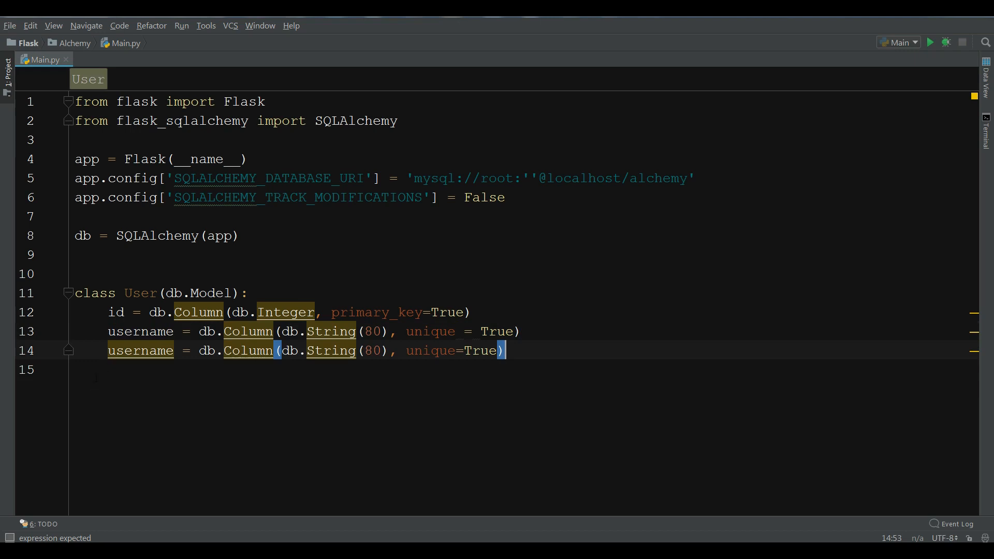
pyautogui.moveTo(140, 351)
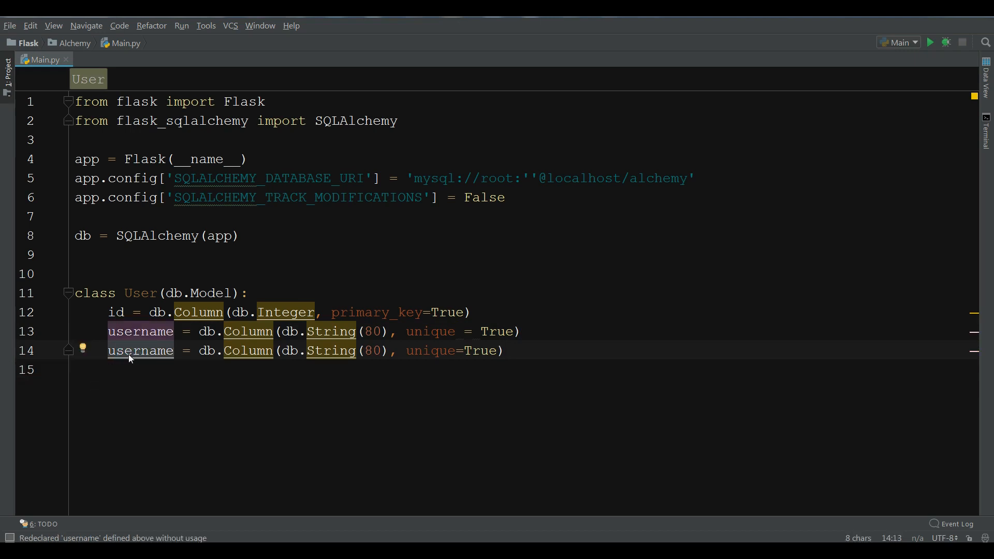
# Step: Duplicate the line as an email column with the same String(80) unique definition
pyautogui.write('email')
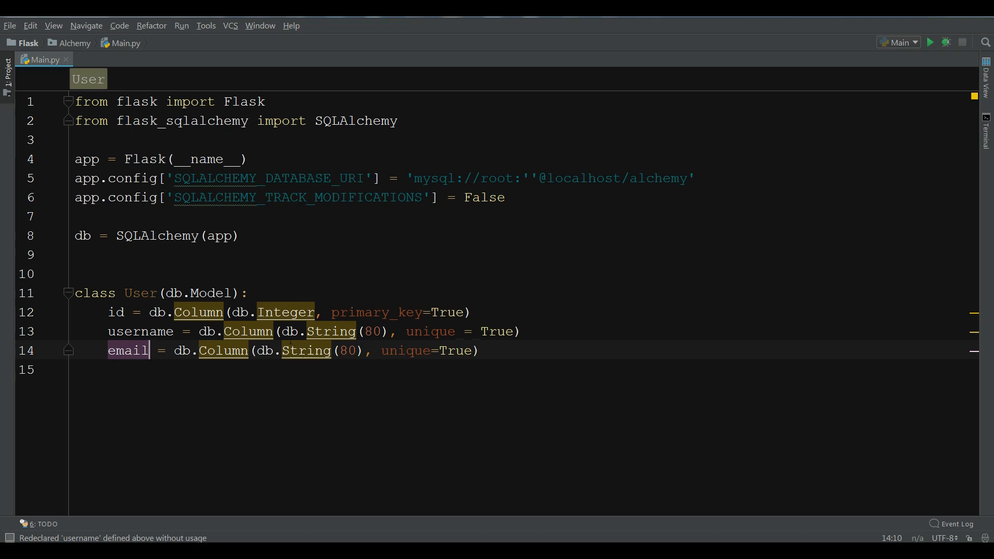
pyautogui.click(141, 313)
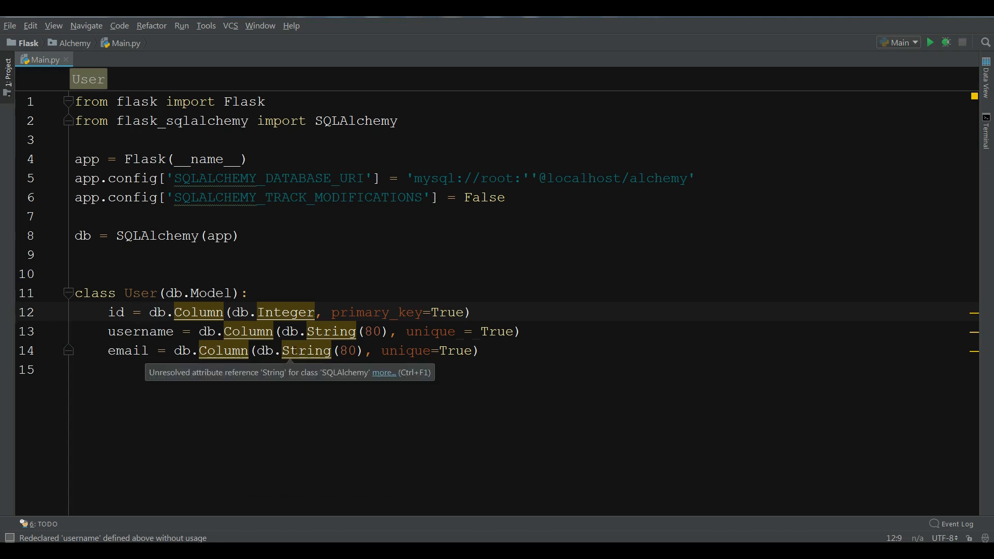
pyautogui.moveTo(324, 374)
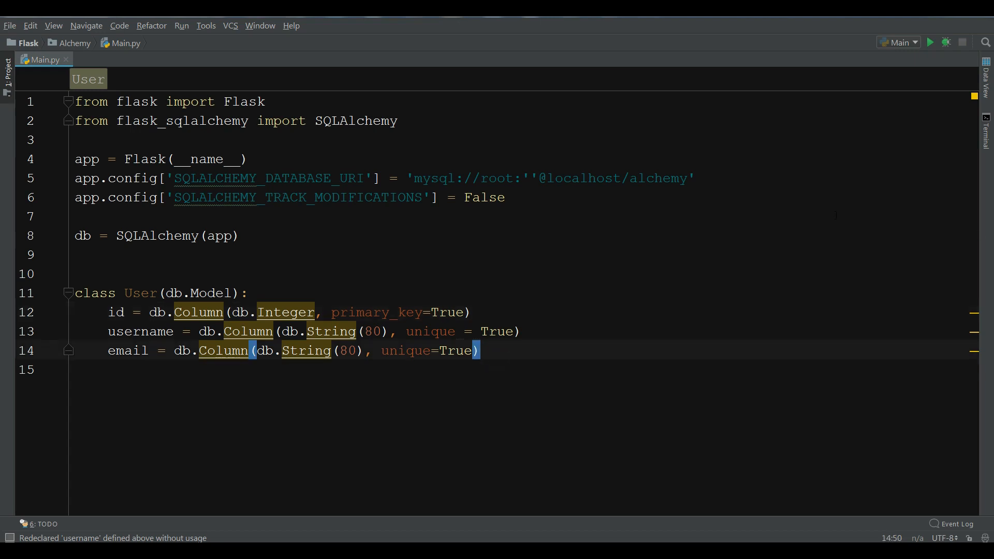
# Step: Write __init__(self, username, email) storing self.username and self.email
pyautogui.write('def __')
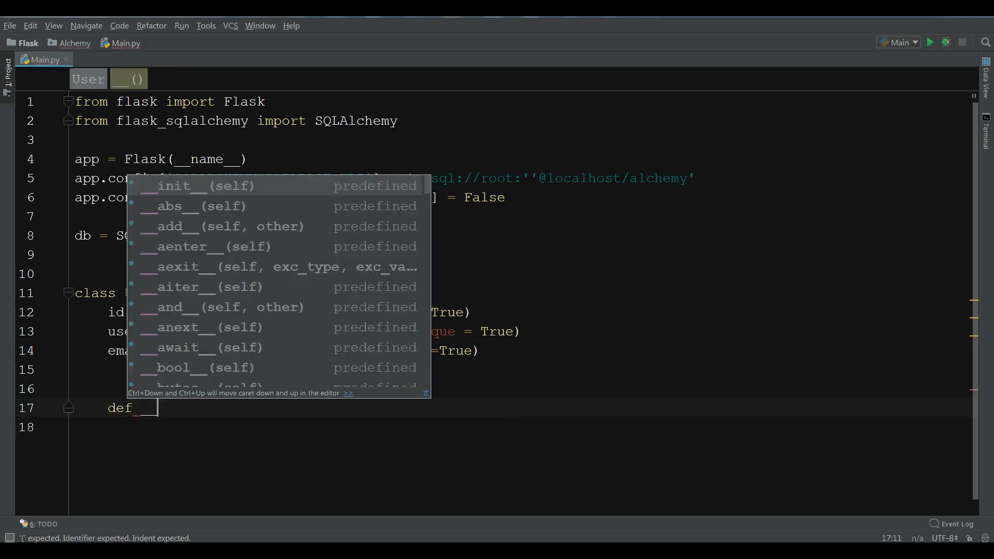
pyautogui.click(196, 186)
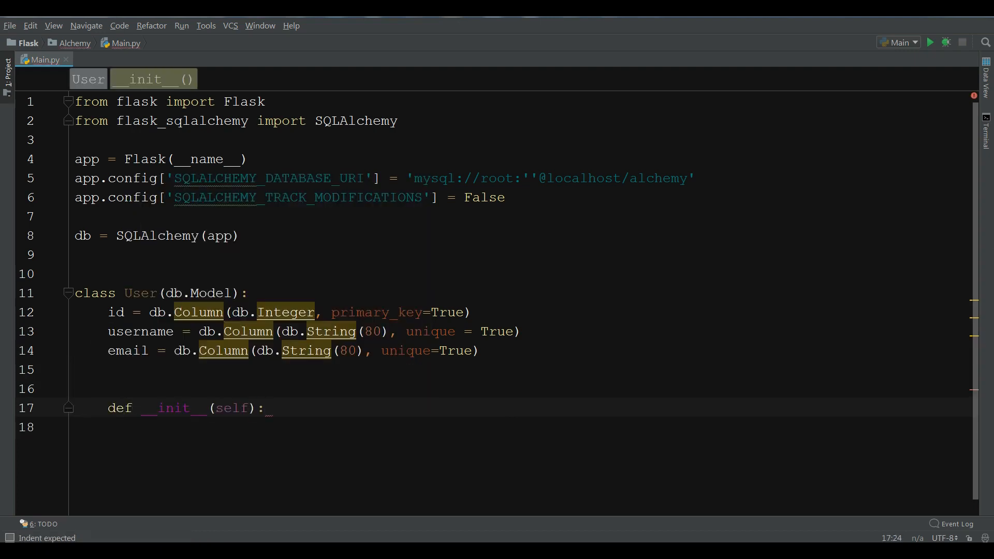
pyautogui.write(', u')
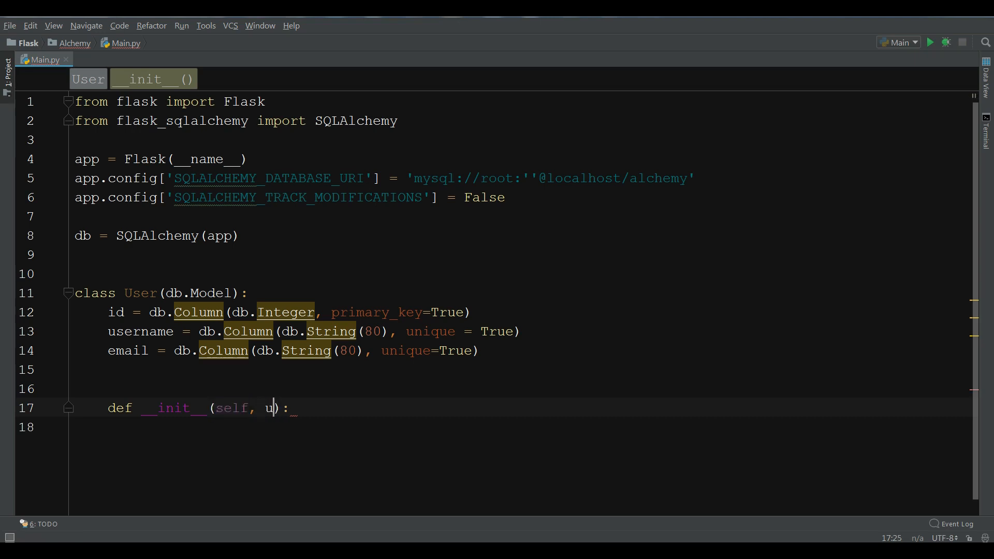
pyautogui.write('sername')
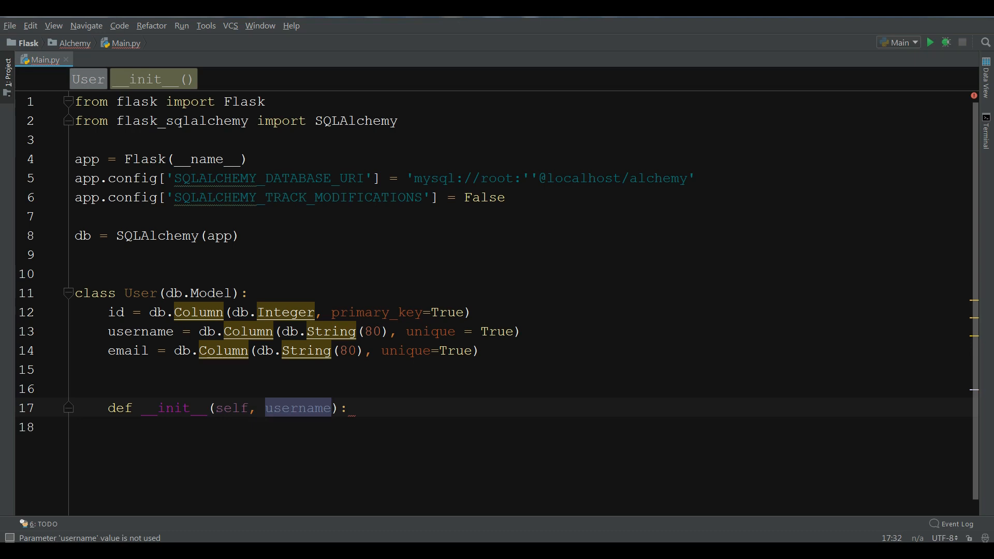
pyautogui.write(', em')
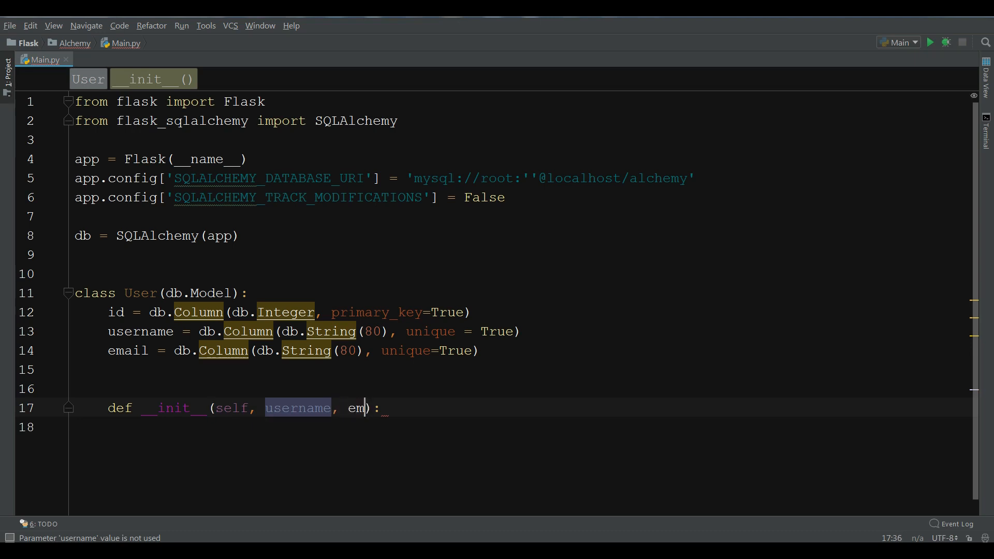
pyautogui.write('ail')
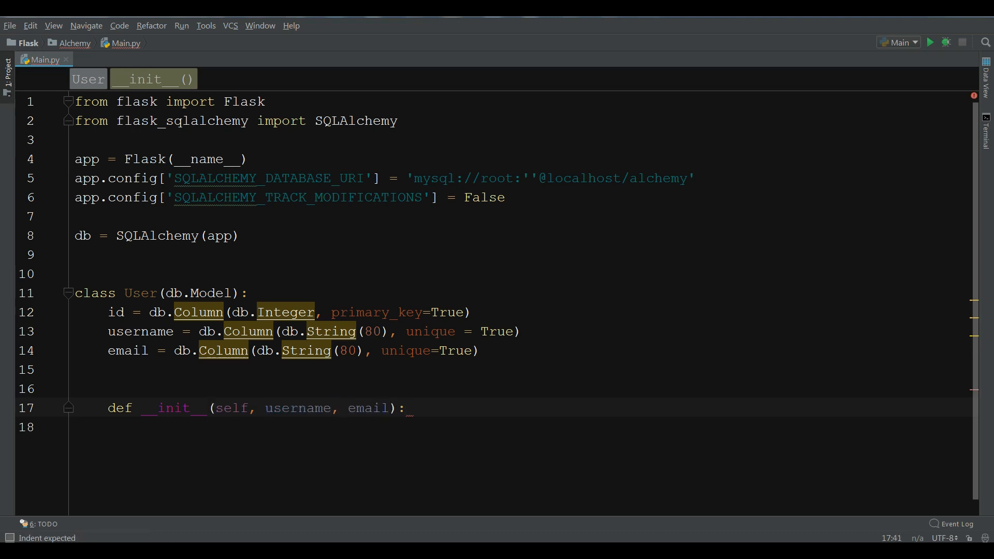
pyautogui.write('self.')
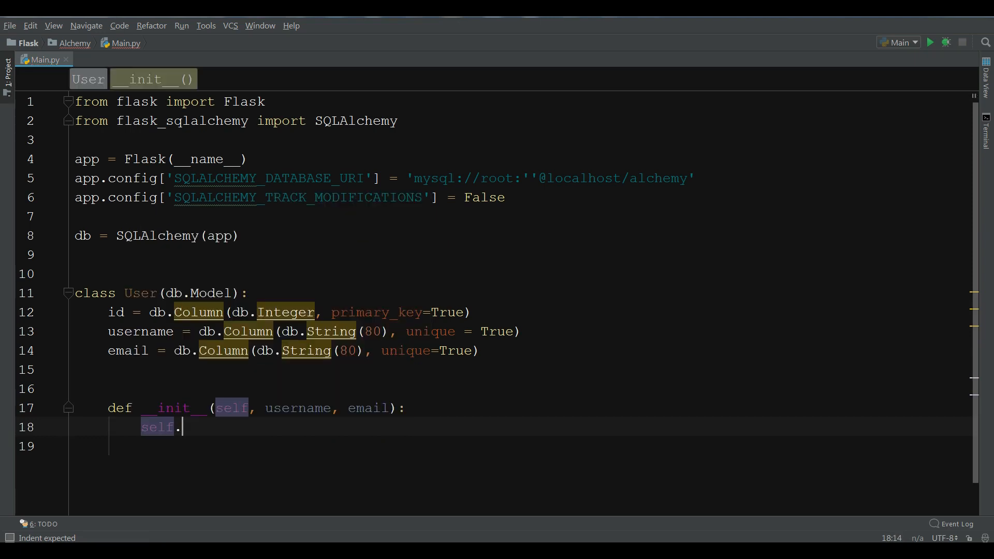
pyautogui.write('username = username')
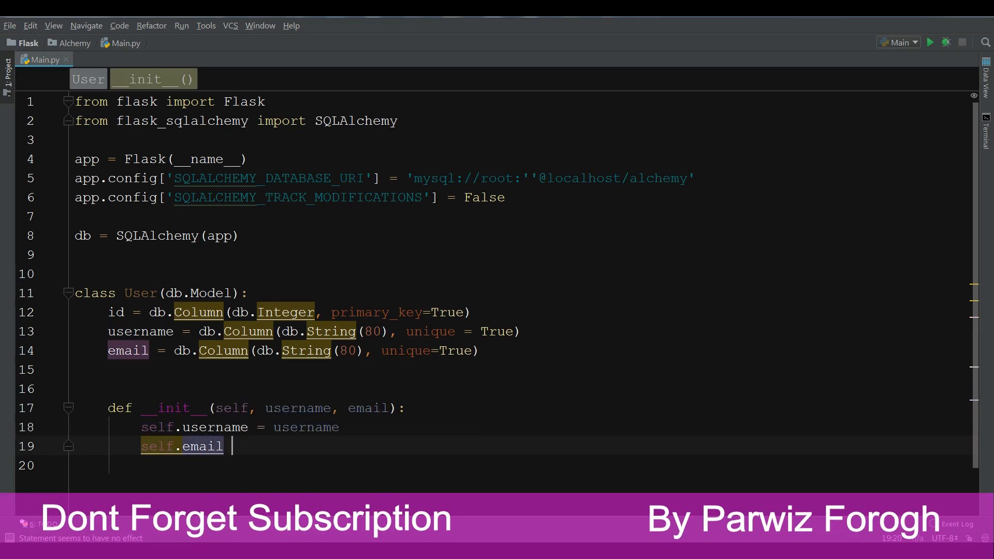
pyautogui.write('= email')
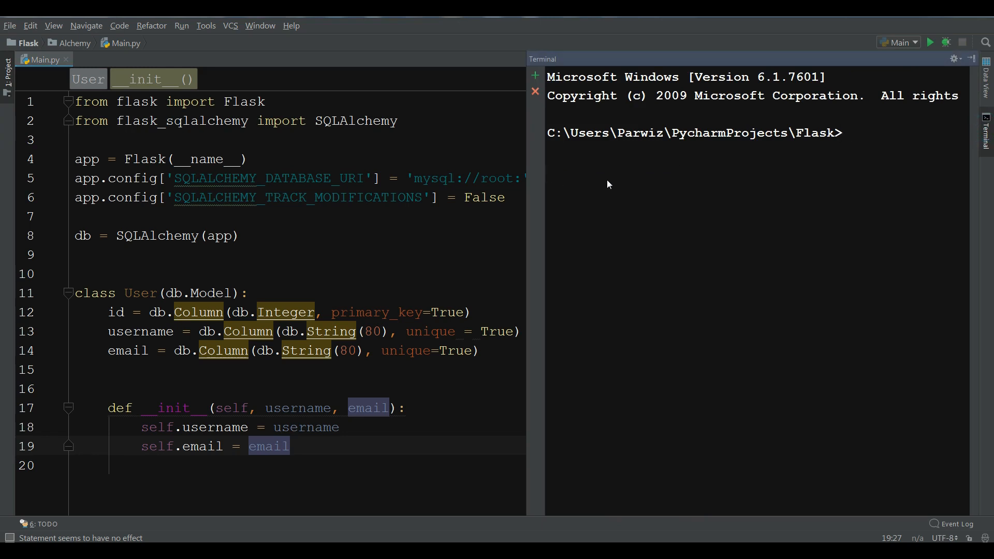
# Step: In the terminal, cd into Alchemy and start the python shell
pyautogui.write('cd')
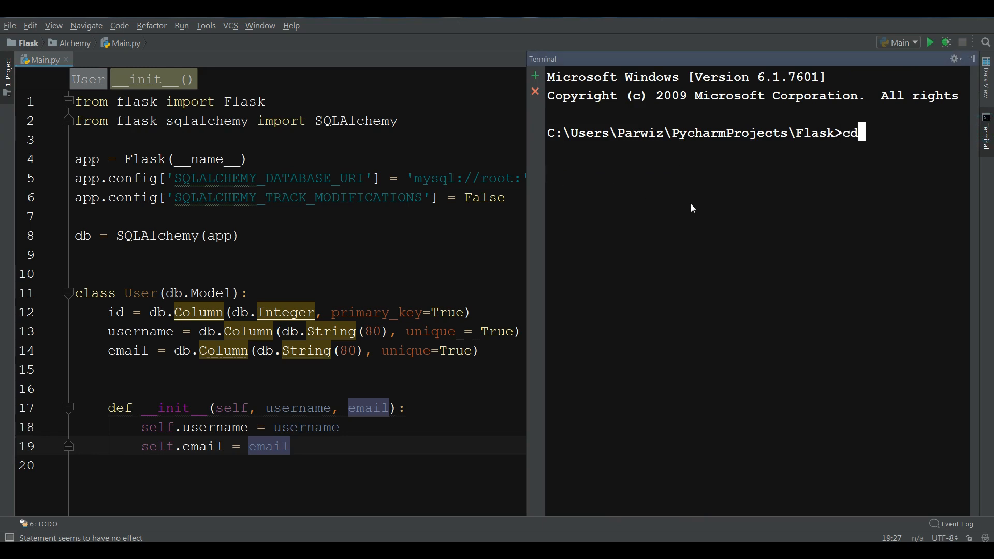
pyautogui.write('Alc')
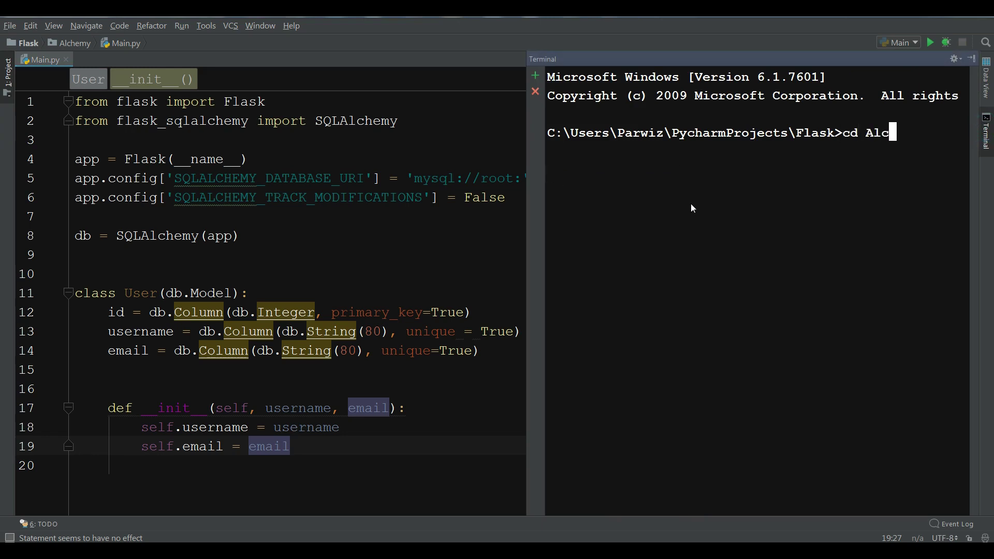
pyautogui.moveTo(558, 195)
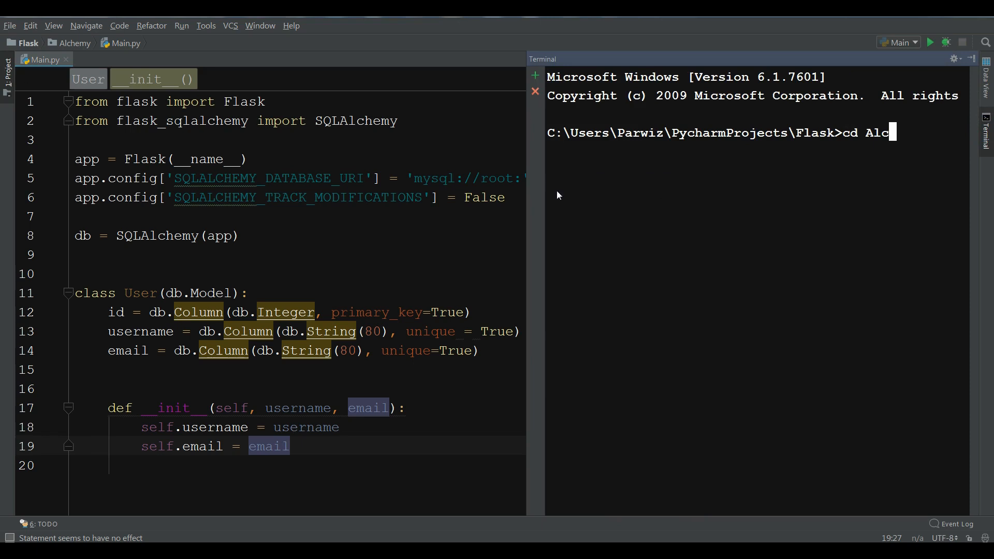
pyautogui.write('hemy')
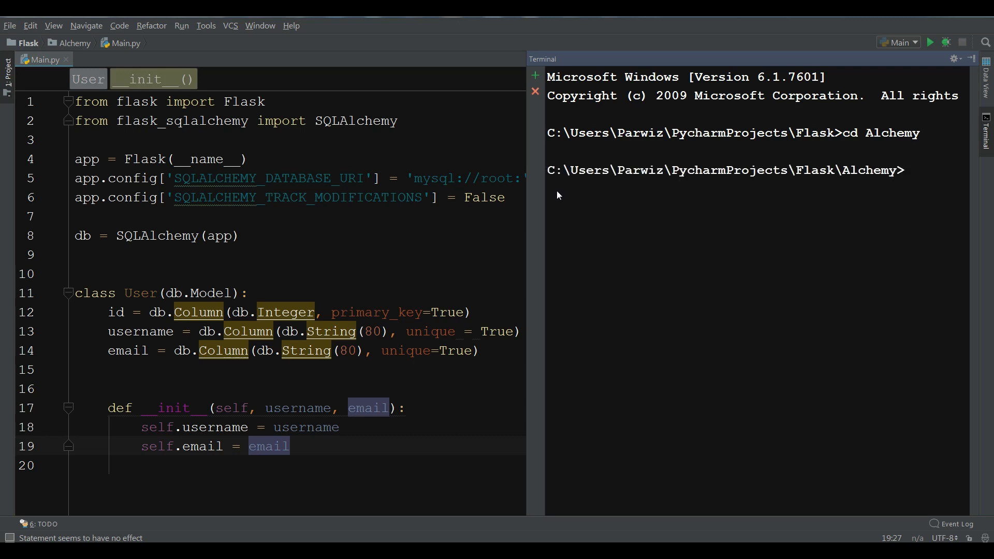
pyautogui.write('python')
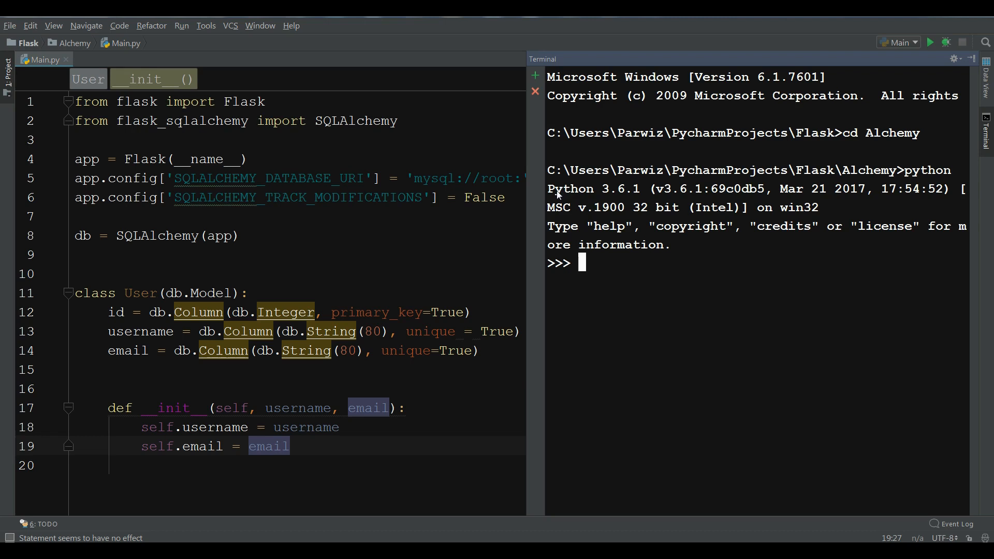
pyautogui.write('d')
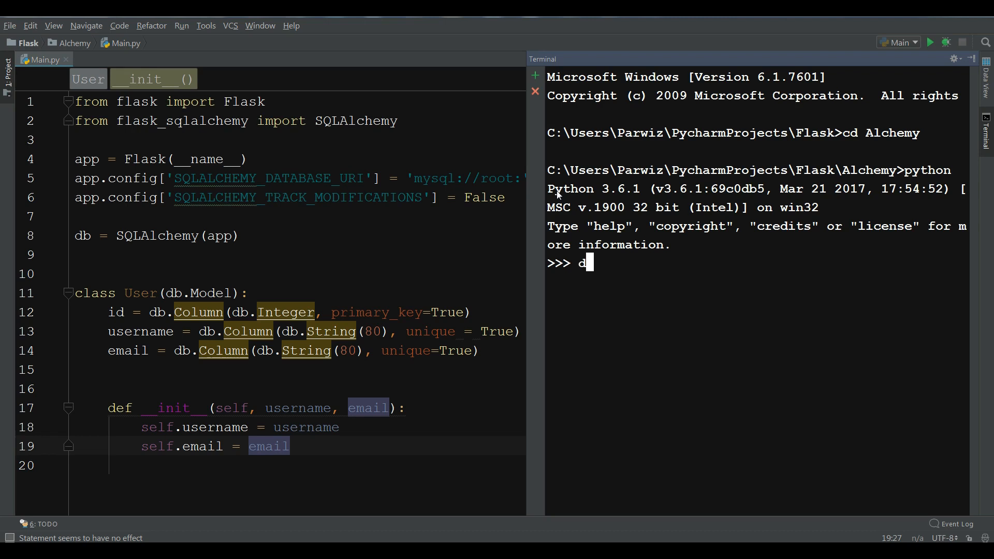
# Step: Run from Main import db and db.create_all() to create the model tables
pyautogui.write('from Mai')
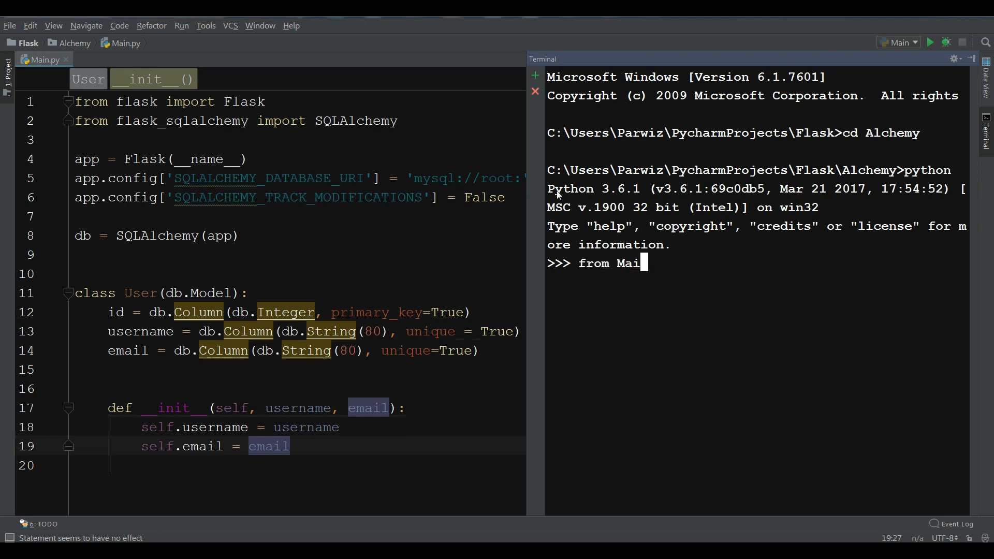
pyautogui.write('n import')
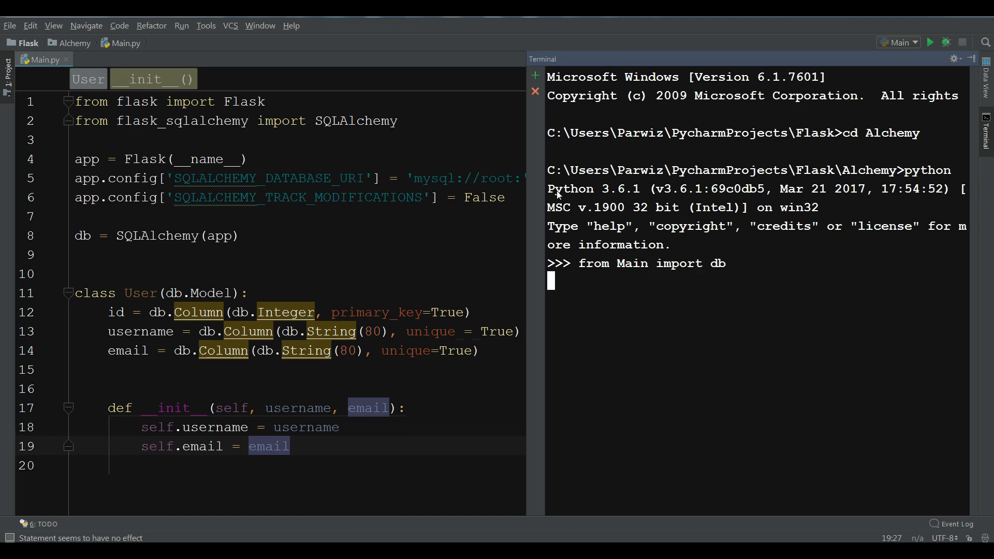
pyautogui.write('db')
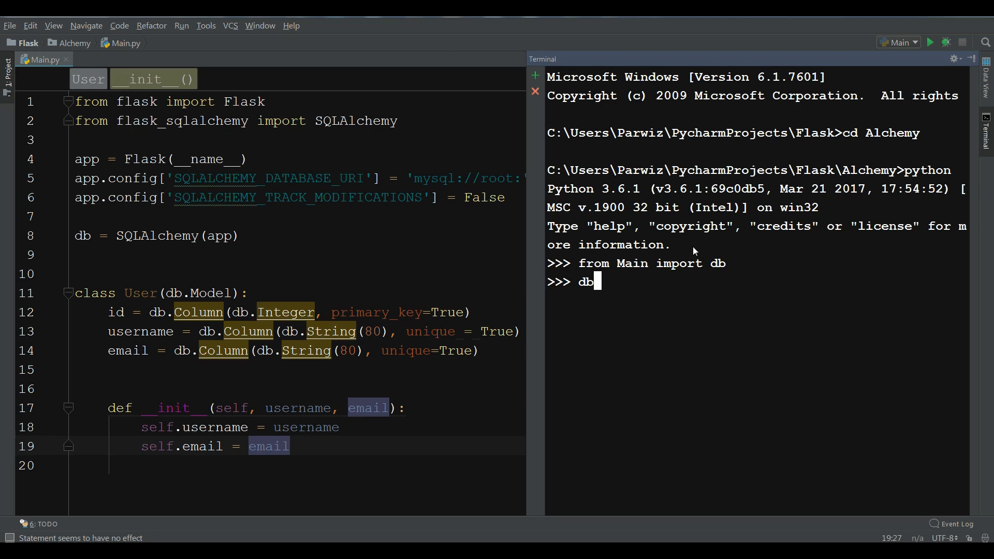
pyautogui.write('.create')
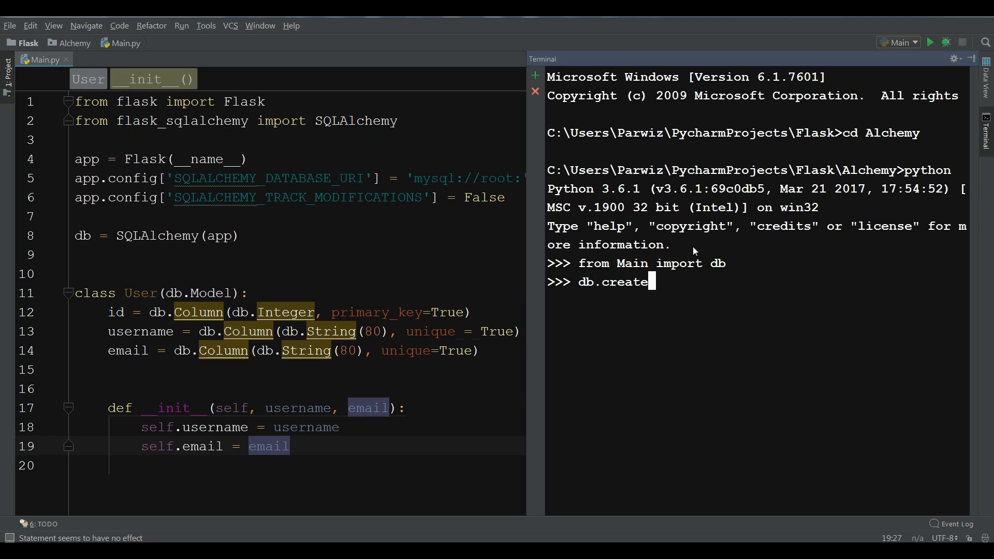
pyautogui.write('_all()')
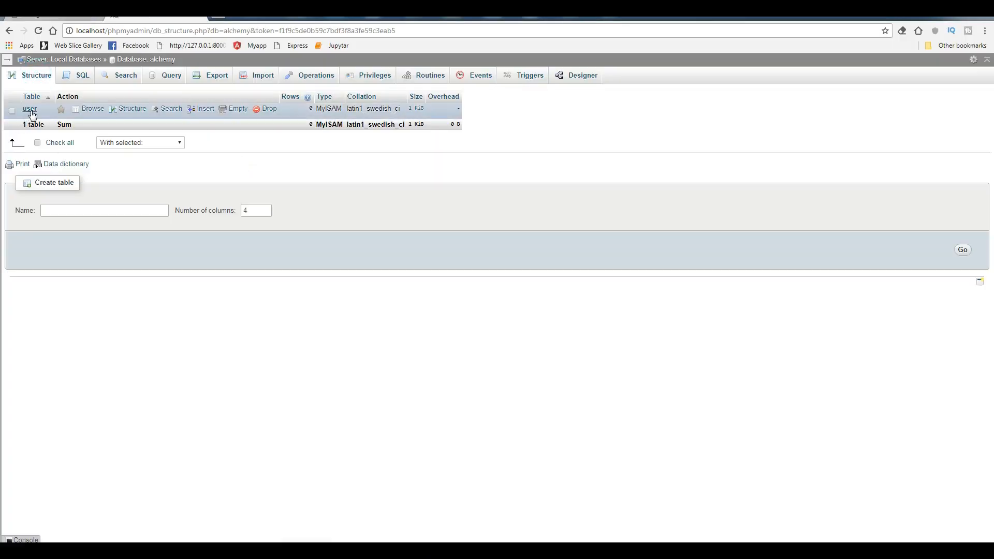
# Step: Browse the user table in the alchemy database, showing empty id, username and email columns
pyautogui.click(30, 110)
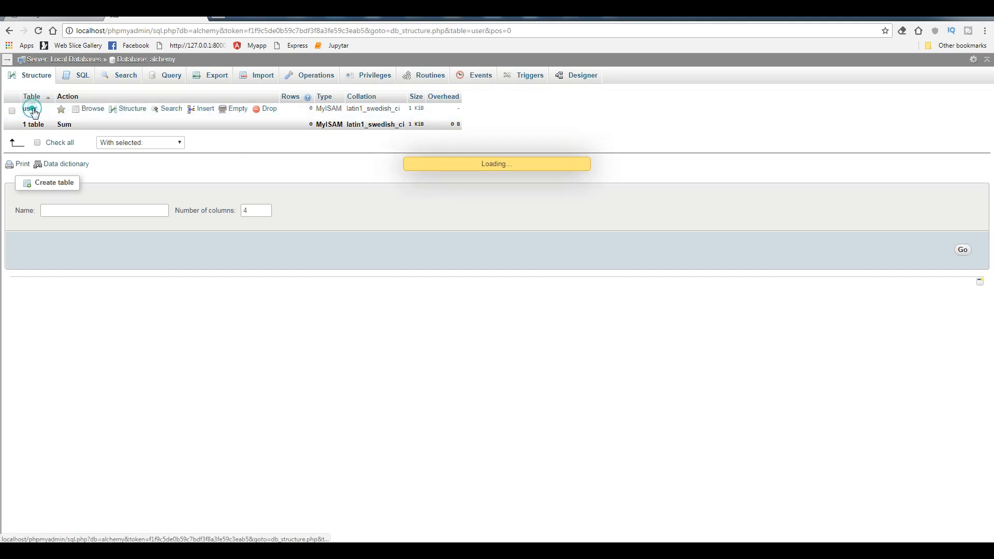
pyautogui.click(32, 108)
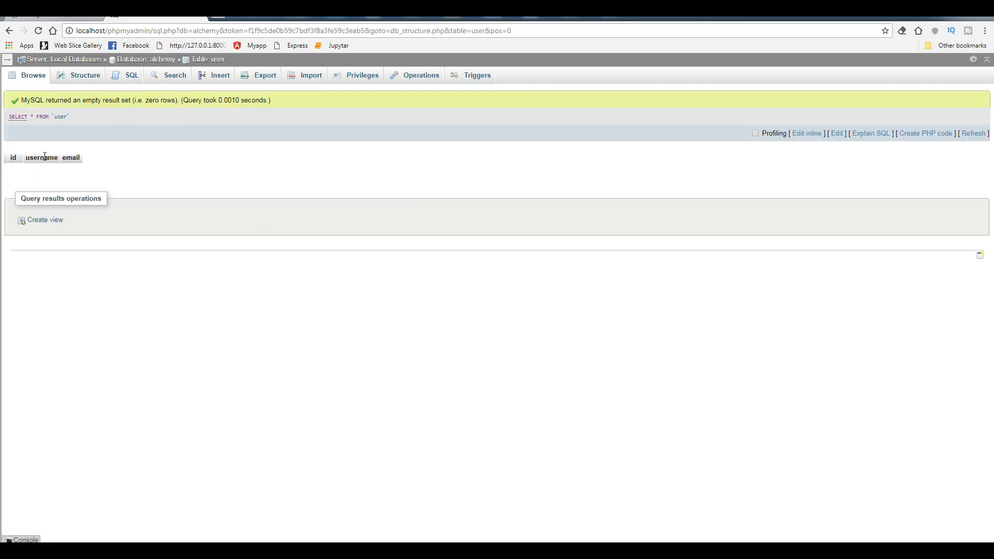
pyautogui.moveTo(336, 540)
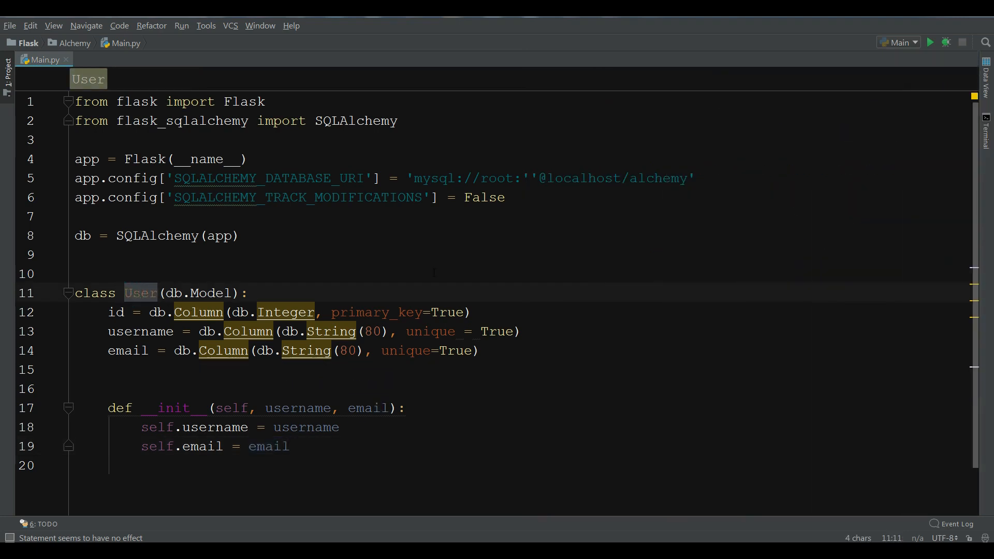
# Step: Rename class User to Employee in Main.py and run db.create_all() again in the shell
pyautogui.write('Employ')
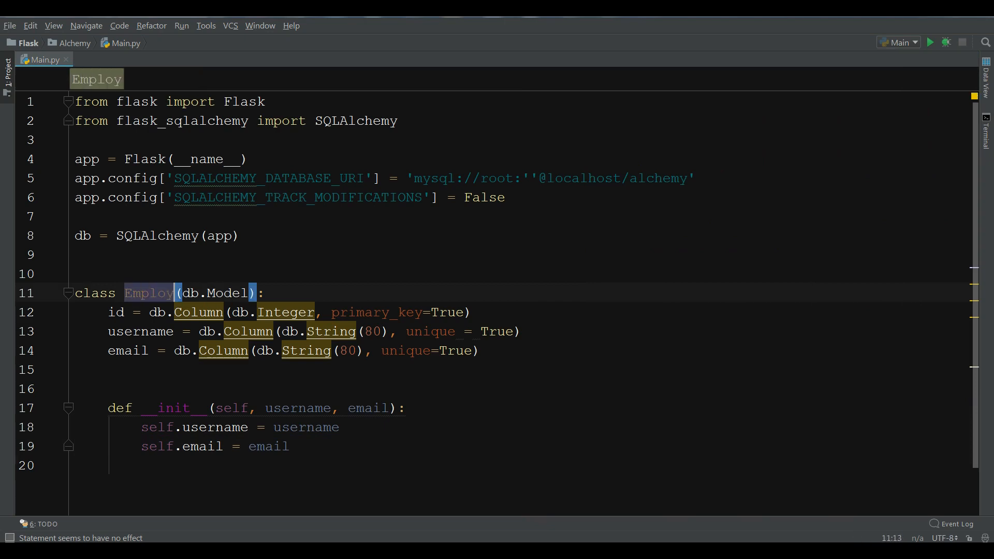
pyautogui.write('ee')
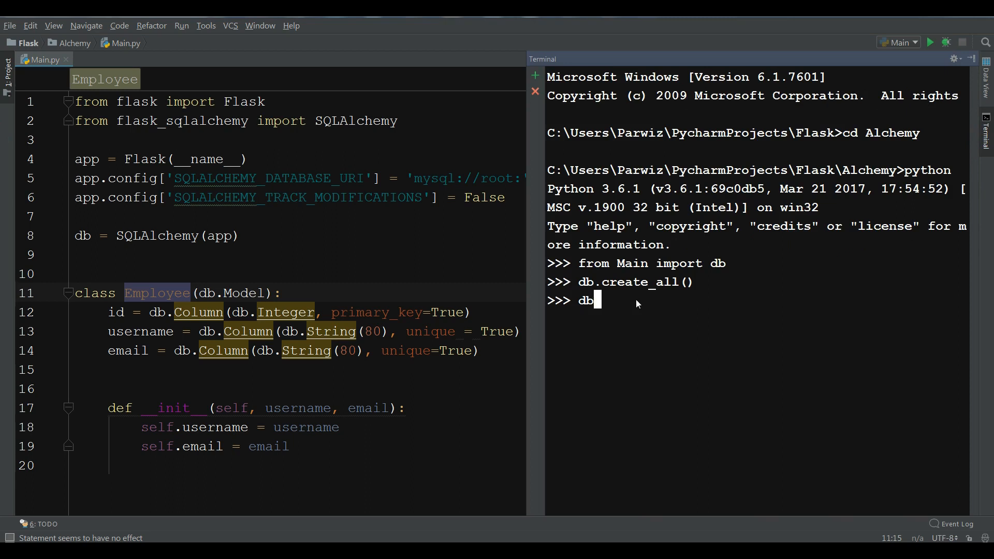
pyautogui.write('.create')
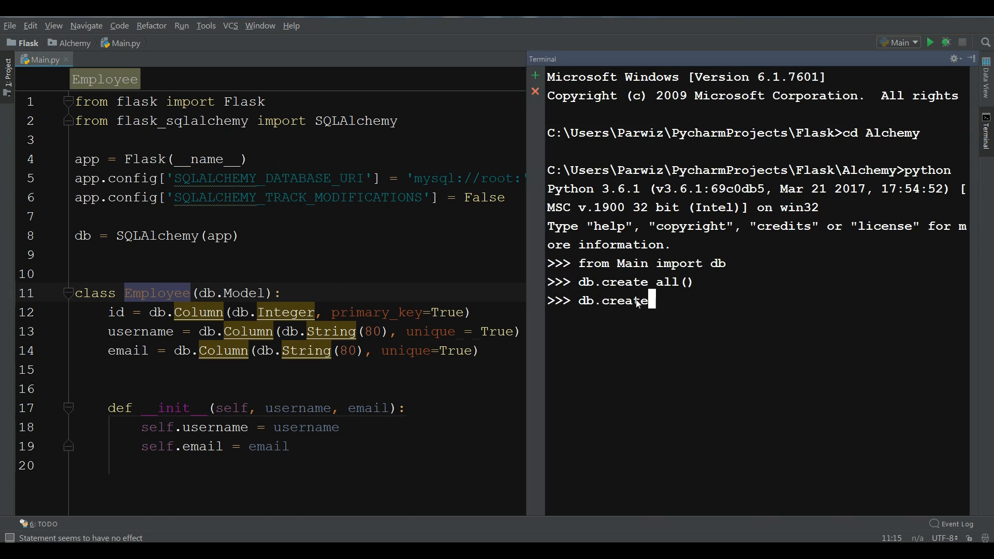
pyautogui.write('_all()')
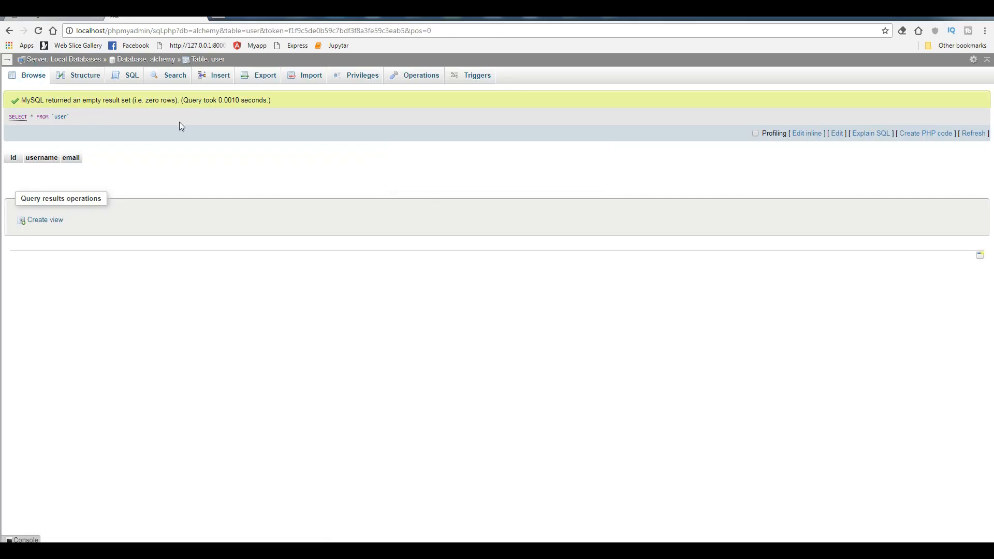
# Step: View the user table's Structure, listing id int(11) and username, email varchar(80)
pyautogui.click(82, 74)
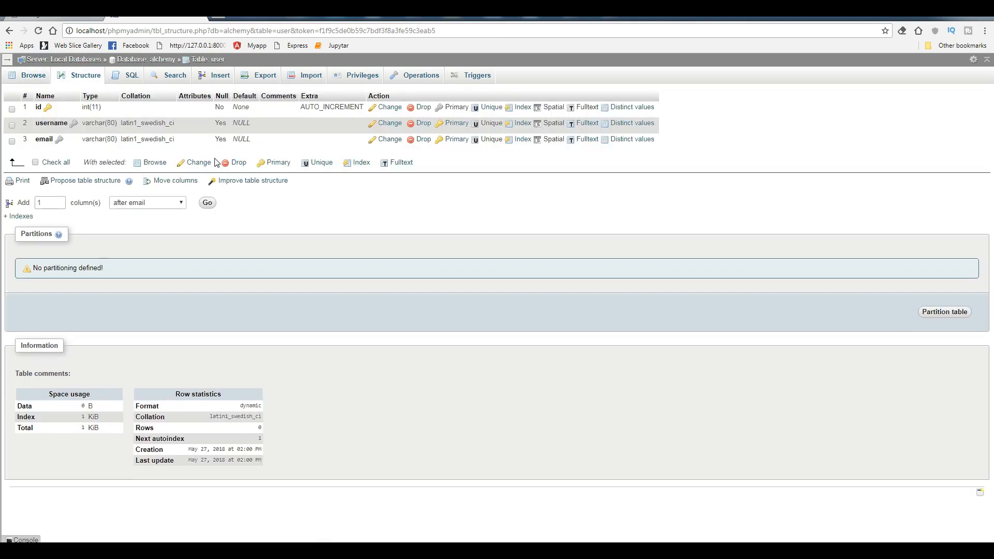
pyautogui.click(32, 75)
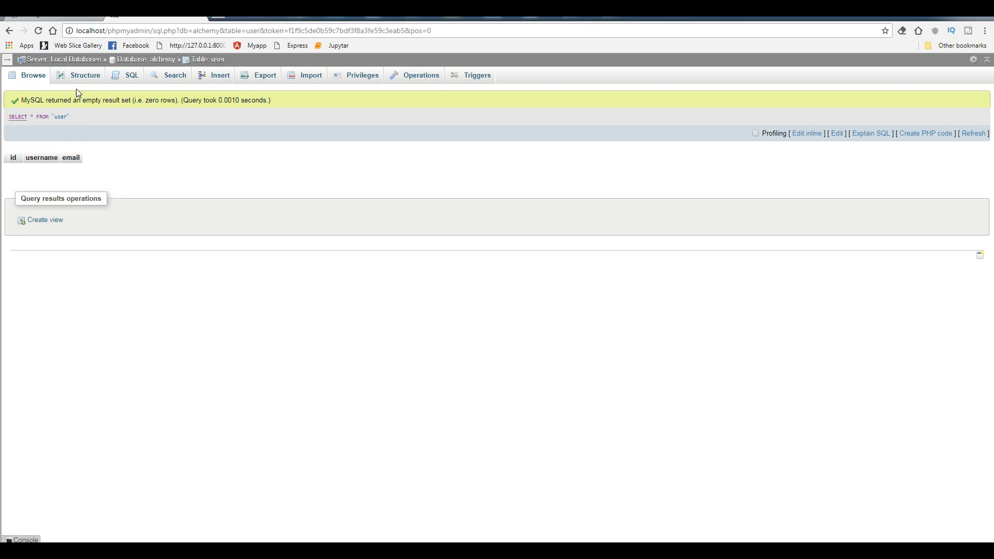
pyautogui.click(83, 74)
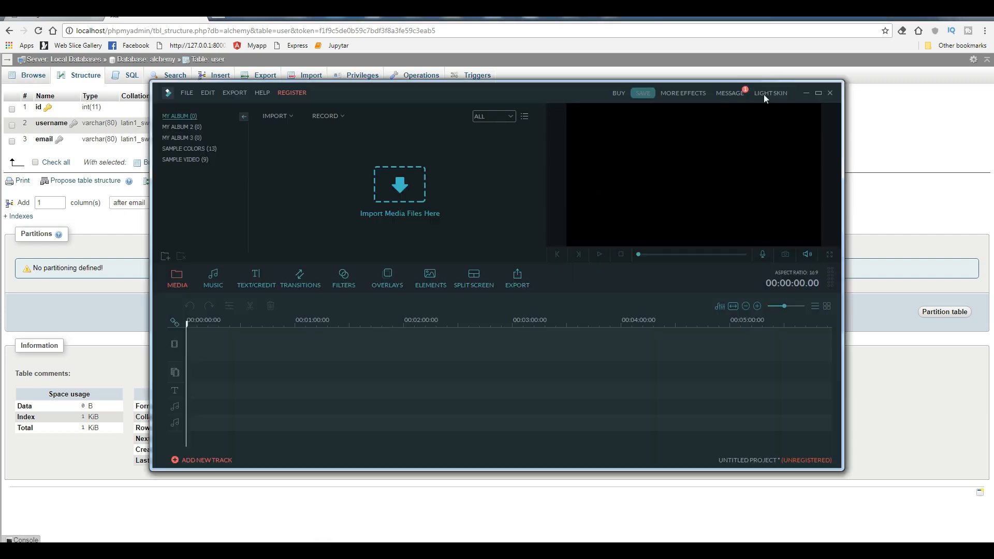
pyautogui.click(831, 93)
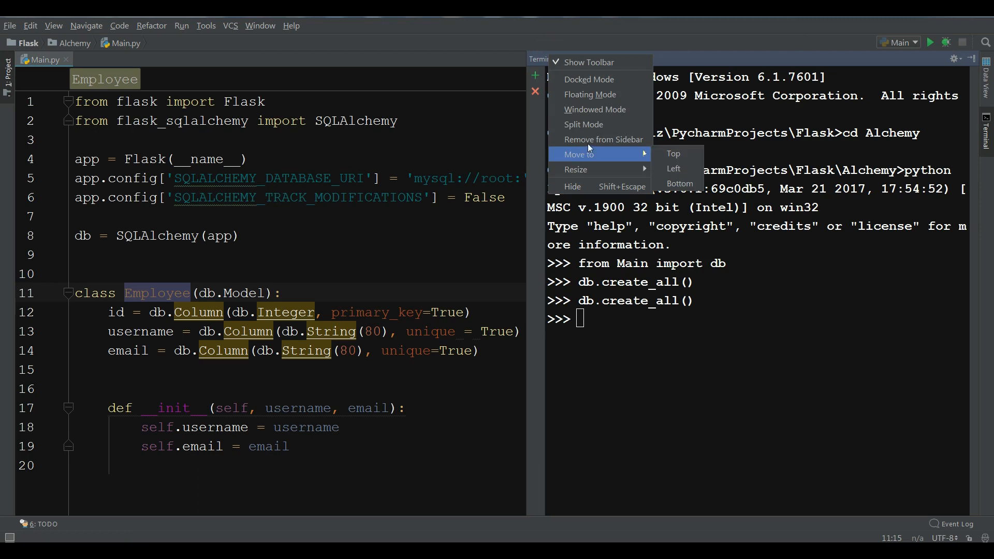
pyautogui.moveTo(596, 125)
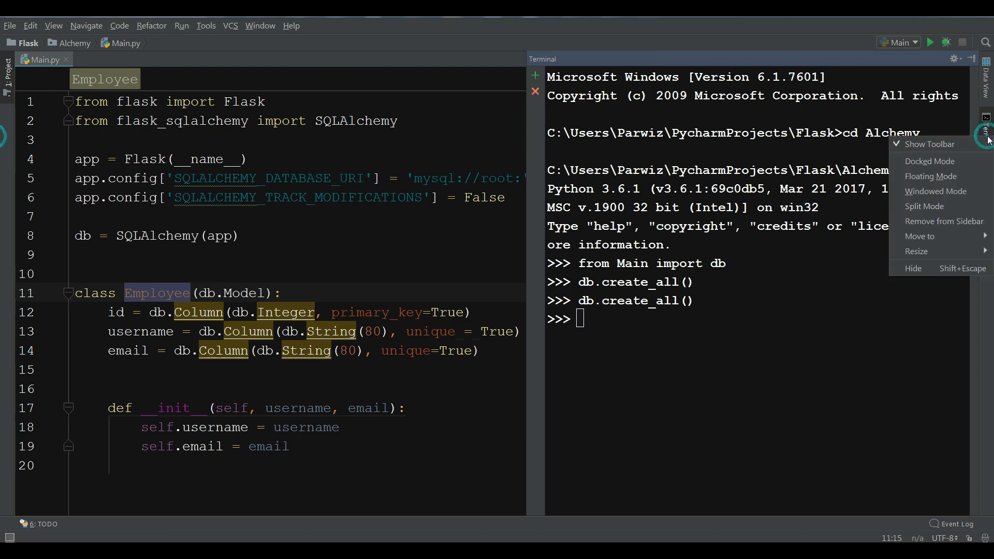
# Step: Return to the Terminal tool window's Python shell beside phpMyAdmin's user table browse page
pyautogui.click(914, 268)
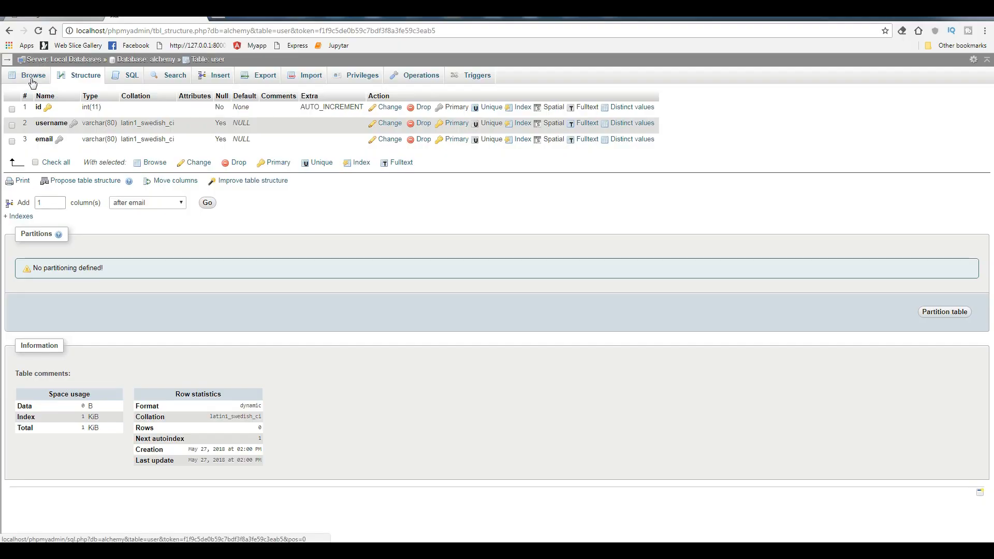
pyautogui.click(32, 75)
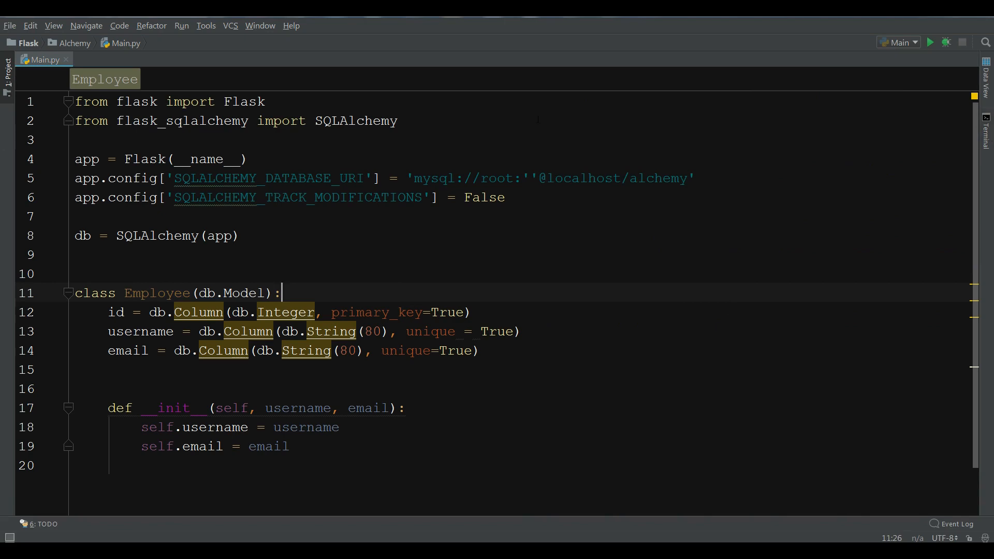
pyautogui.moveTo(15, 538)
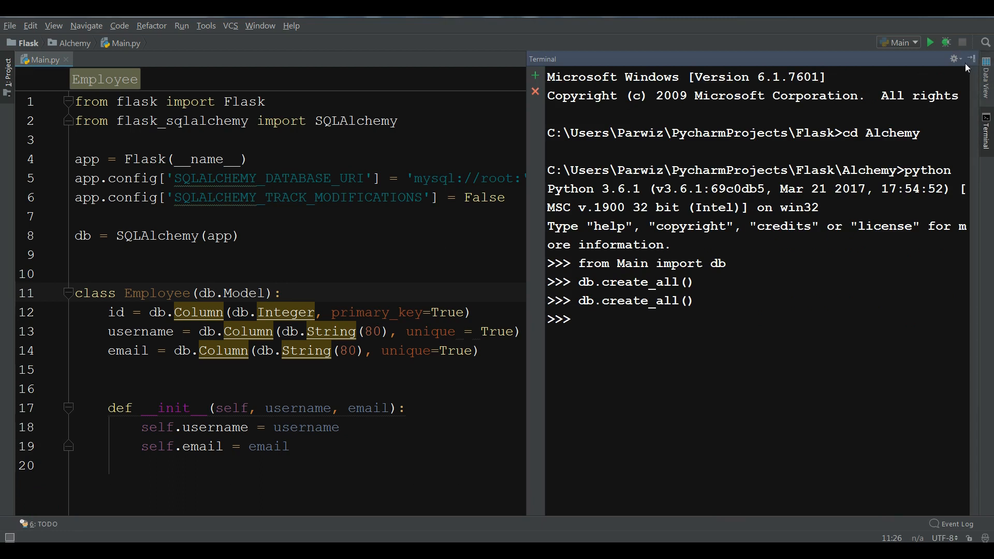
pyautogui.click(956, 58)
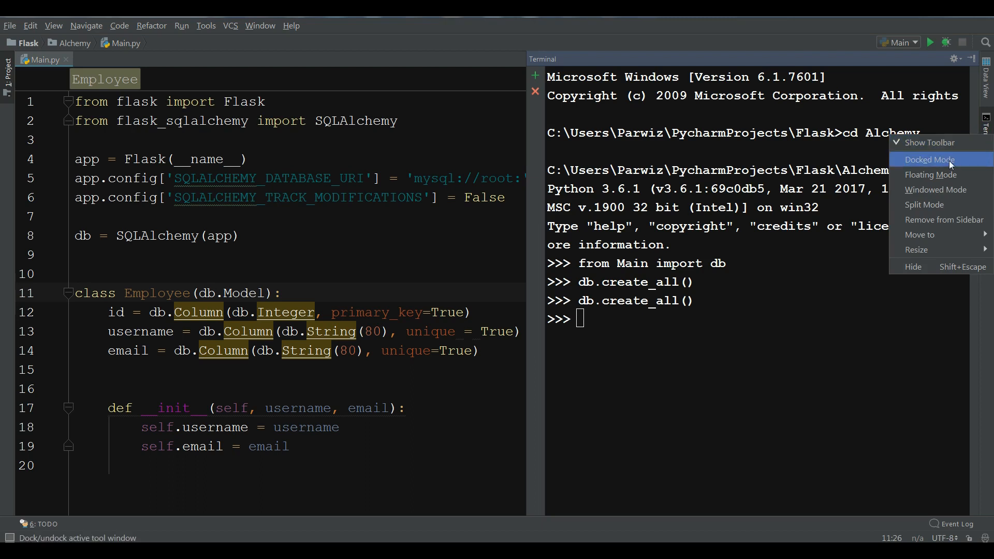
pyautogui.moveTo(945, 229)
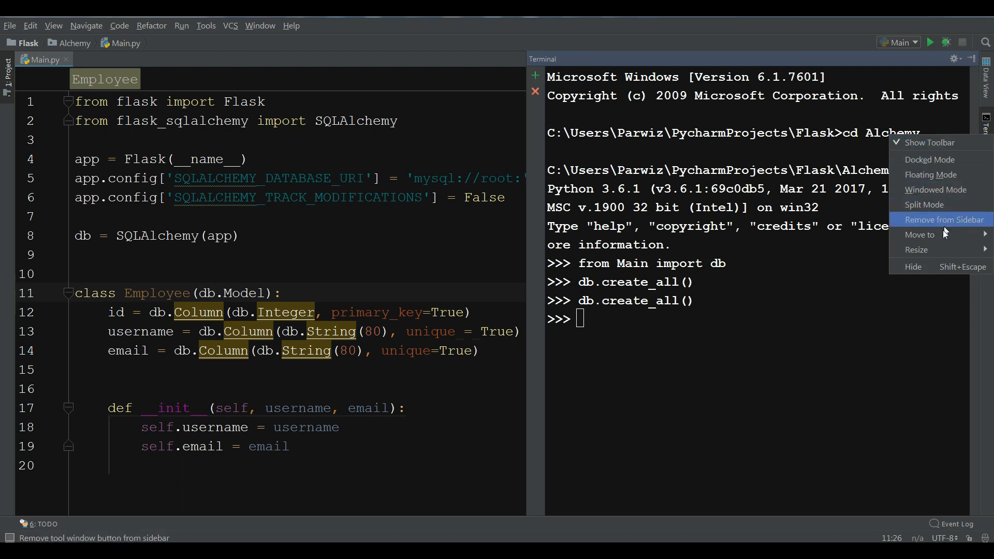
pyautogui.moveTo(934, 234)
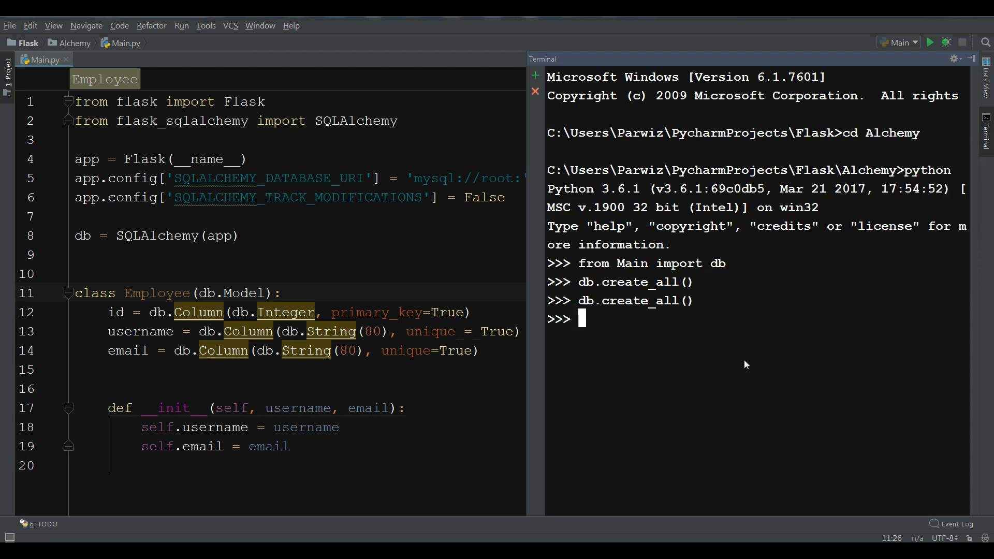
# Step: Run 'from Main import db' and db.create_all() to build tables for the Employee model
pyautogui.write('from')
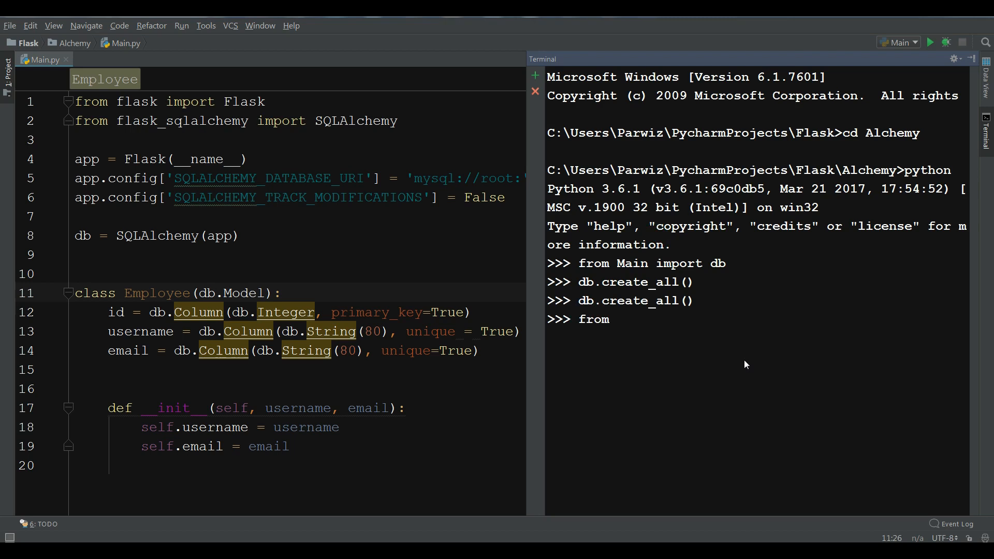
pyautogui.write('Main impor')
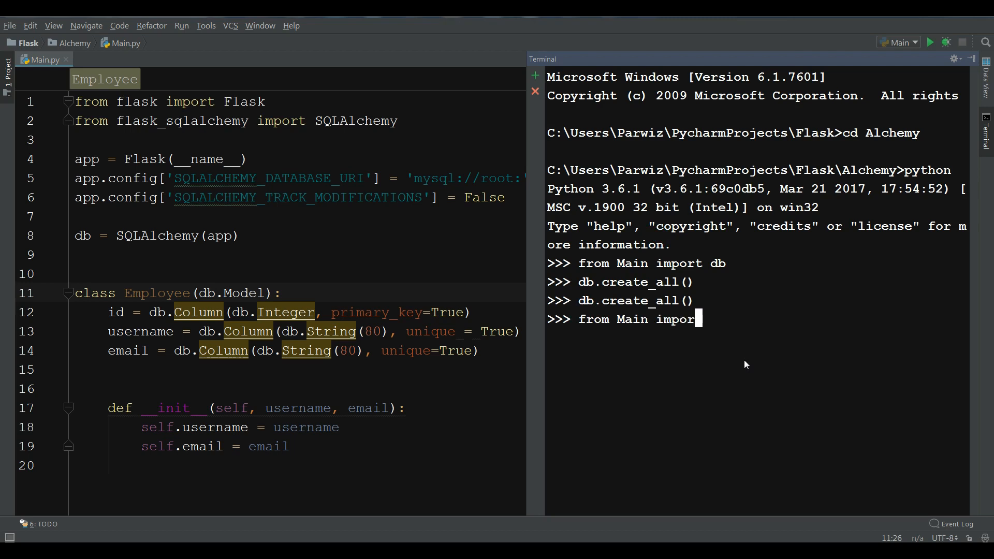
pyautogui.press('Enter')
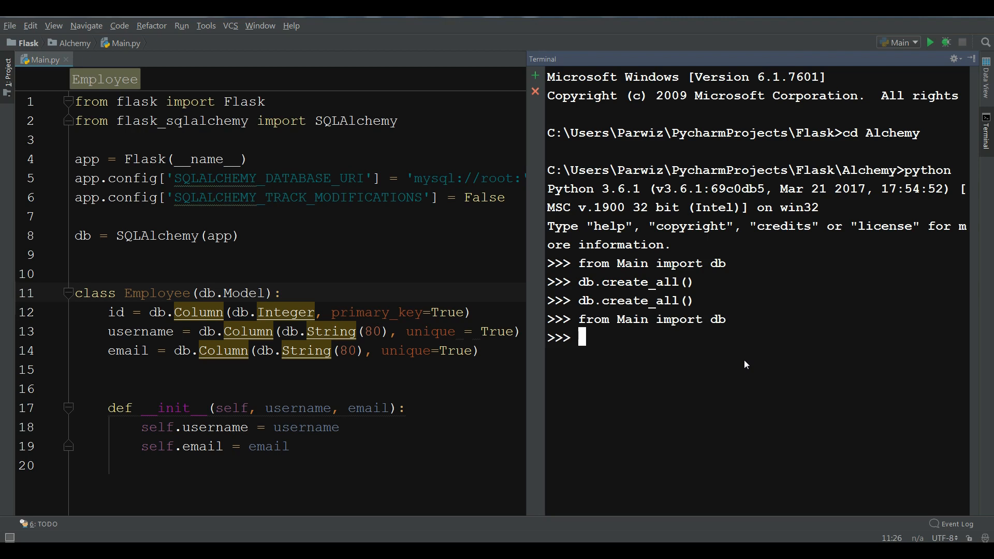
pyautogui.write('db')
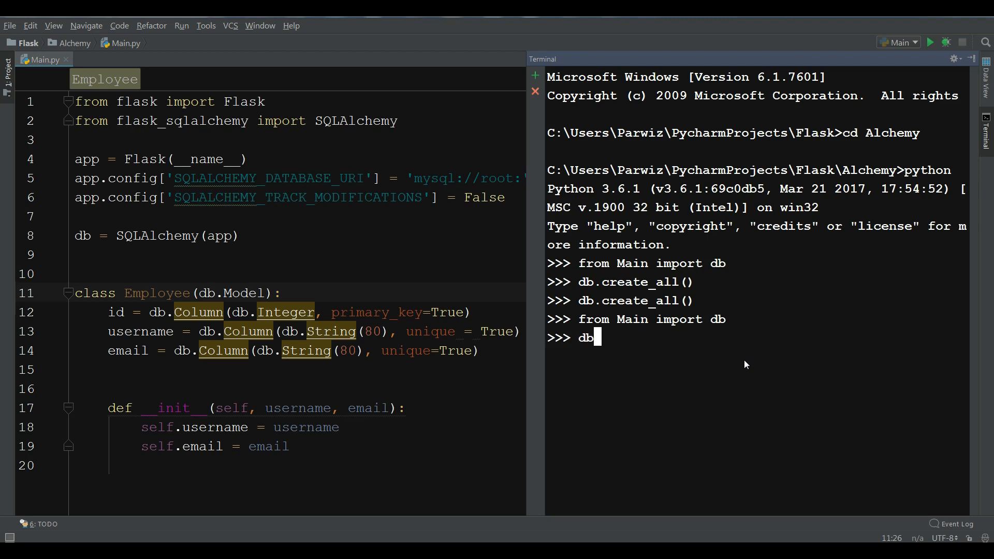
pyautogui.write('.create')
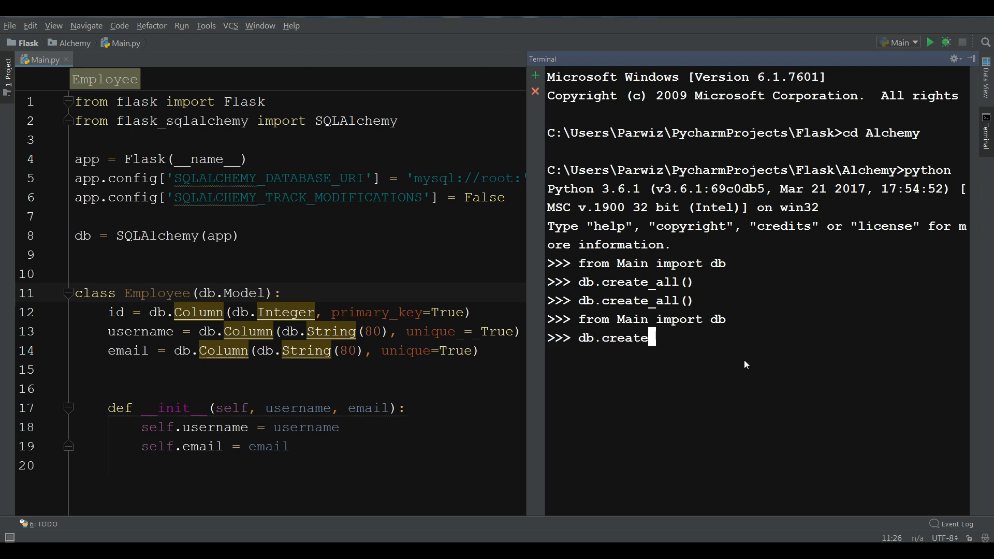
pyautogui.press('Enter')
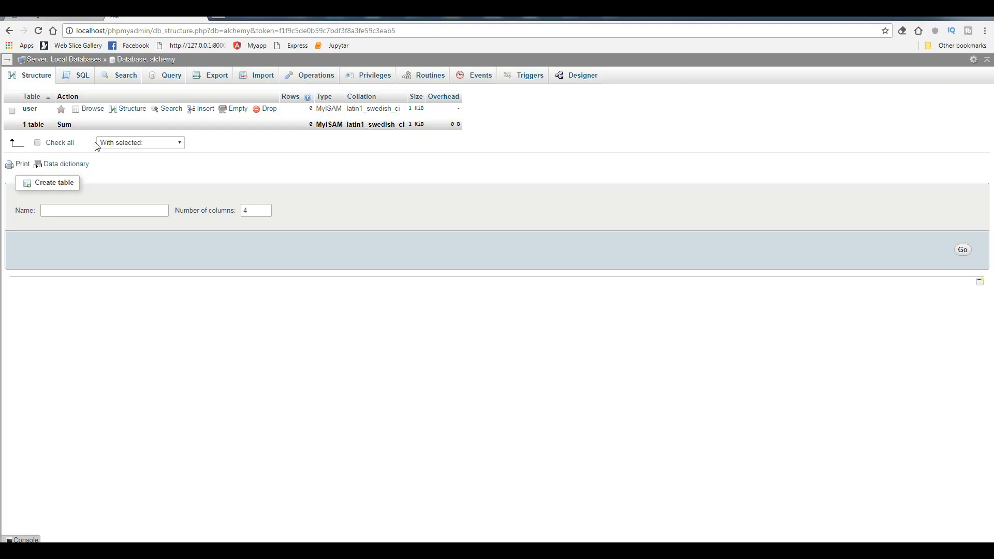
pyautogui.moveTo(89, 62)
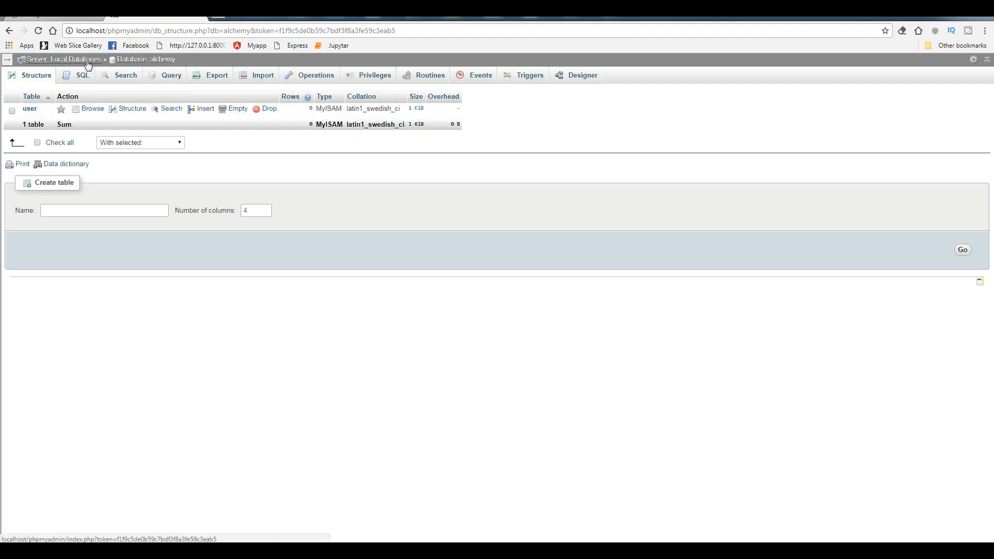
pyautogui.click(117, 60)
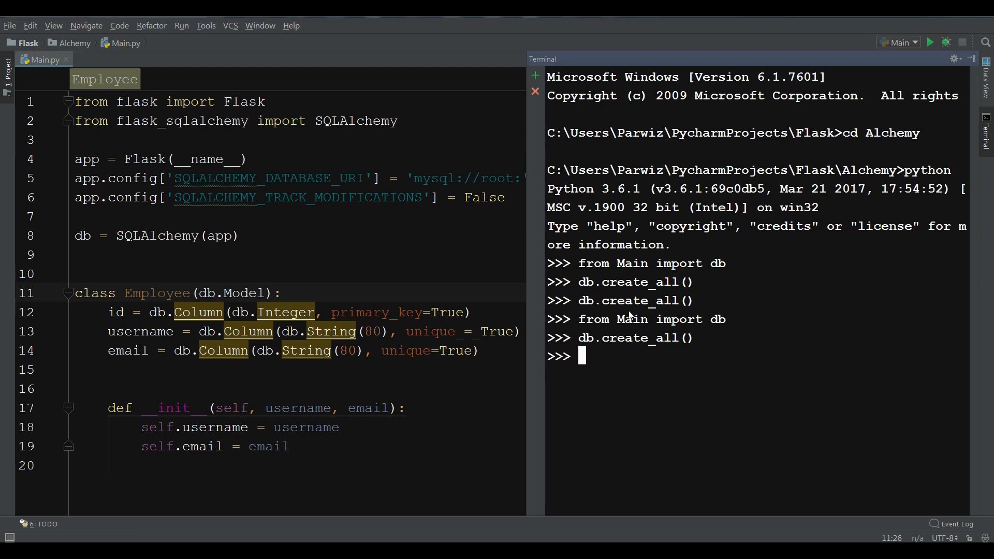
# Step: Start a new terminal session and launch a fresh python interpreter
pyautogui.write('python')
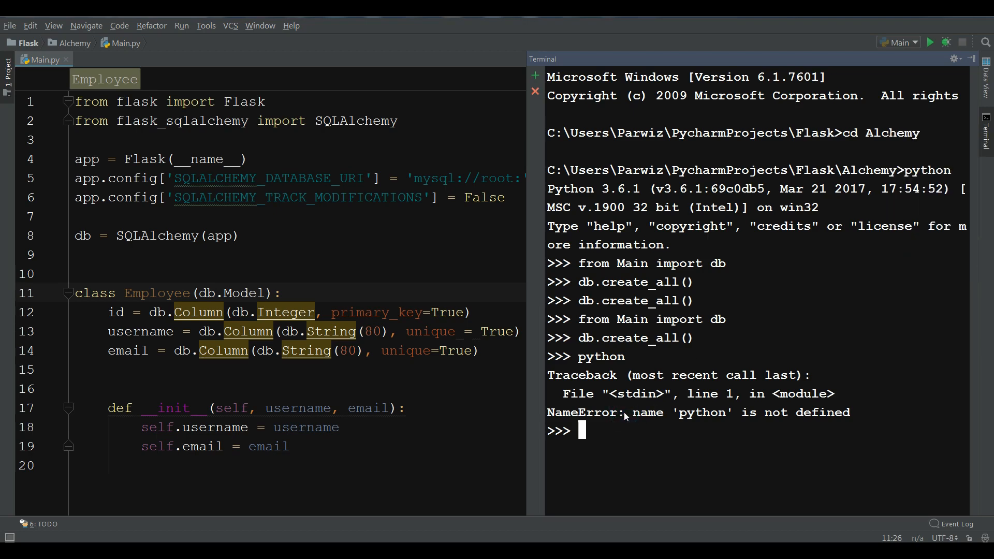
pyautogui.rightClick(626, 414)
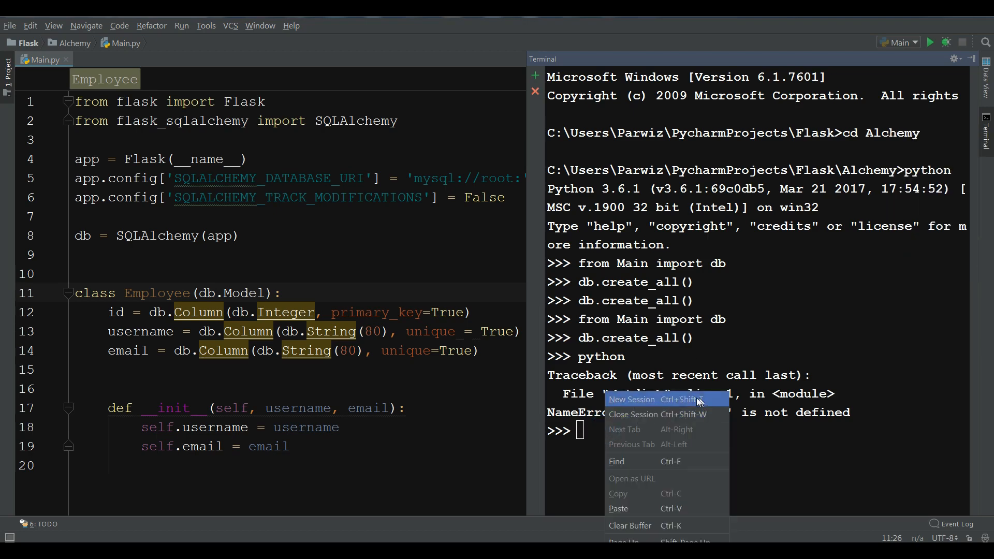
pyautogui.click(663, 416)
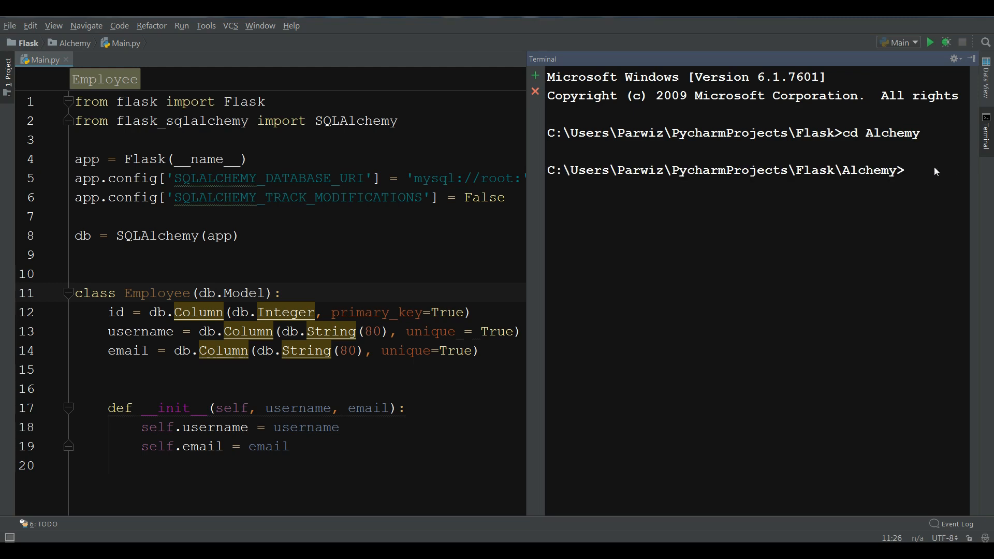
pyautogui.write('python')
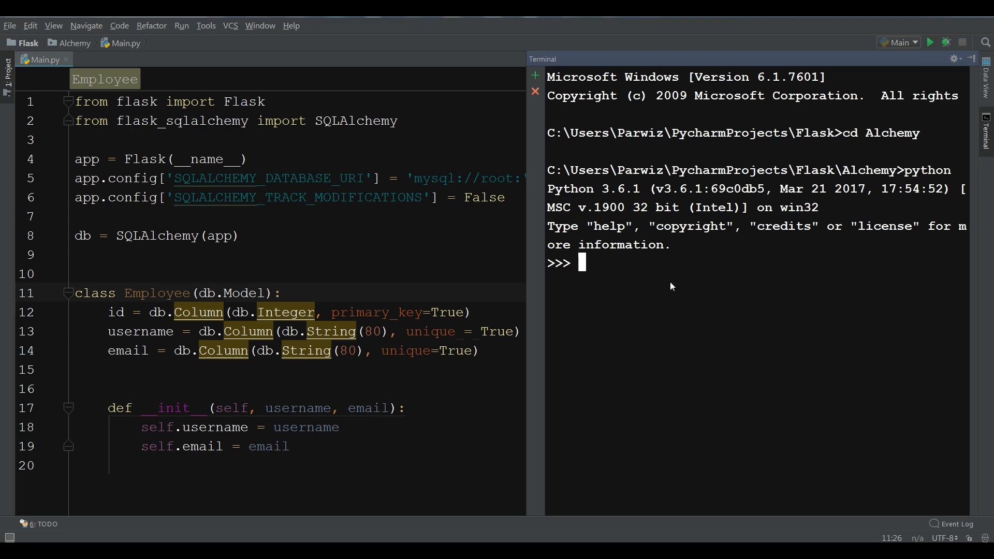
# Step: Run 'from Main import db' and db.create_all(), then browse the new empty employee table
pyautogui.write('from M')
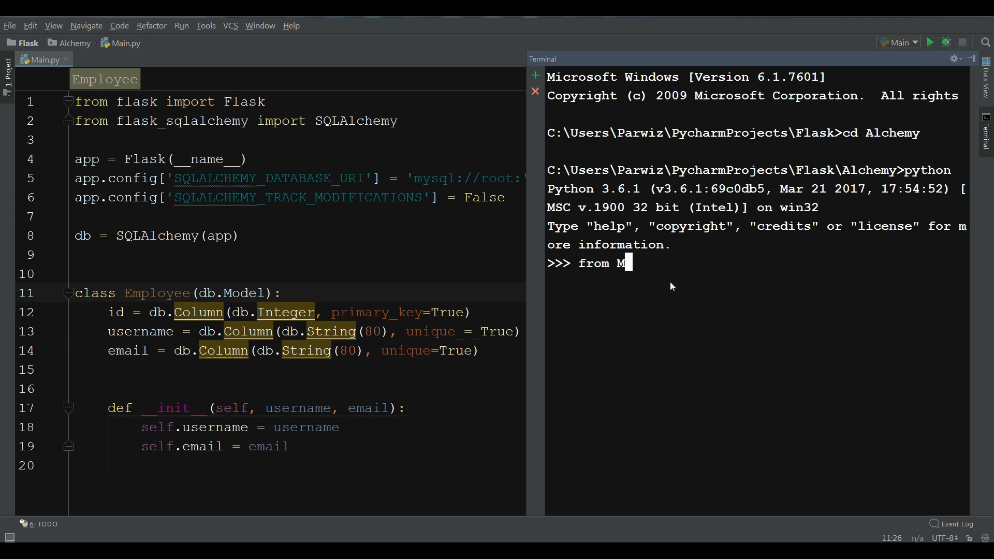
pyautogui.write('ain import')
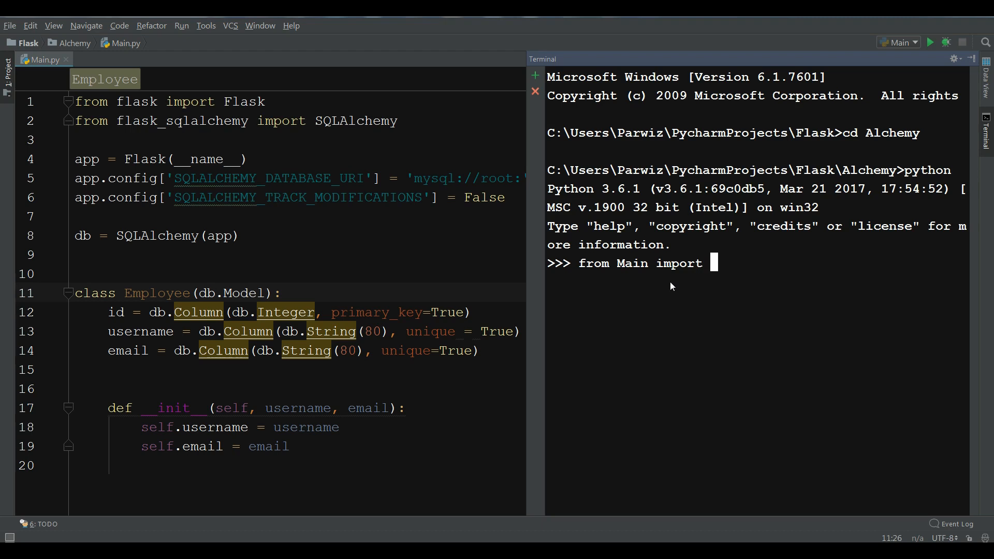
pyautogui.write('db')
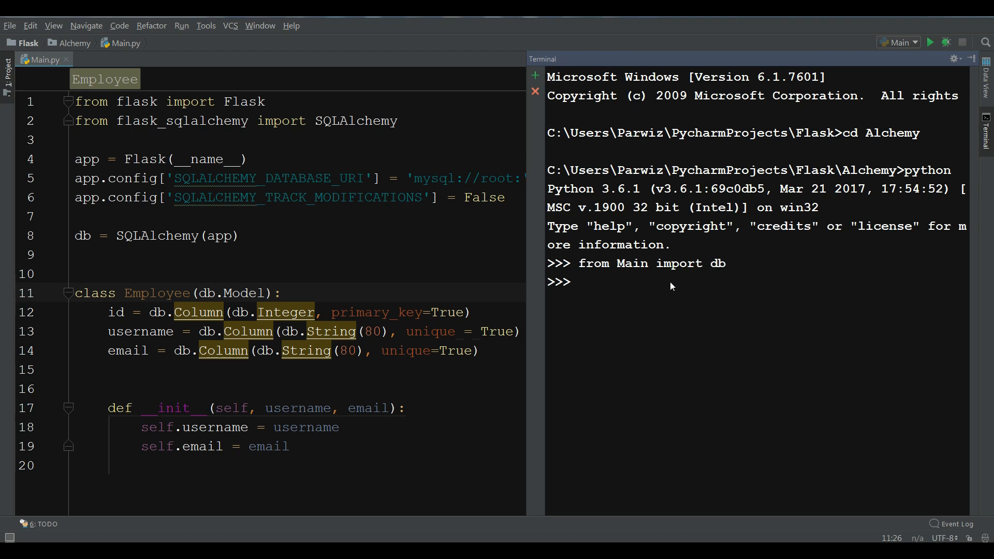
pyautogui.write('db.creat')
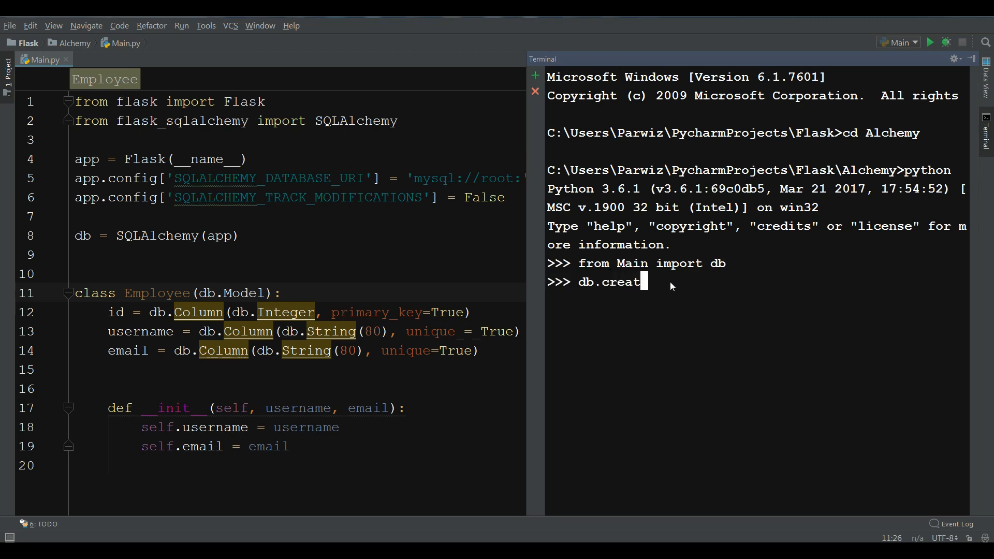
pyautogui.write('e_all(')
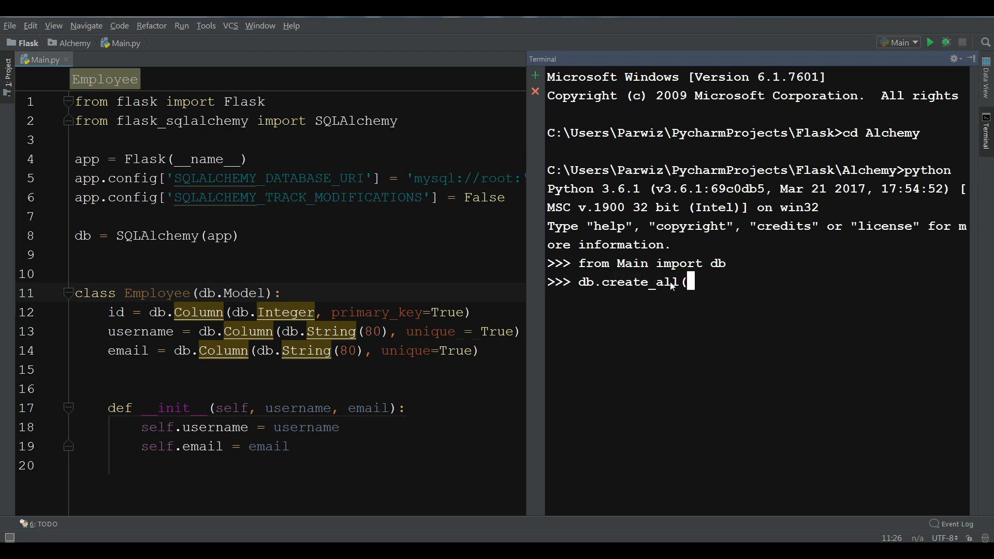
pyautogui.press('Enter')
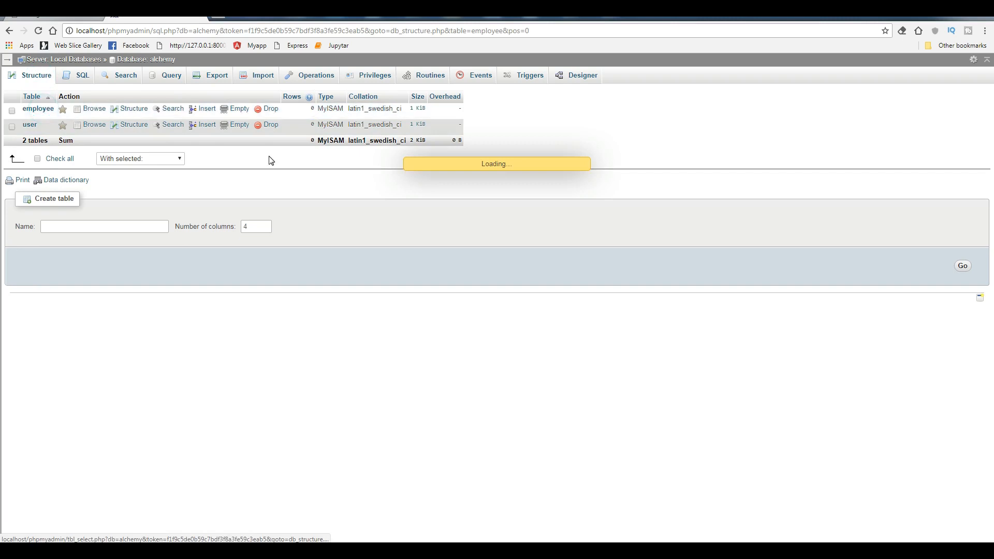
pyautogui.click(93, 109)
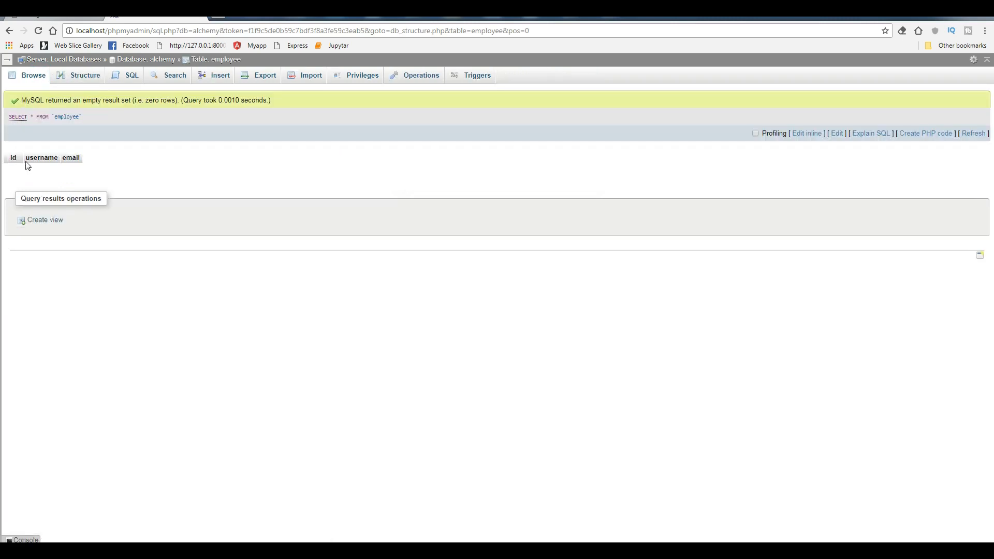